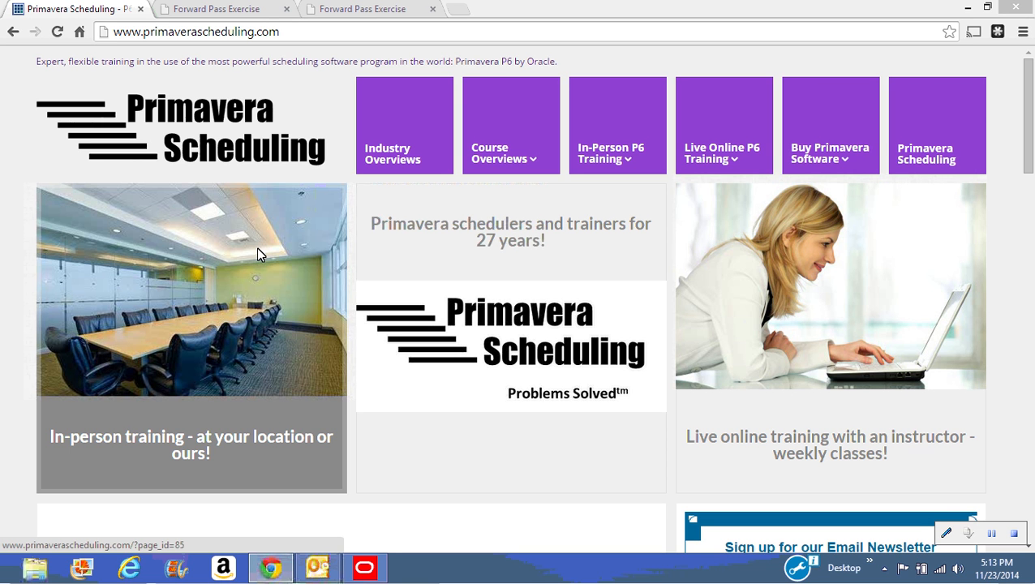
pyautogui.moveTo(373, 538)
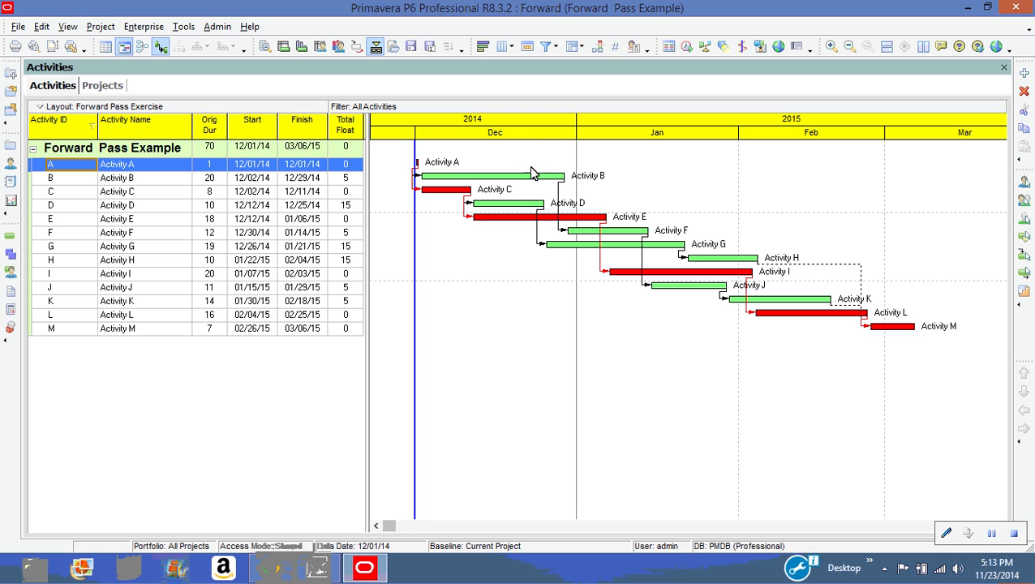
pyautogui.moveTo(546, 149)
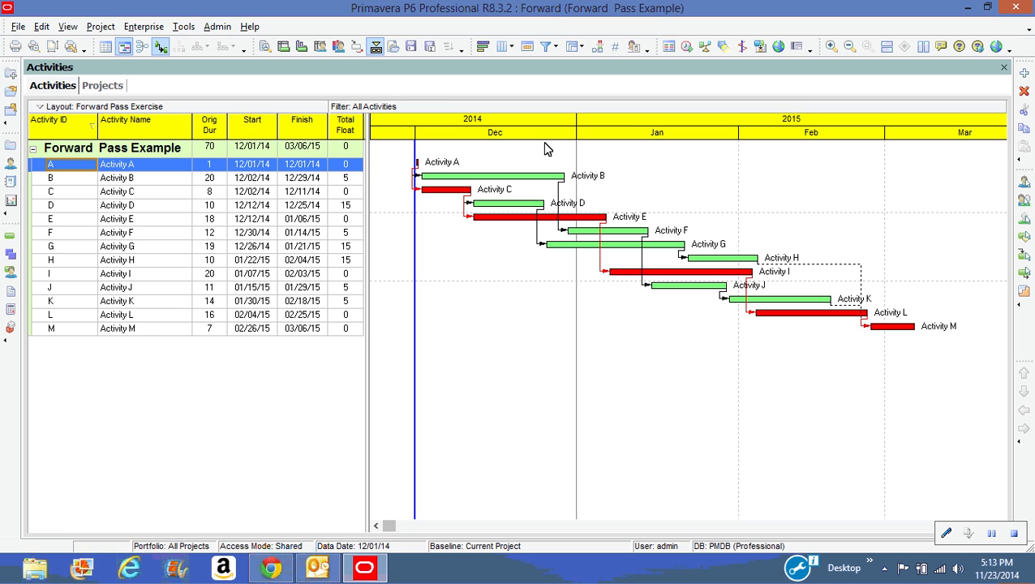
pyautogui.moveTo(565, 307)
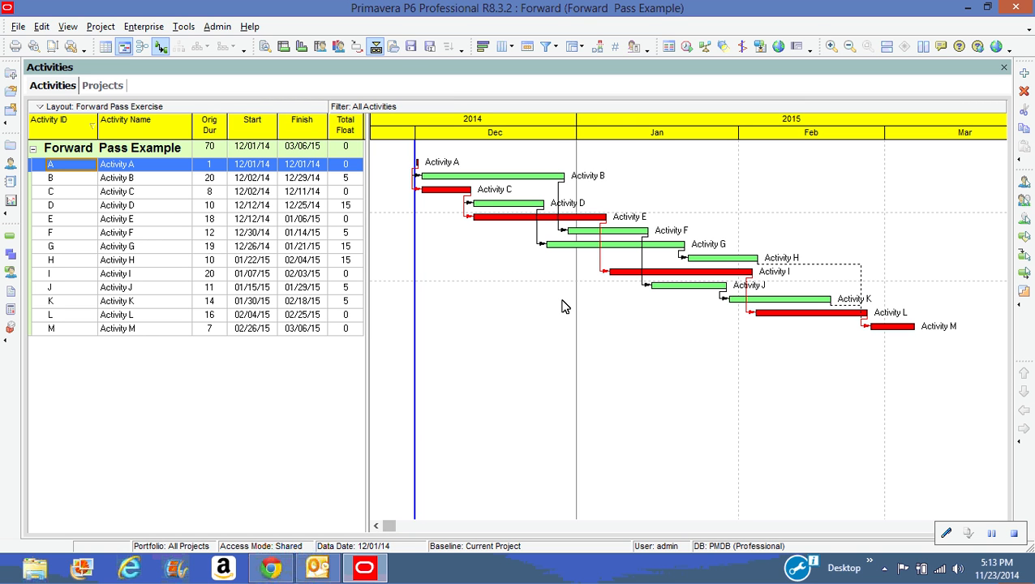
pyautogui.moveTo(352, 225)
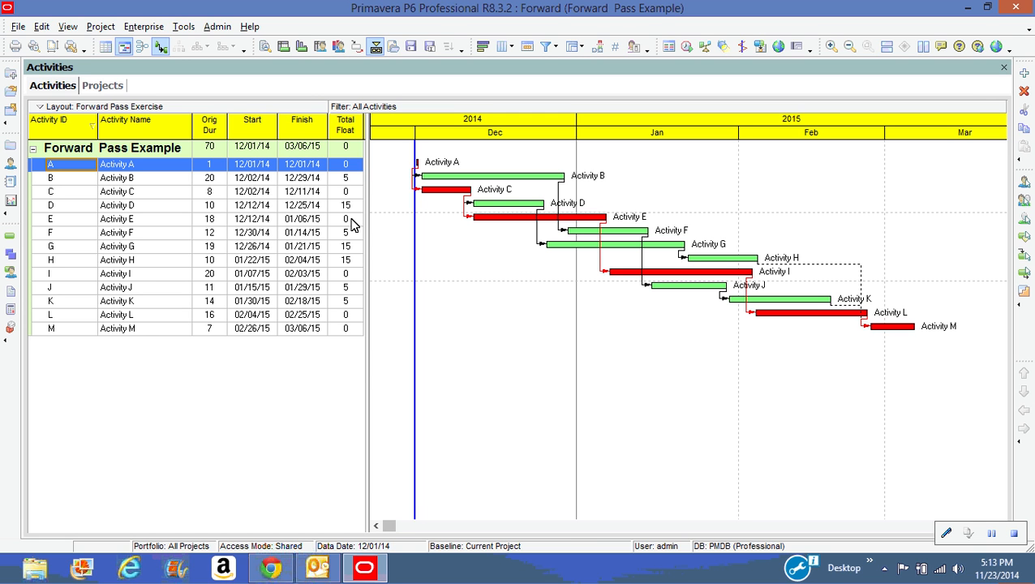
pyautogui.moveTo(561, 331)
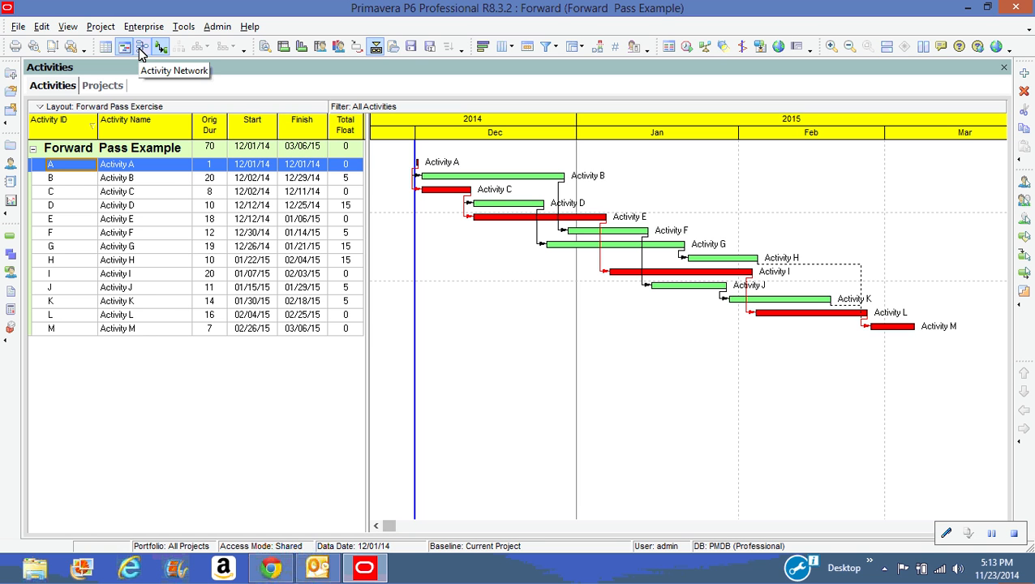
# Show the Forward Pass Example activities as a network diagram and select the Activity I box
pyautogui.click(142, 46)
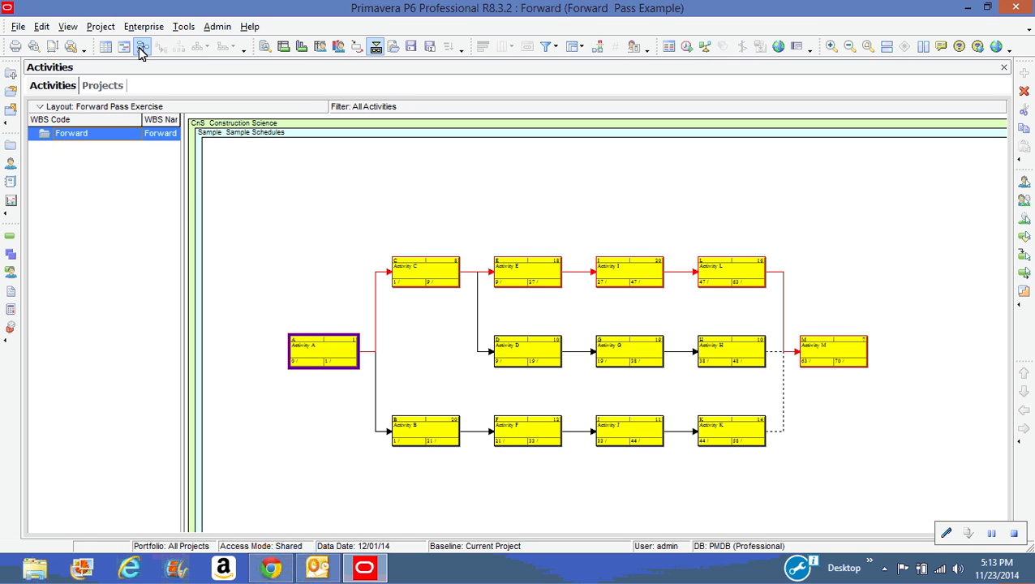
pyautogui.moveTo(143, 47)
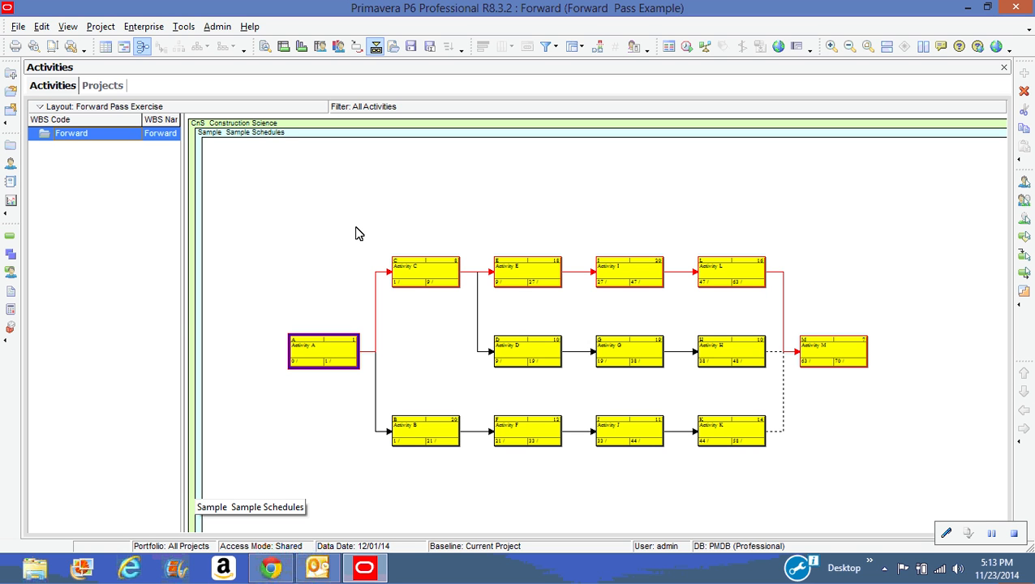
pyautogui.moveTo(569, 328)
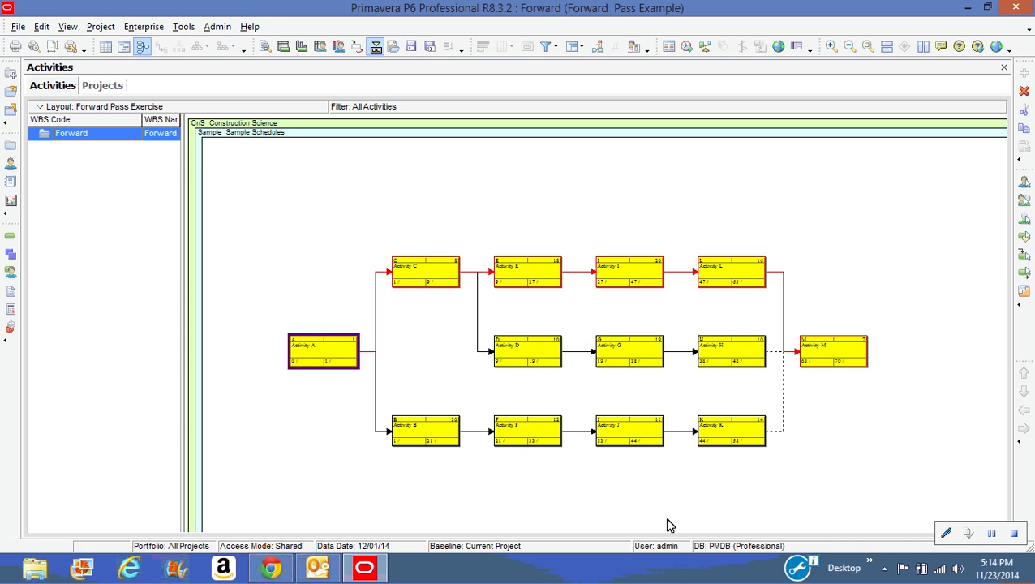
pyautogui.moveTo(331, 353)
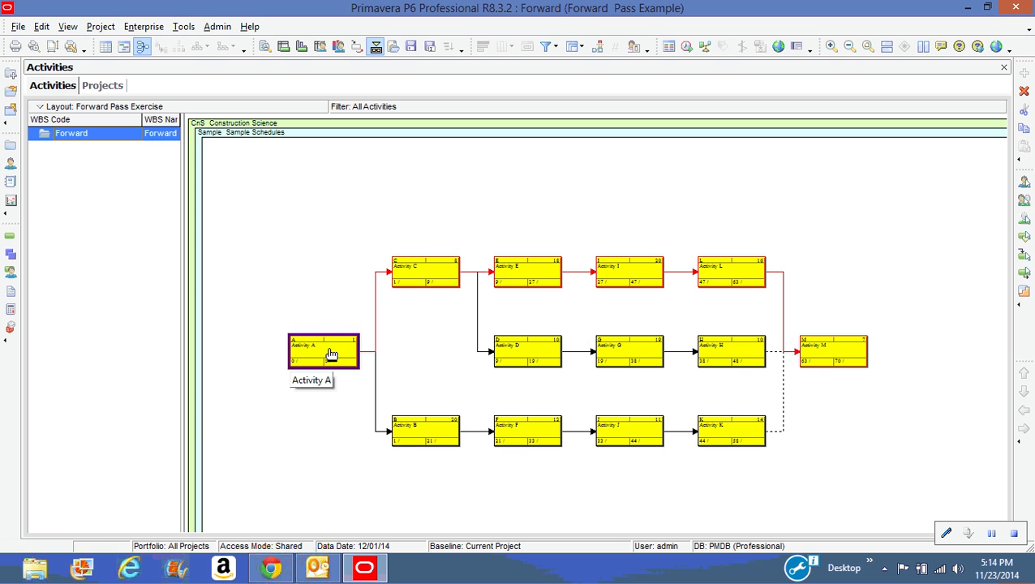
pyautogui.moveTo(487, 320)
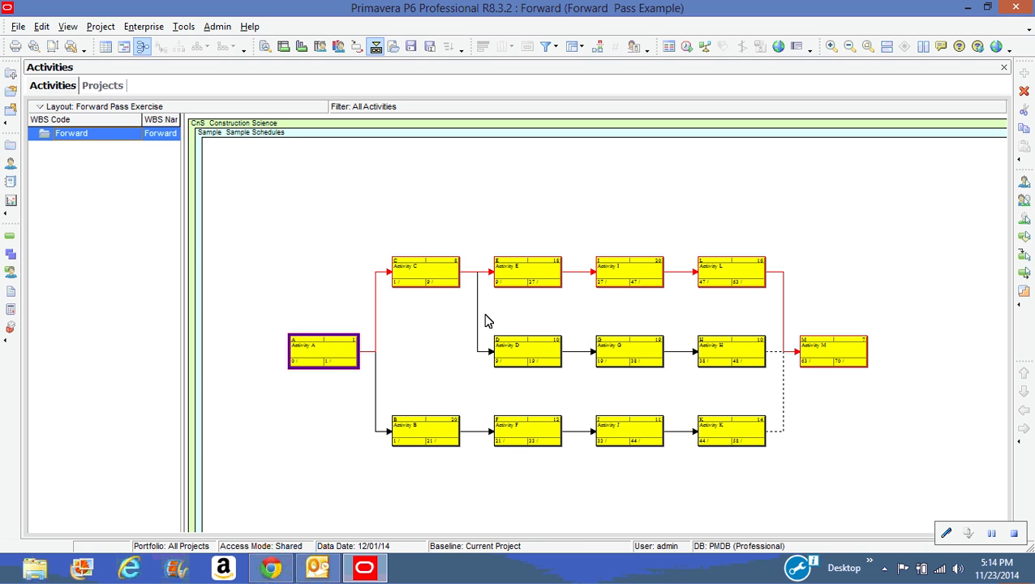
pyautogui.click(630, 272)
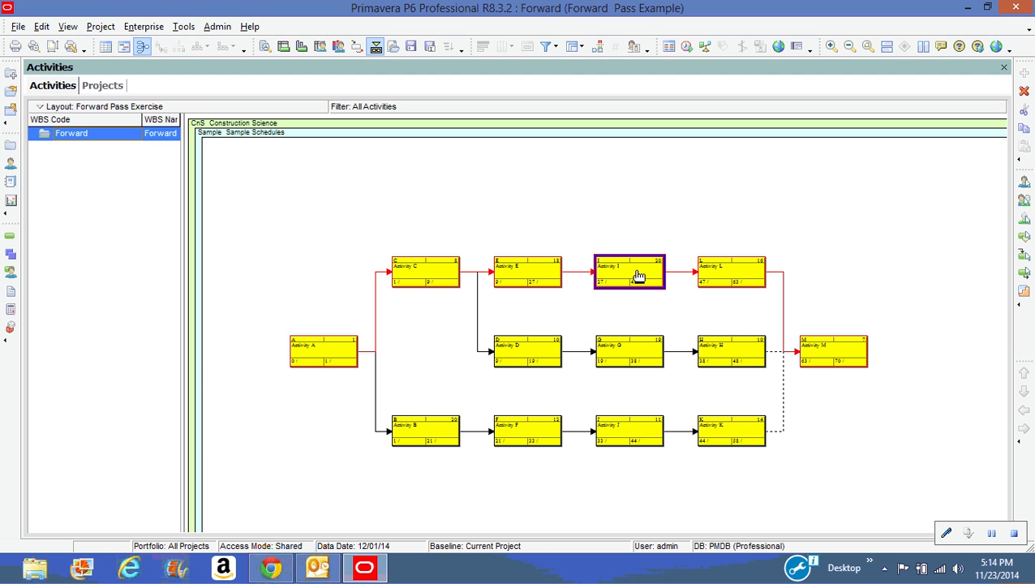
pyautogui.moveTo(637, 276)
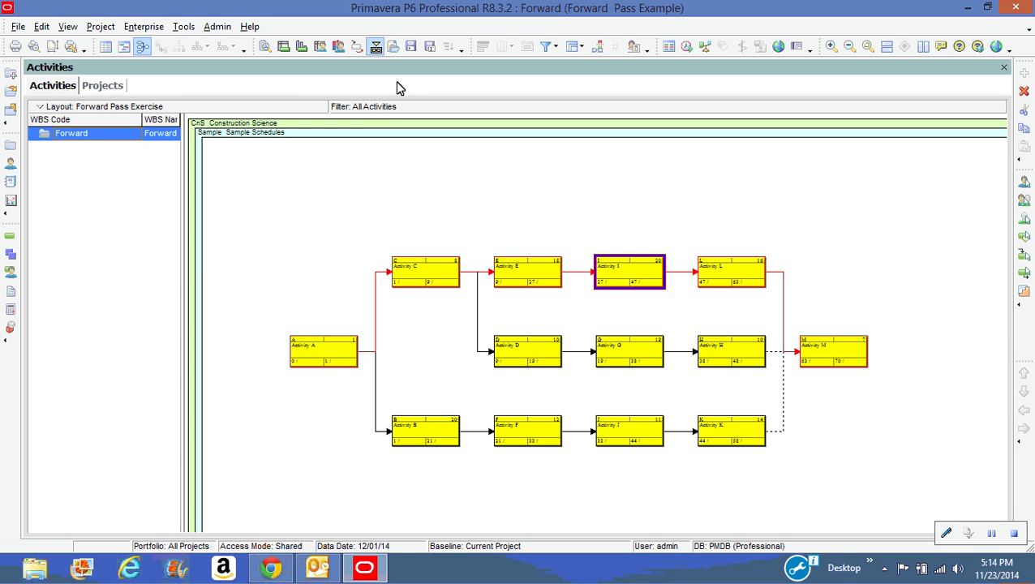
pyautogui.moveTo(285, 508)
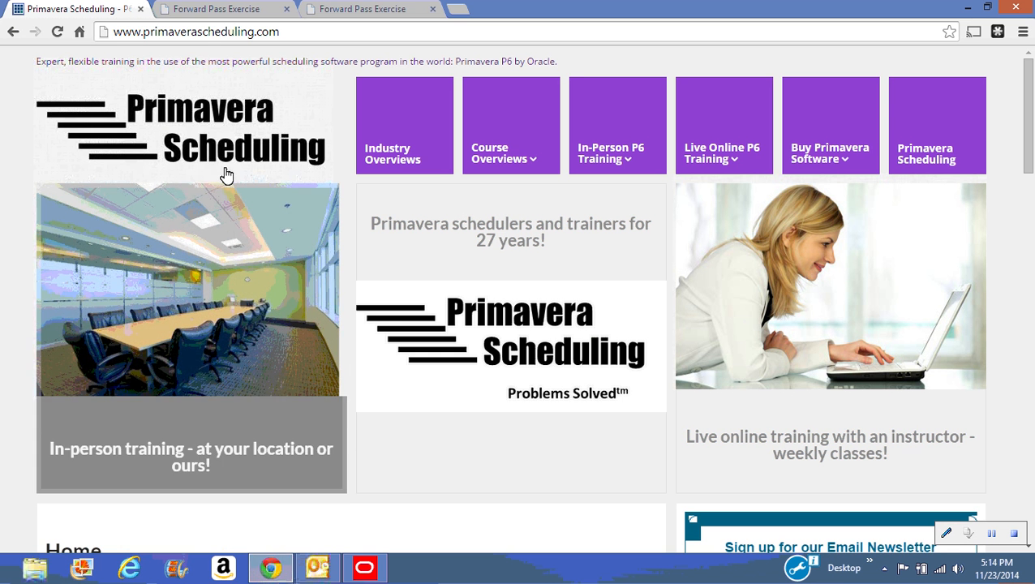
pyautogui.click(214, 9)
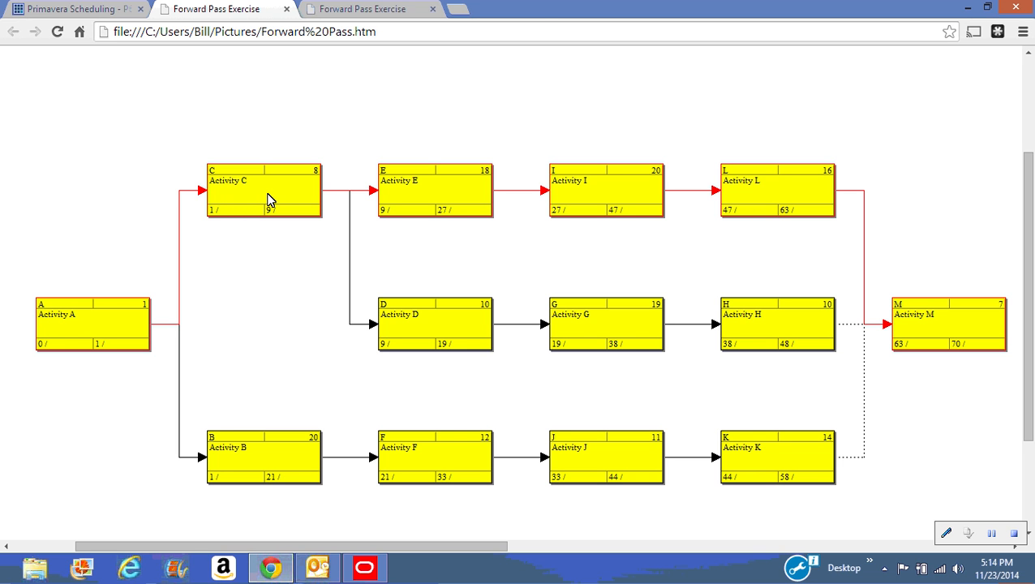
pyautogui.moveTo(100, 316)
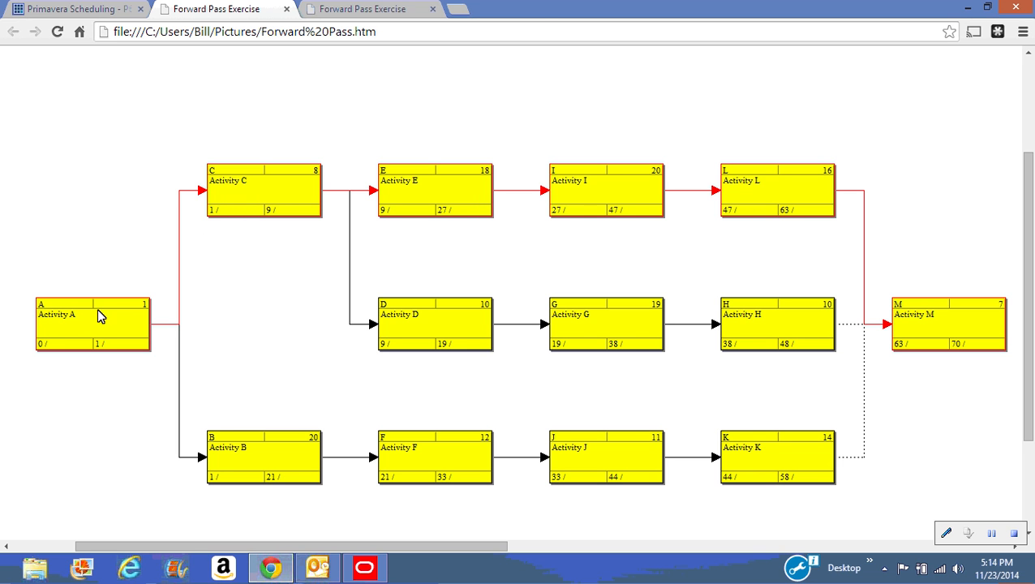
pyautogui.moveTo(68, 319)
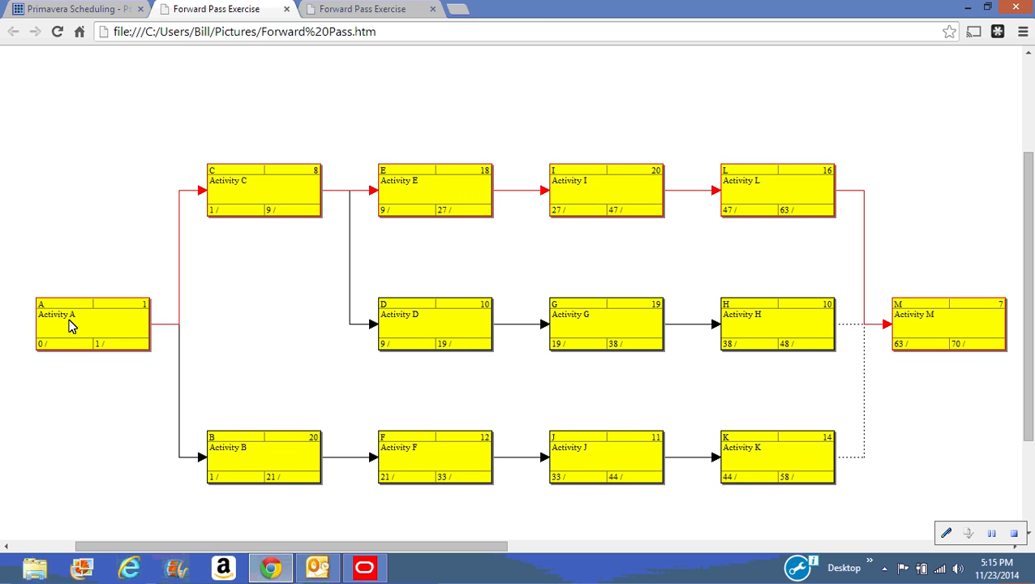
pyautogui.moveTo(134, 315)
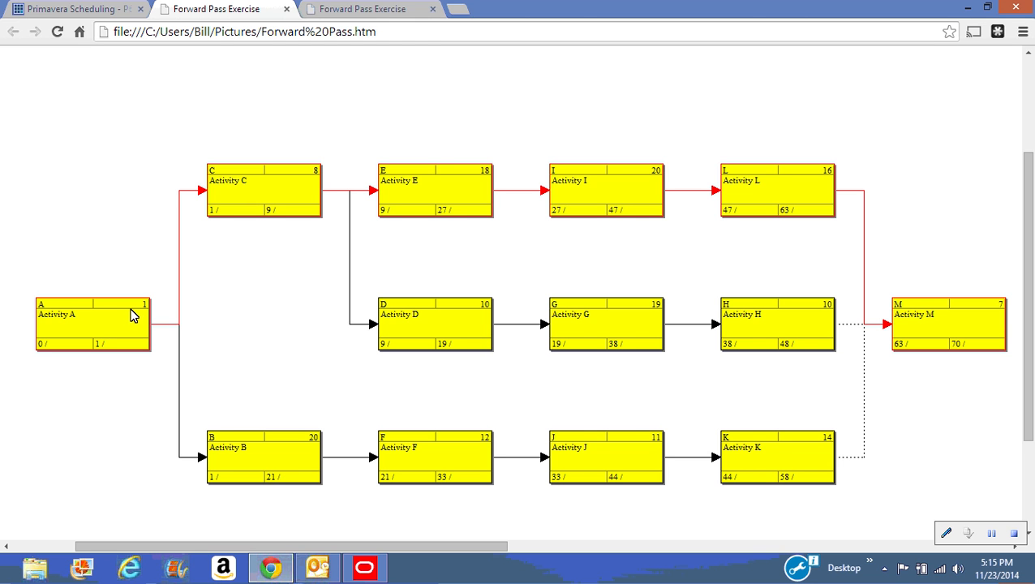
pyautogui.moveTo(138, 314)
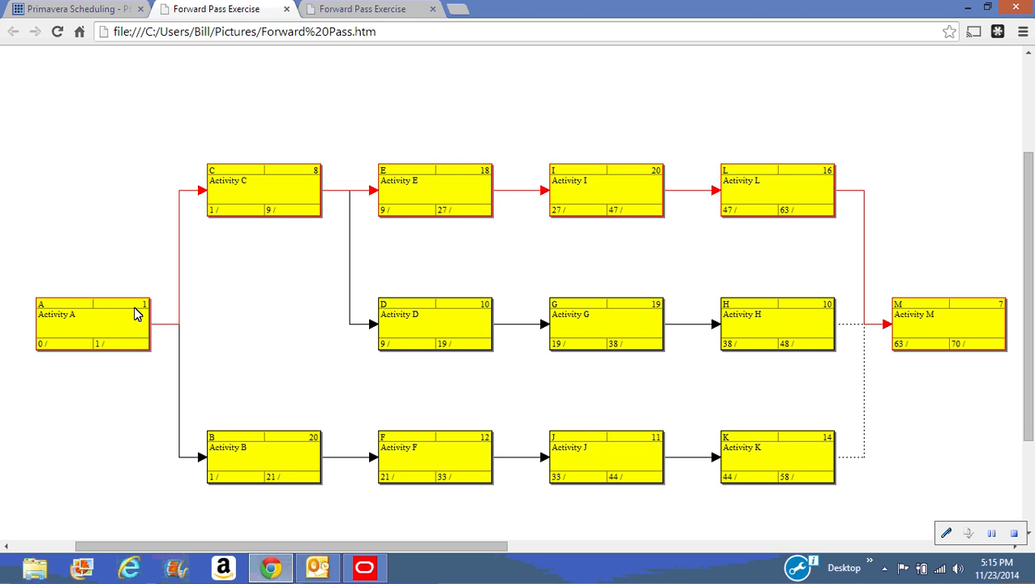
pyautogui.moveTo(103, 357)
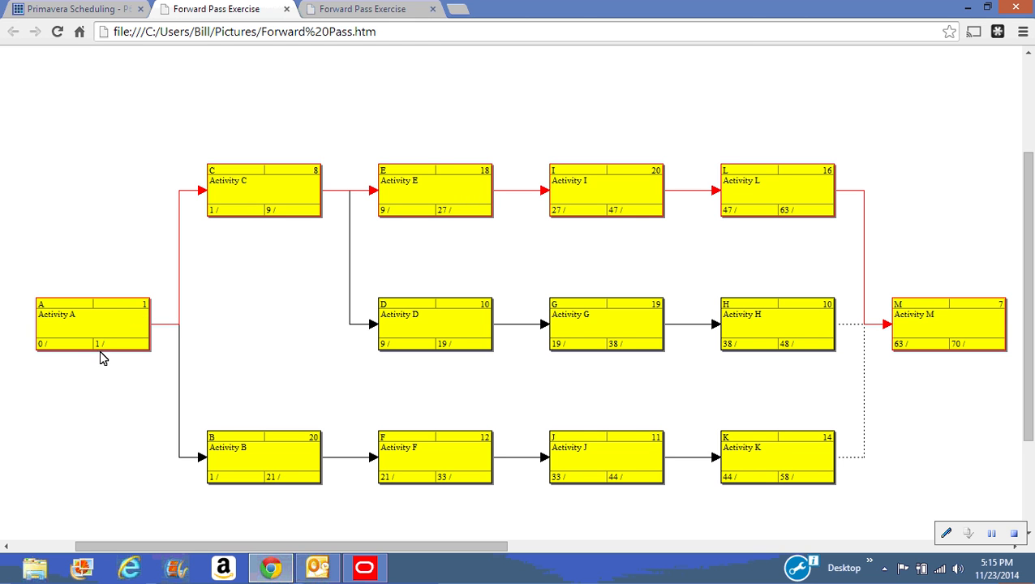
pyautogui.moveTo(67, 349)
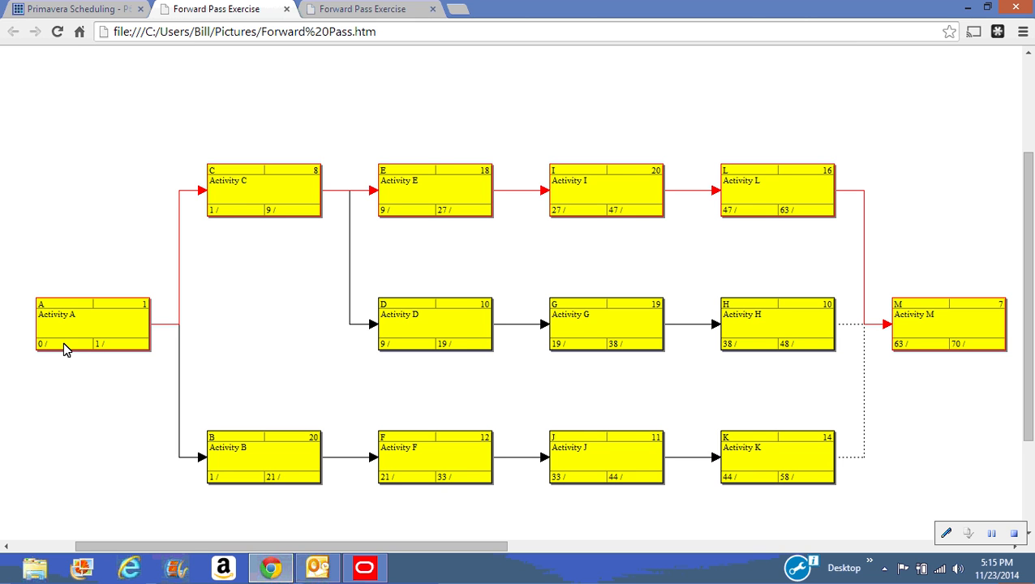
pyautogui.moveTo(109, 356)
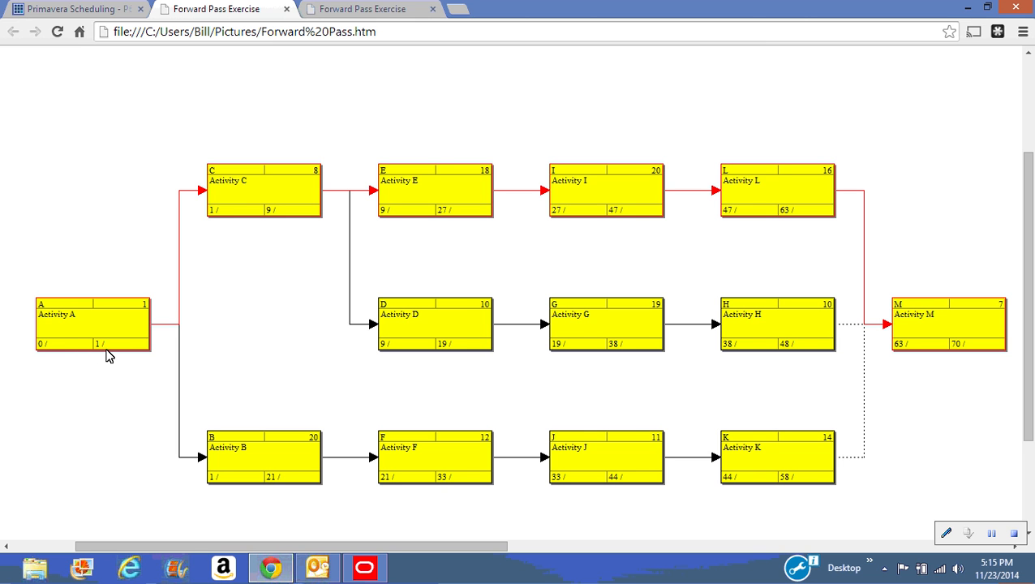
pyautogui.moveTo(133, 355)
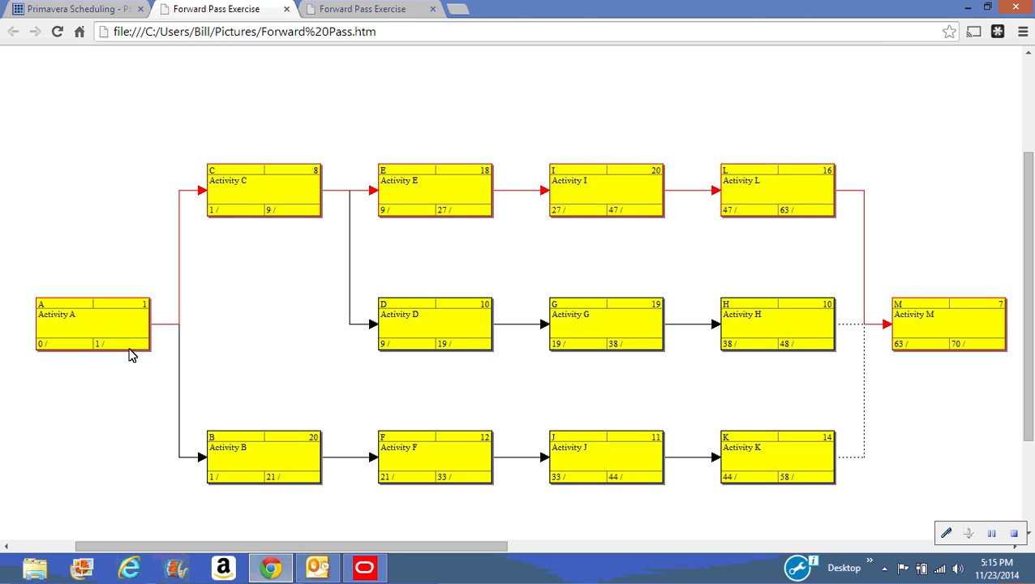
pyautogui.moveTo(69, 357)
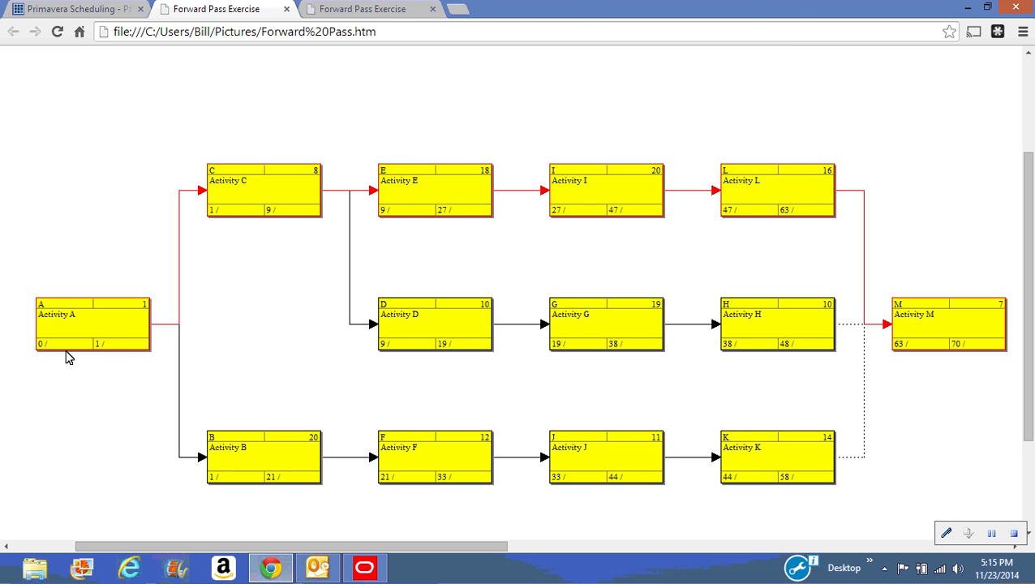
pyautogui.moveTo(133, 355)
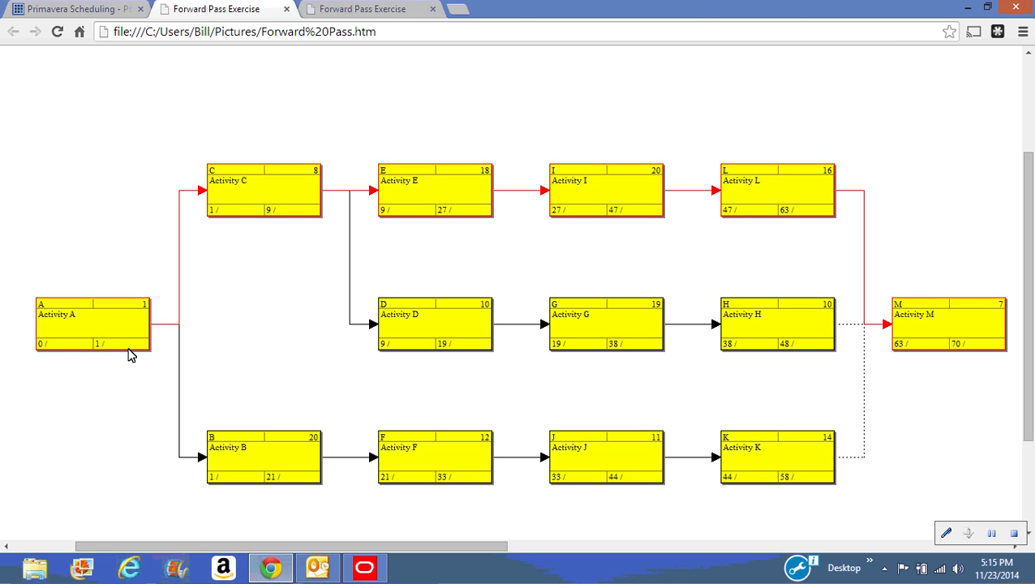
pyautogui.moveTo(65, 363)
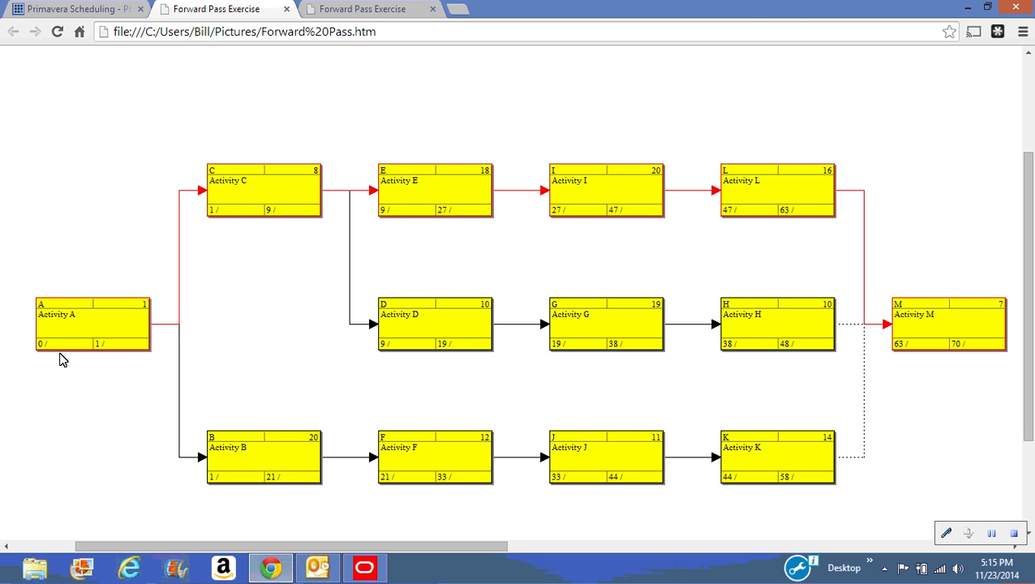
pyautogui.moveTo(69, 332)
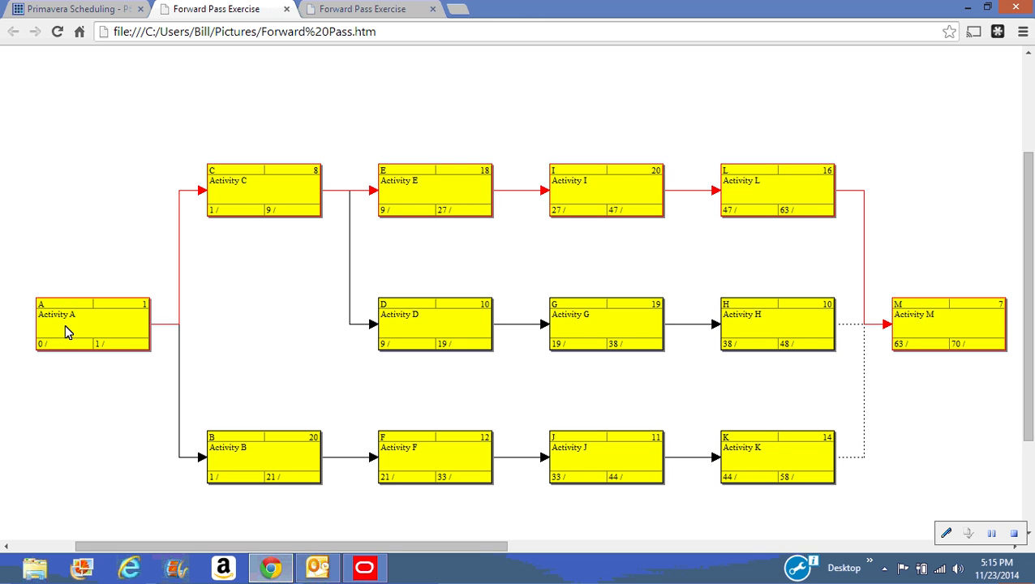
pyautogui.moveTo(126, 334)
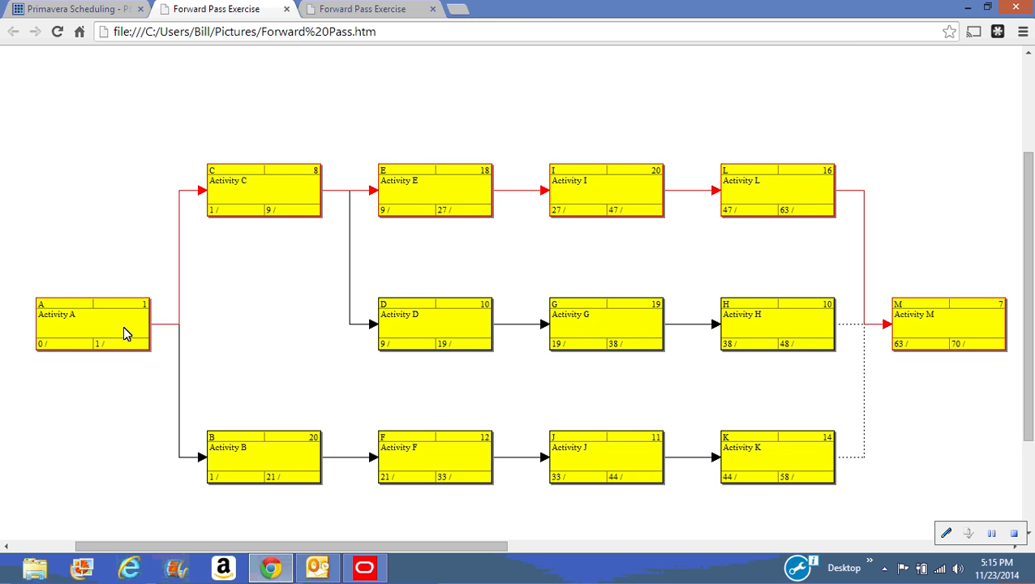
pyautogui.moveTo(138, 347)
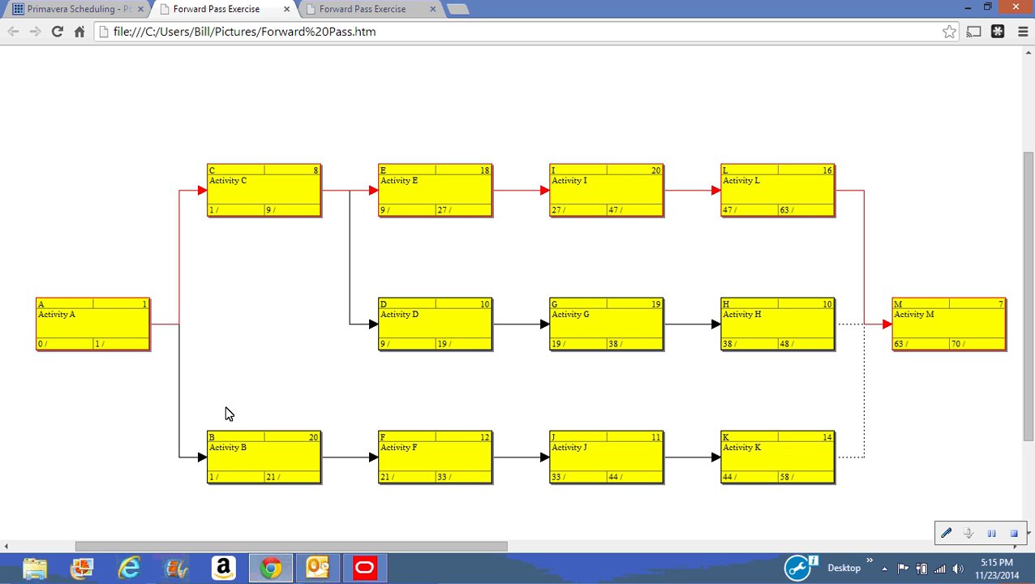
pyautogui.moveTo(245, 199)
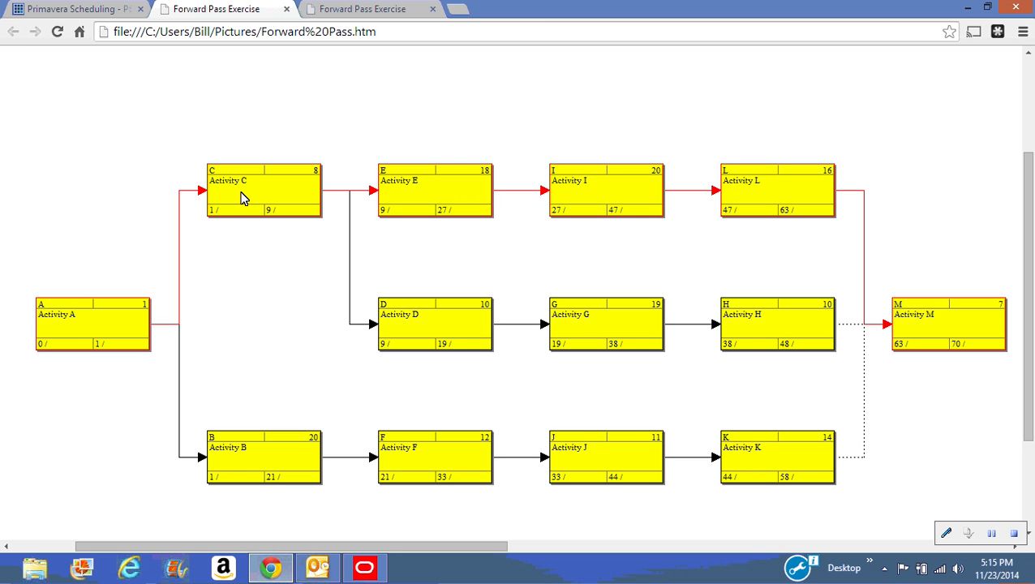
pyautogui.moveTo(220, 222)
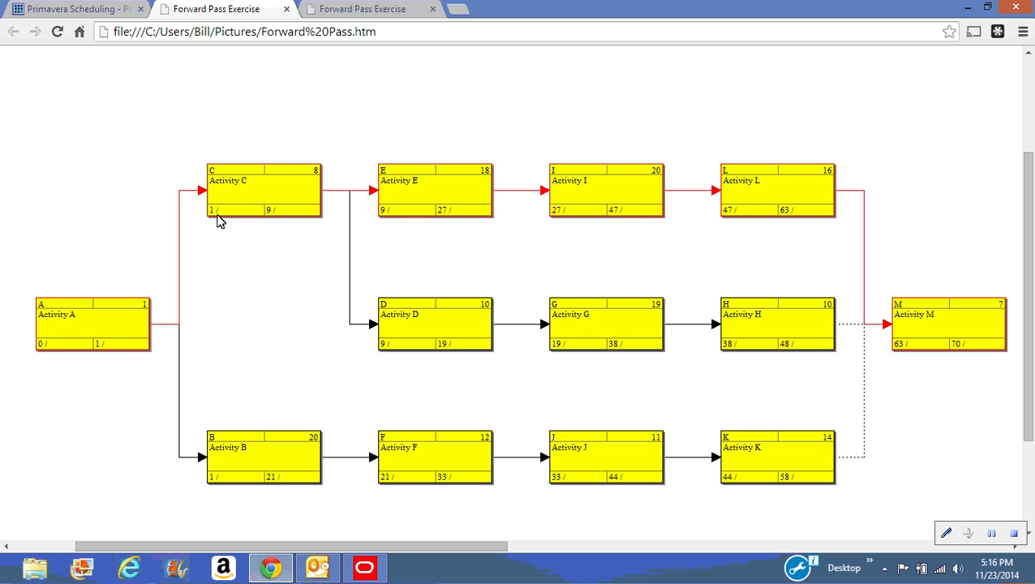
pyautogui.moveTo(524, 331)
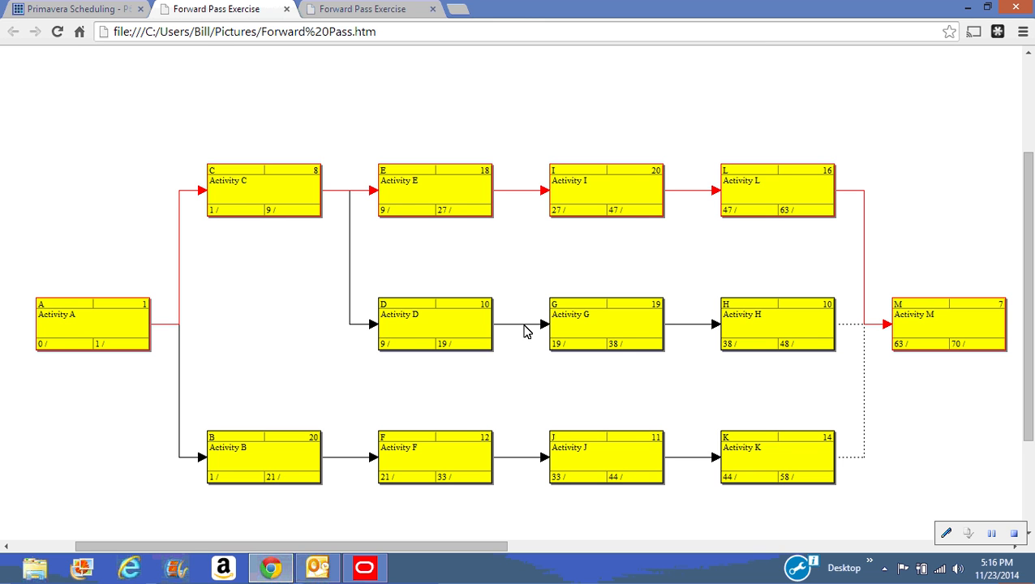
pyautogui.moveTo(696, 475)
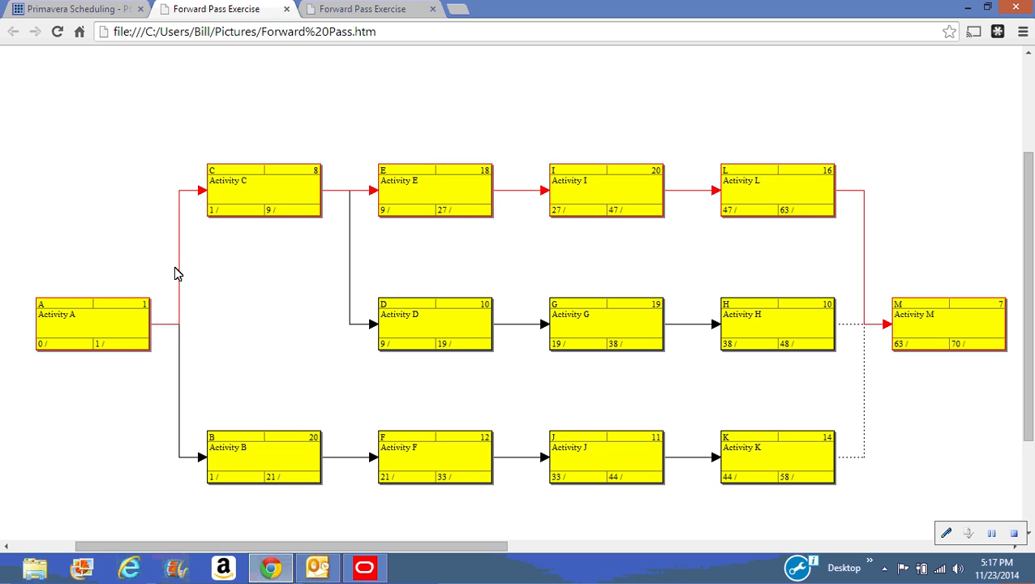
pyautogui.moveTo(223, 223)
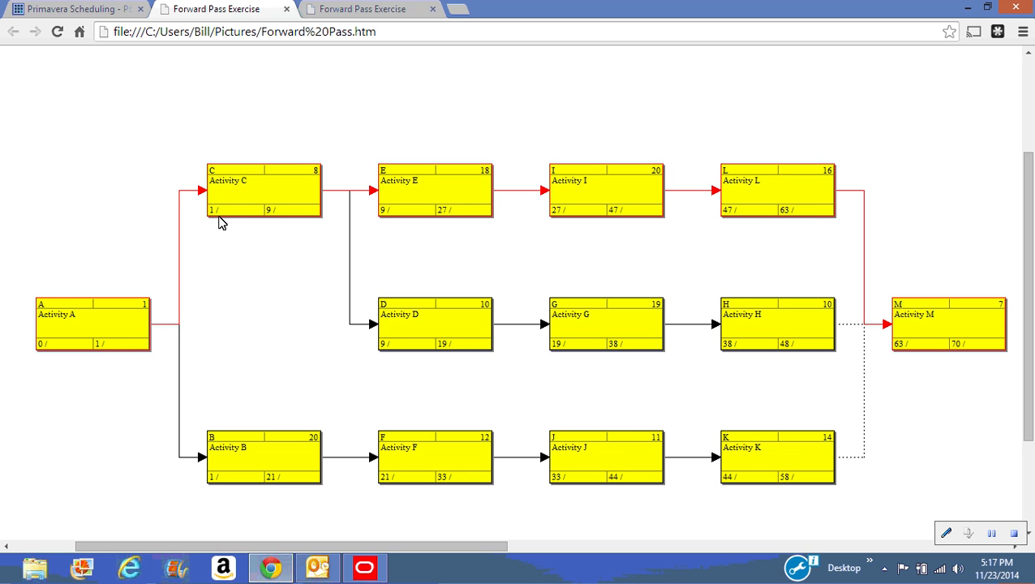
pyautogui.moveTo(317, 180)
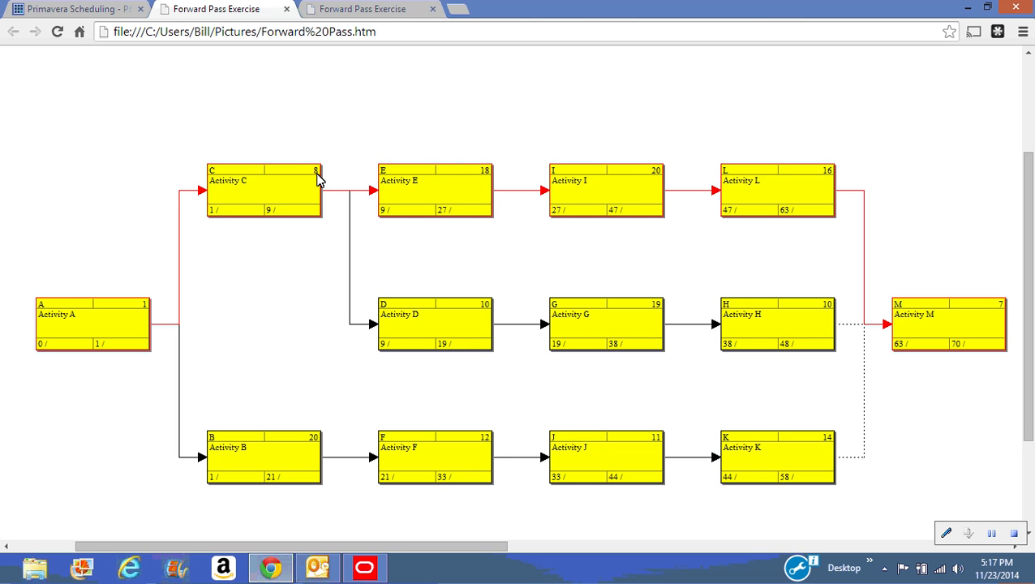
pyautogui.moveTo(302, 218)
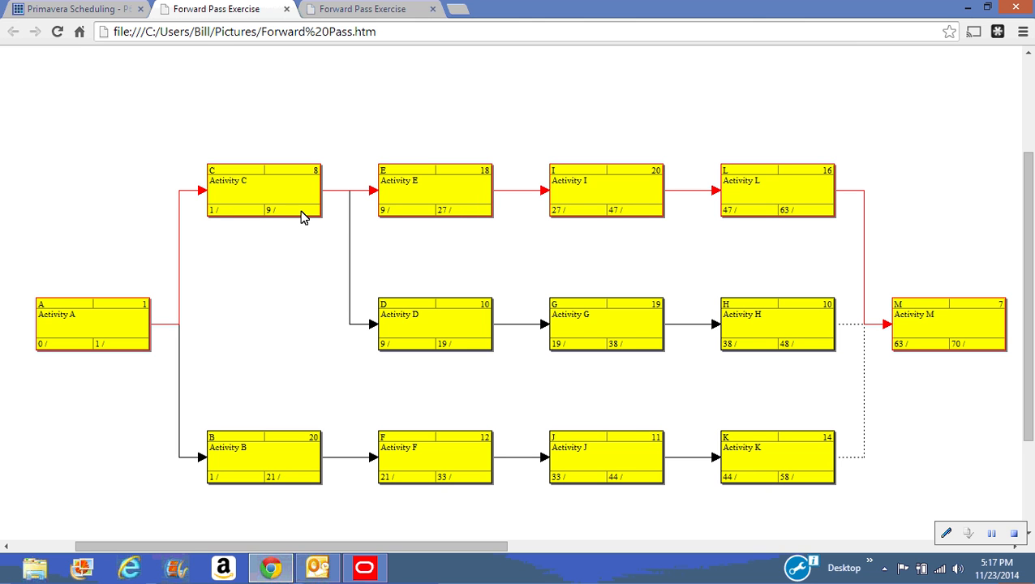
pyautogui.moveTo(407, 217)
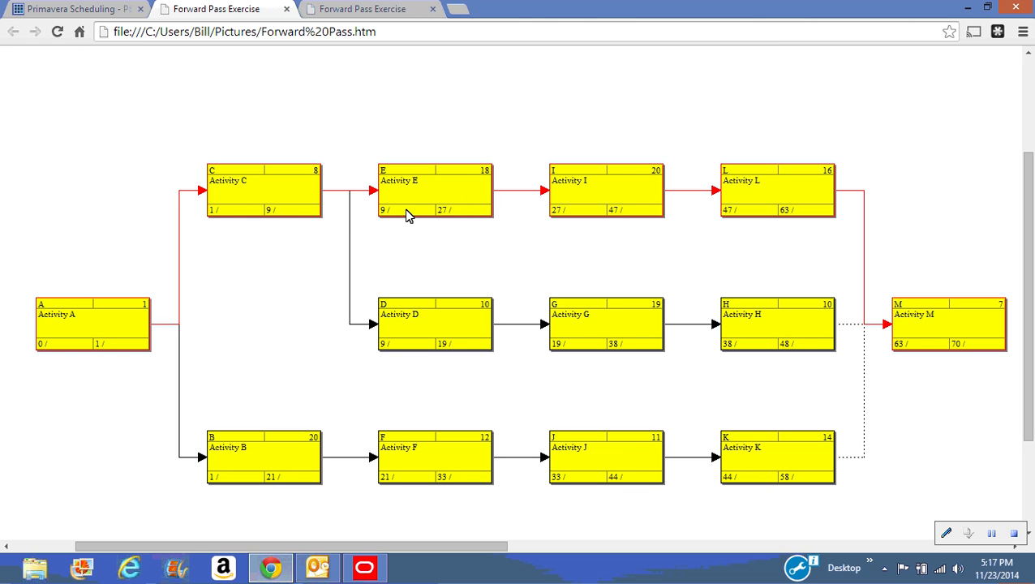
pyautogui.moveTo(431, 201)
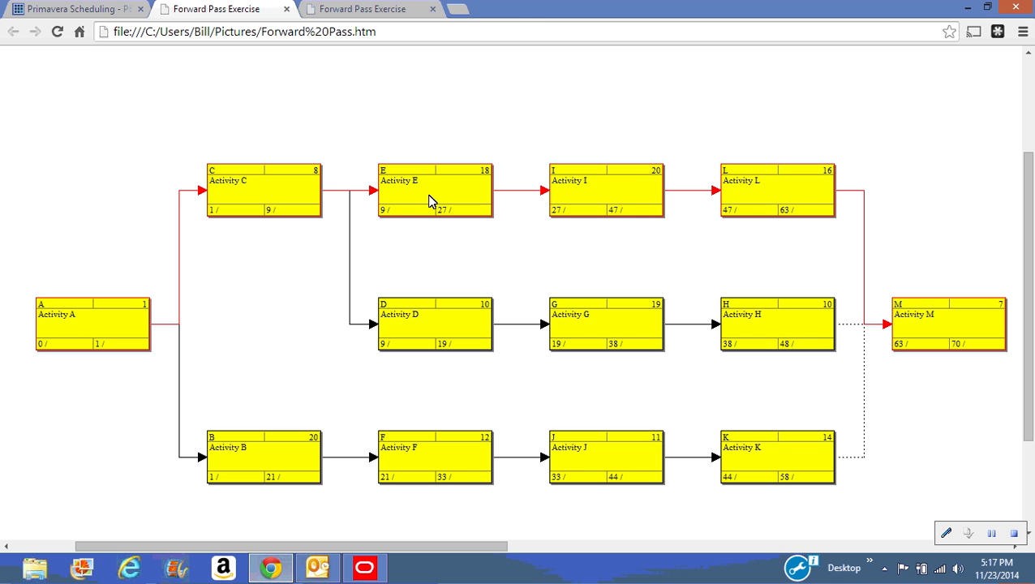
pyautogui.moveTo(471, 219)
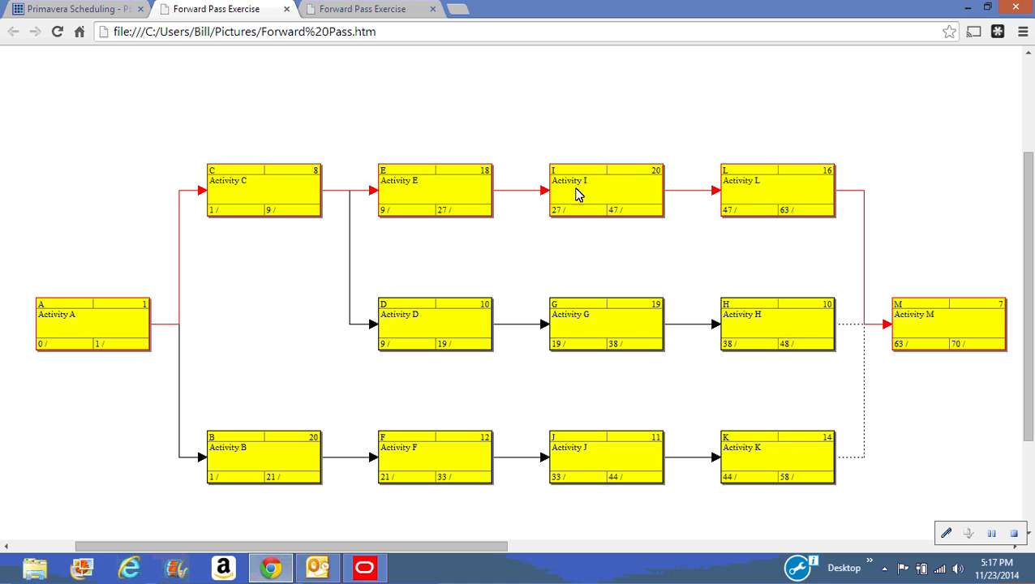
pyautogui.moveTo(557, 214)
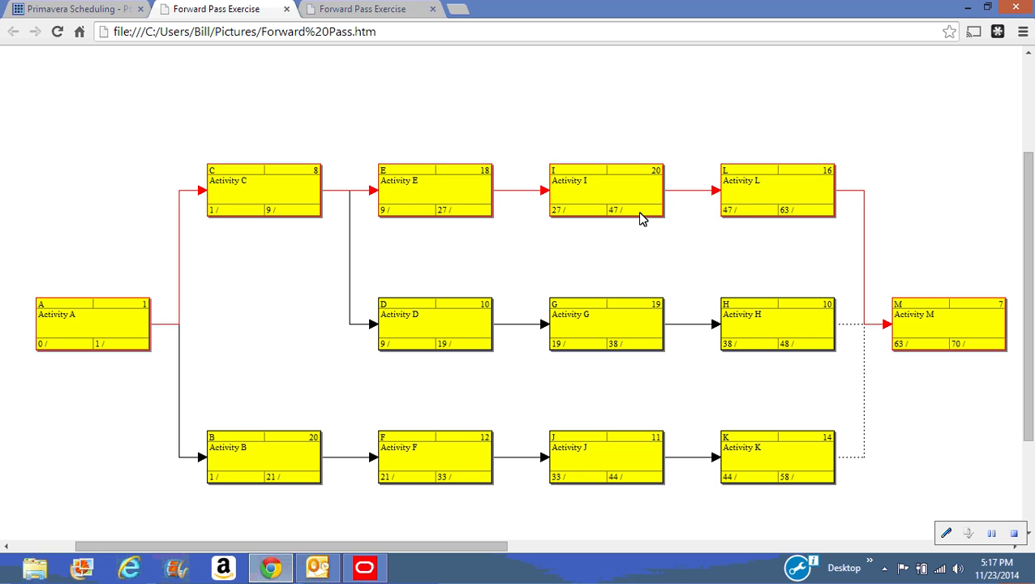
pyautogui.moveTo(775, 201)
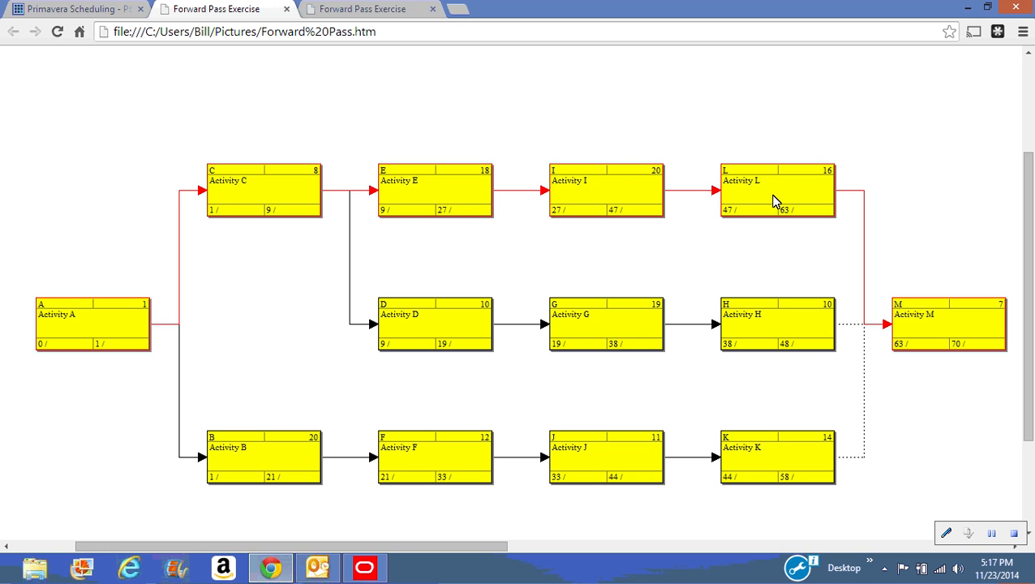
pyautogui.moveTo(742, 214)
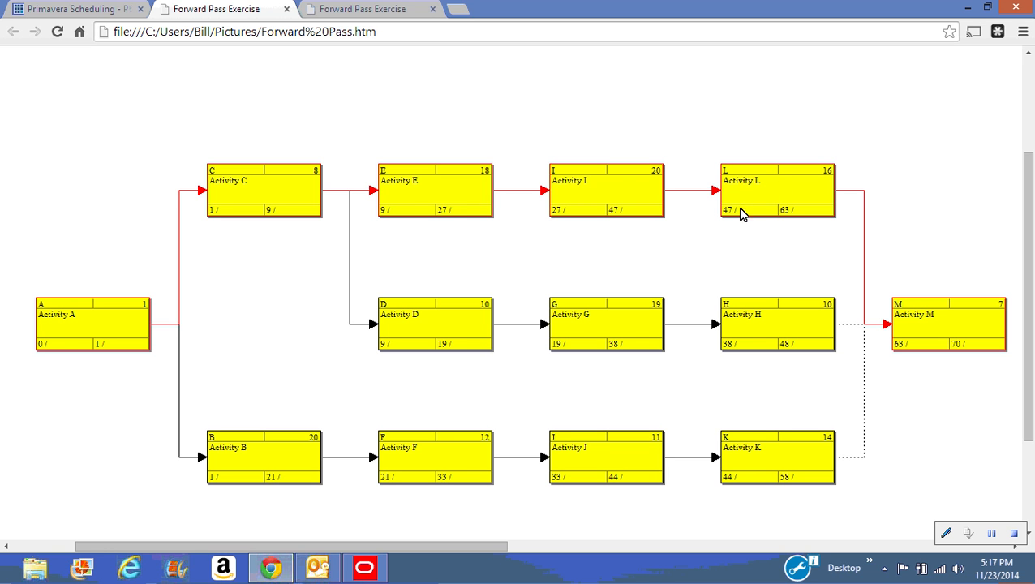
pyautogui.moveTo(829, 184)
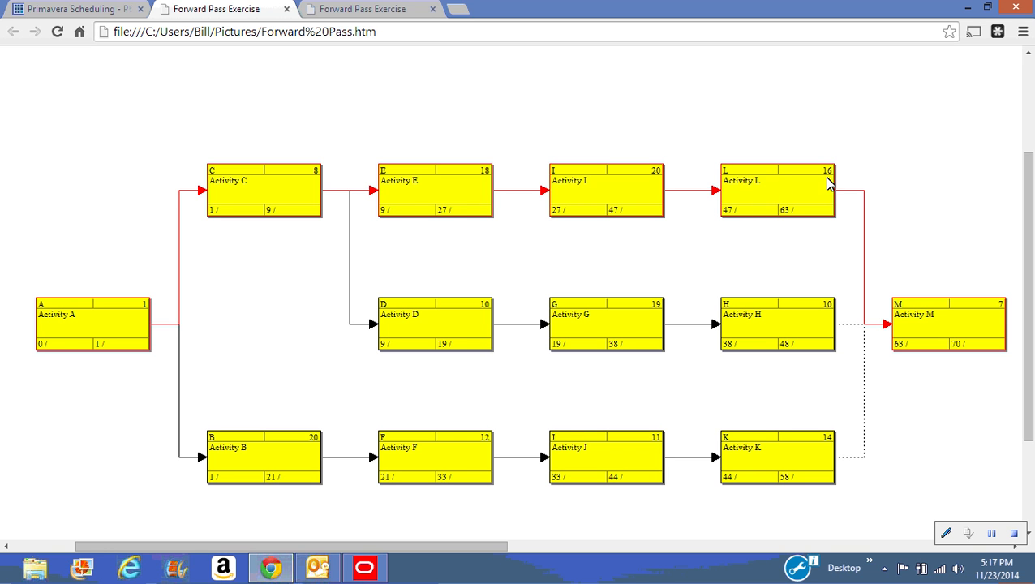
pyautogui.moveTo(817, 220)
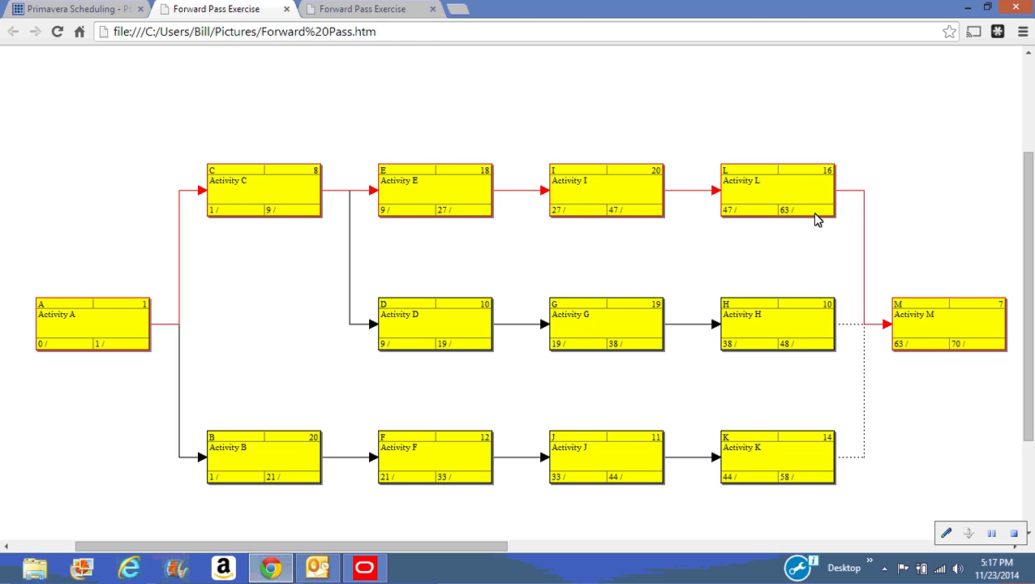
pyautogui.moveTo(924, 347)
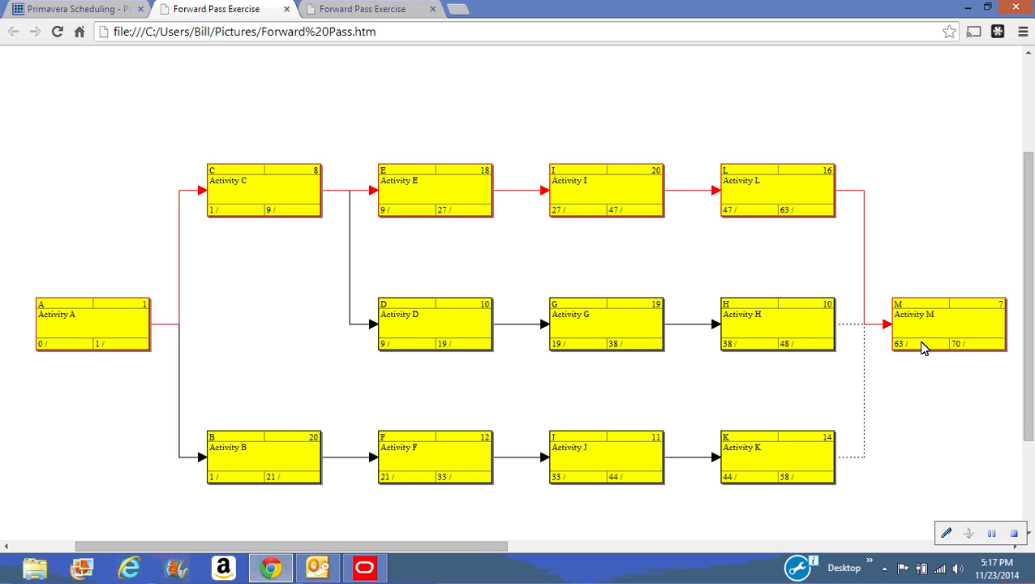
pyautogui.moveTo(1003, 308)
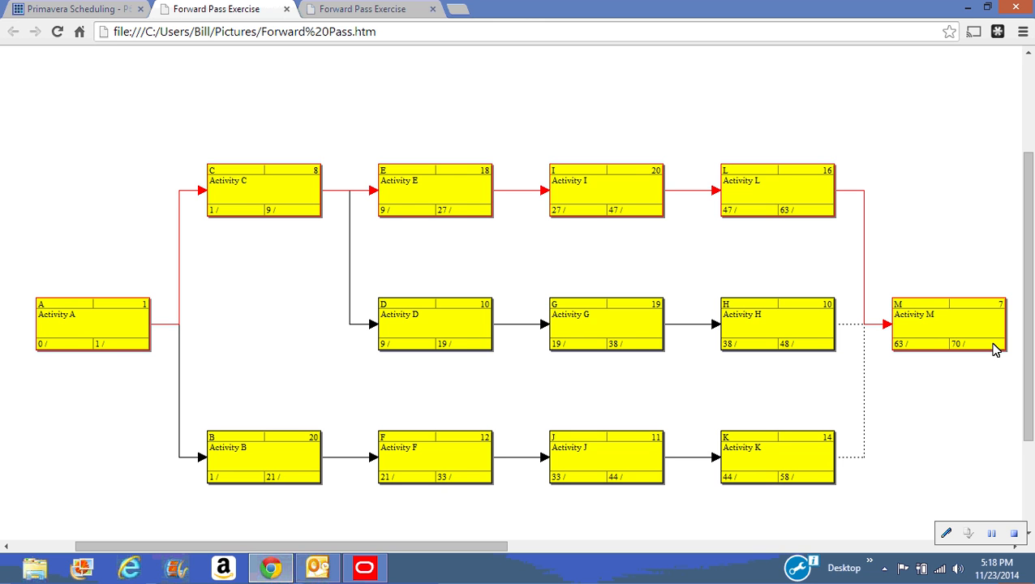
pyautogui.moveTo(190, 272)
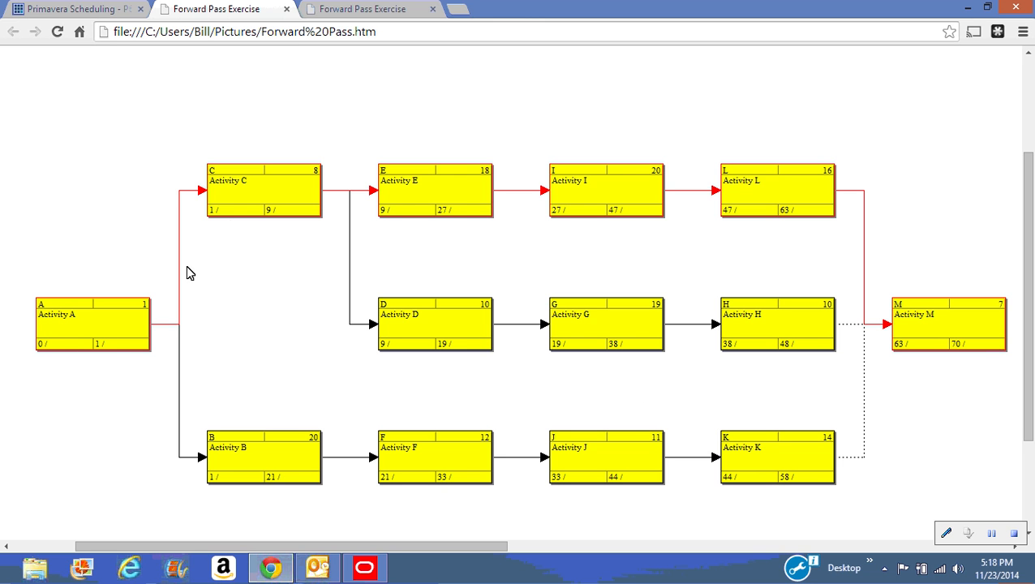
pyautogui.moveTo(436, 322)
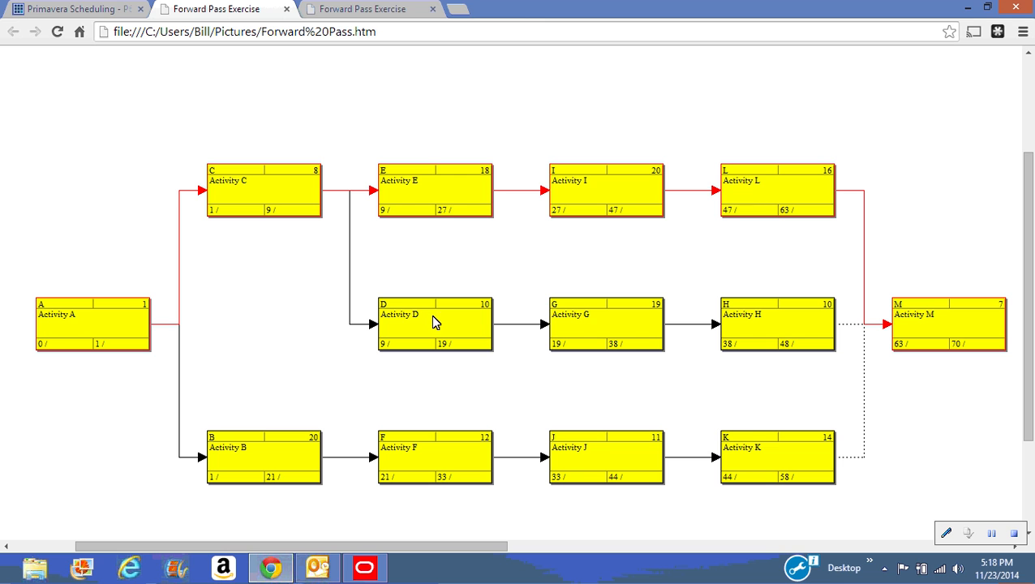
pyautogui.moveTo(804, 324)
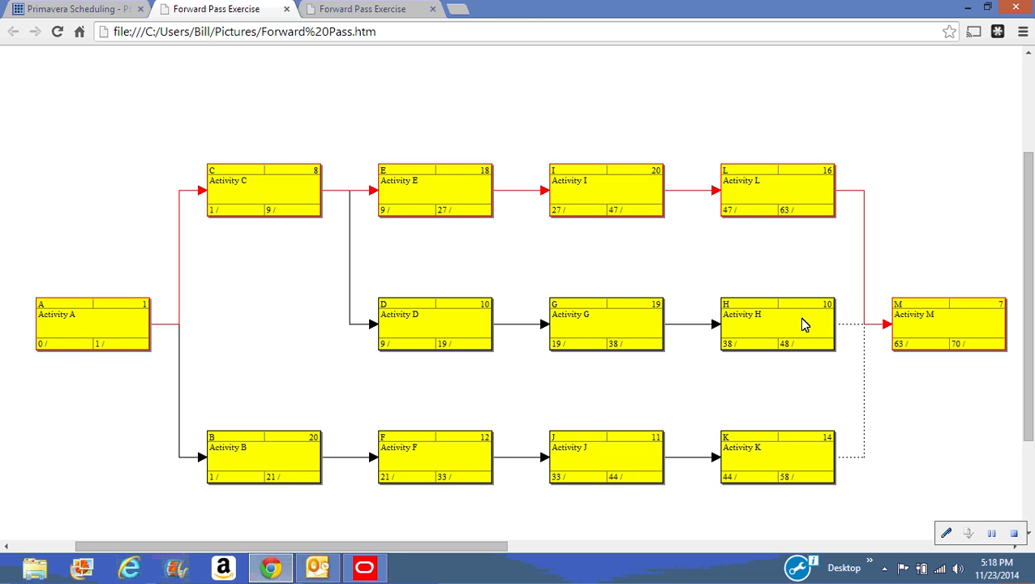
pyautogui.moveTo(57, 361)
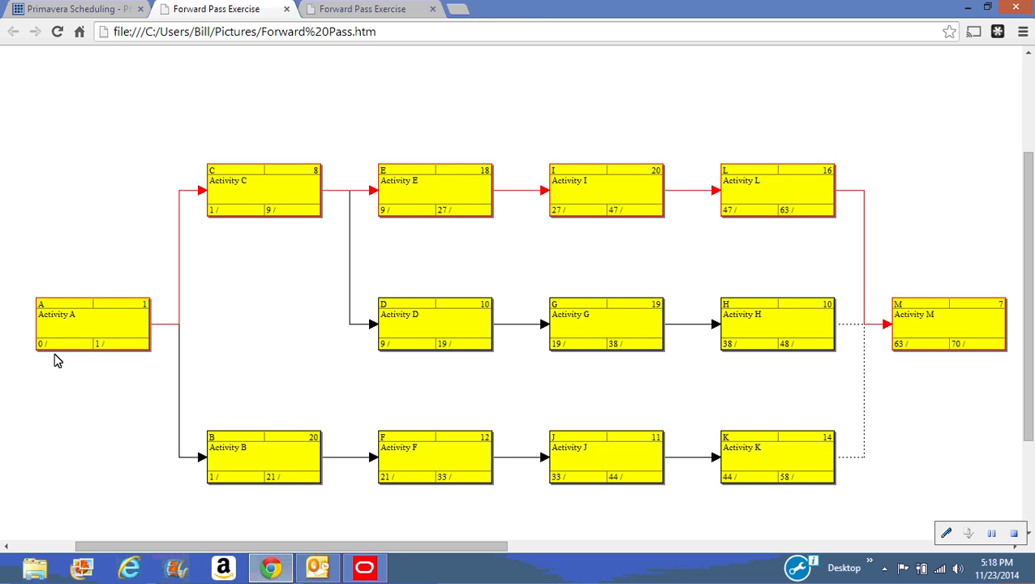
pyautogui.moveTo(155, 347)
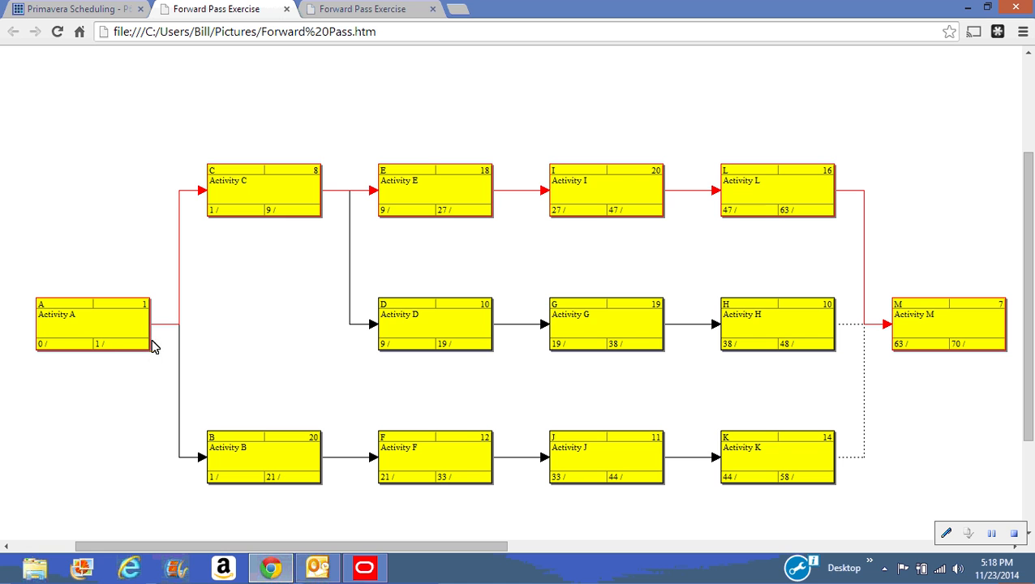
pyautogui.moveTo(279, 236)
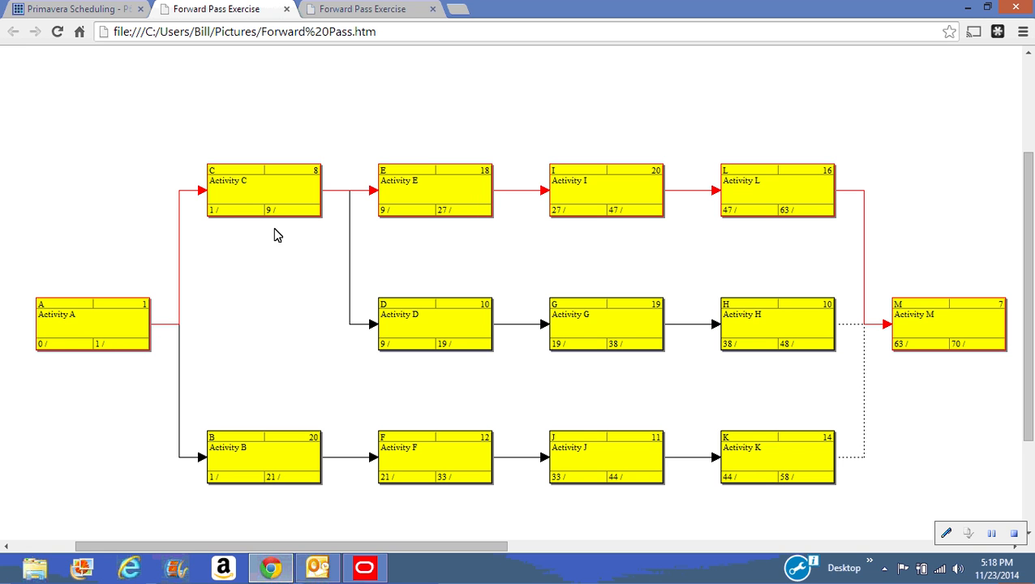
pyautogui.moveTo(284, 217)
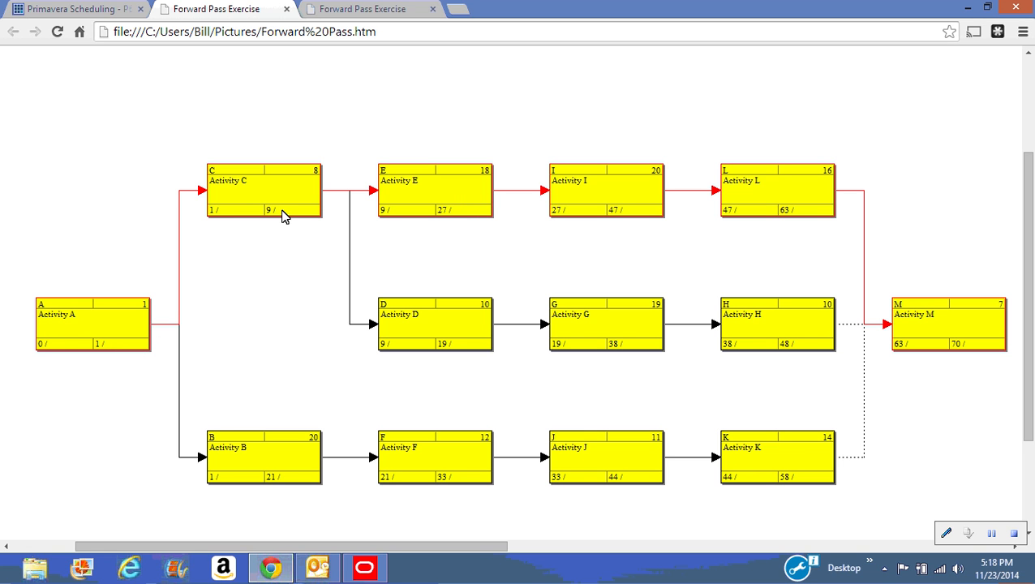
pyautogui.moveTo(428, 347)
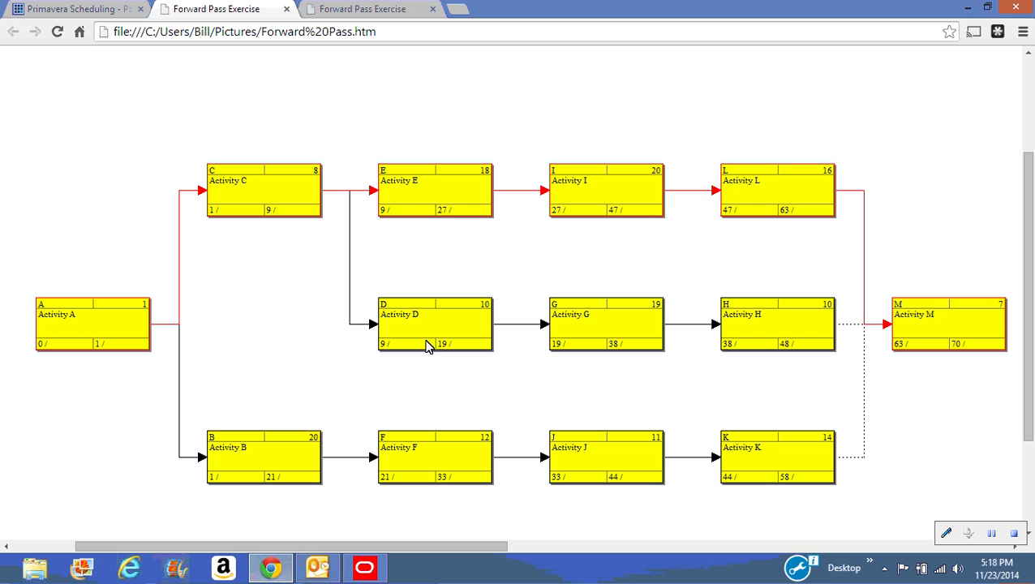
pyautogui.moveTo(392, 347)
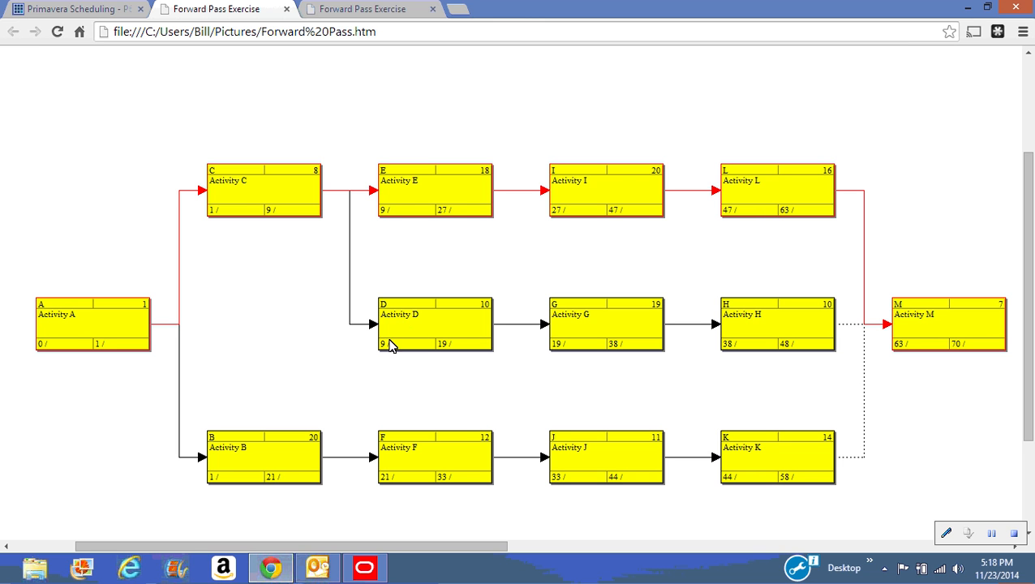
pyautogui.moveTo(487, 316)
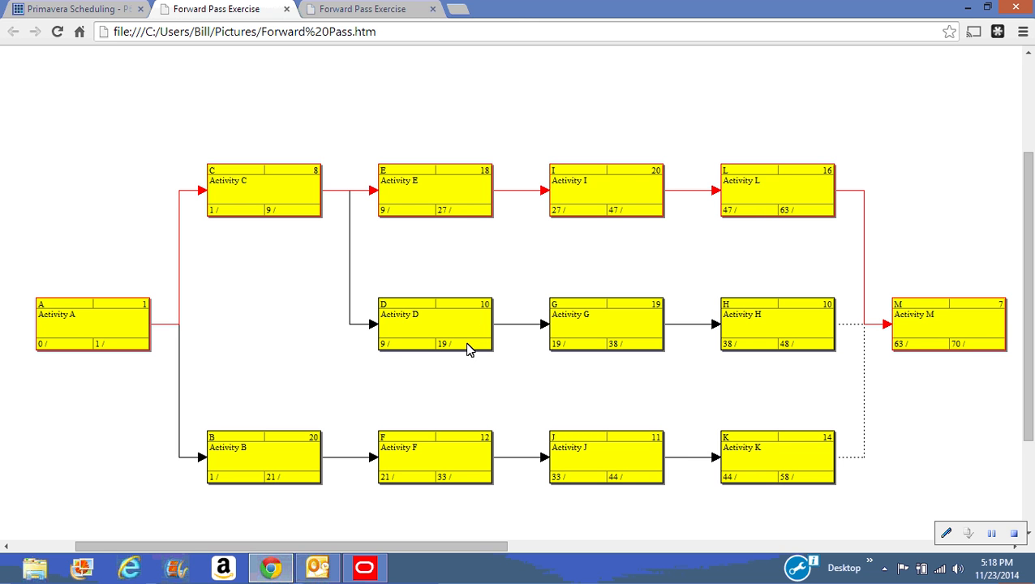
pyautogui.moveTo(556, 337)
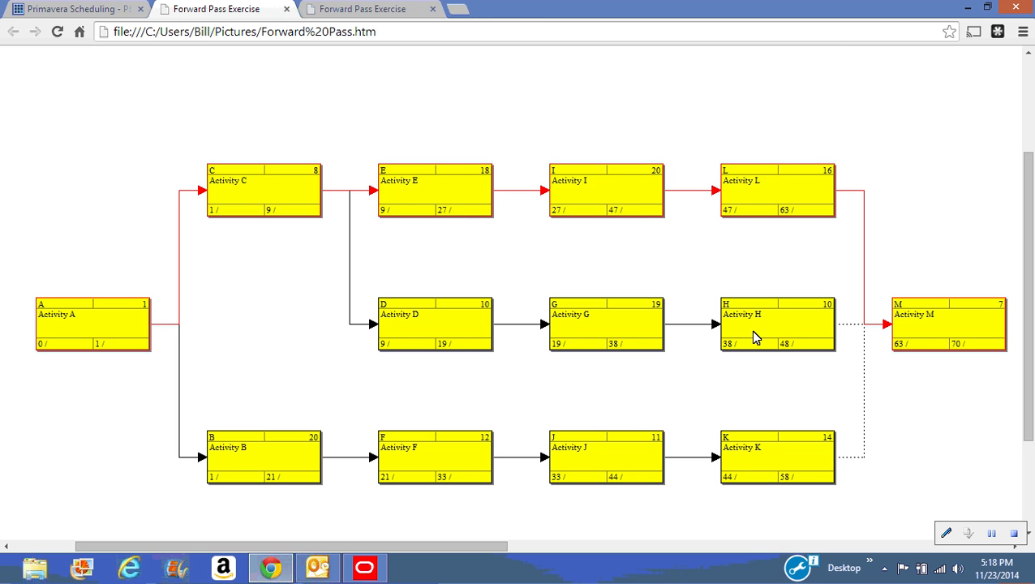
pyautogui.moveTo(809, 345)
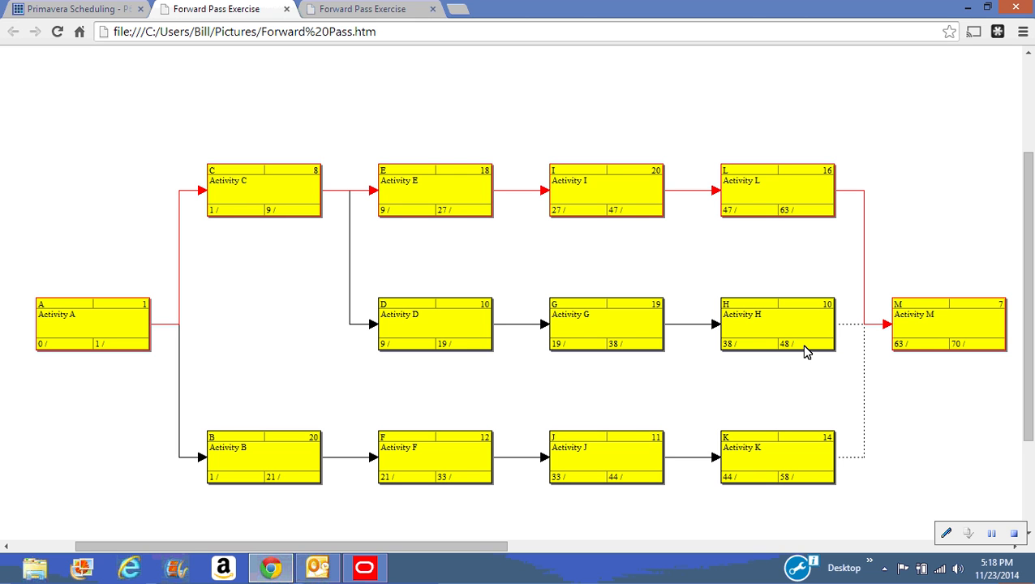
pyautogui.moveTo(801, 223)
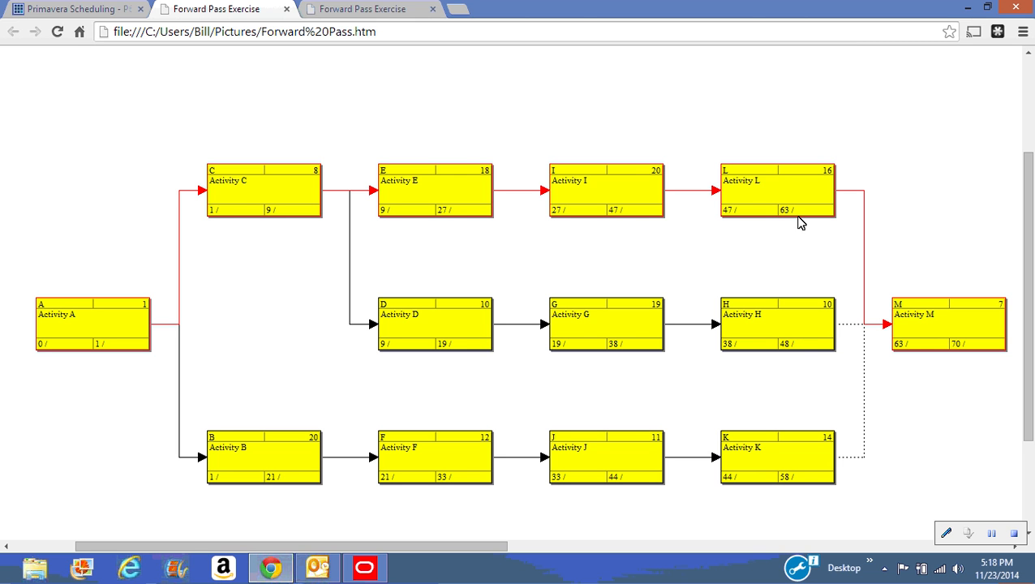
pyautogui.moveTo(801, 359)
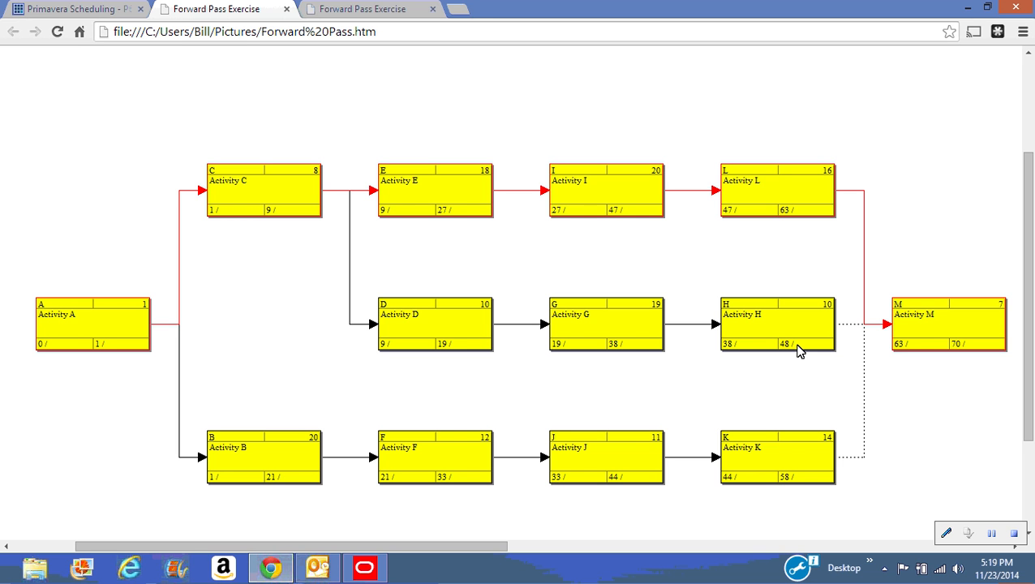
pyautogui.moveTo(93, 332)
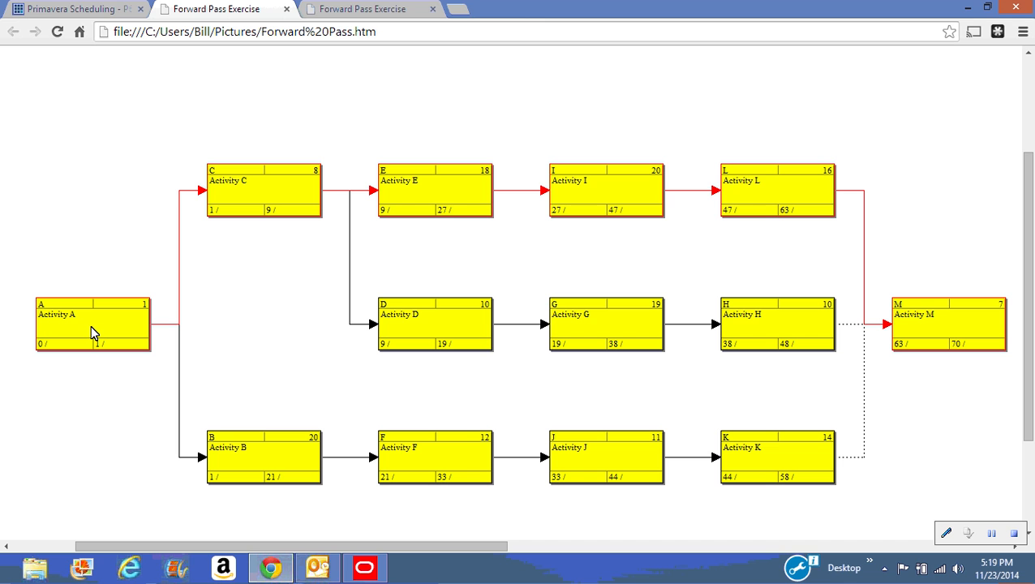
pyautogui.moveTo(250, 467)
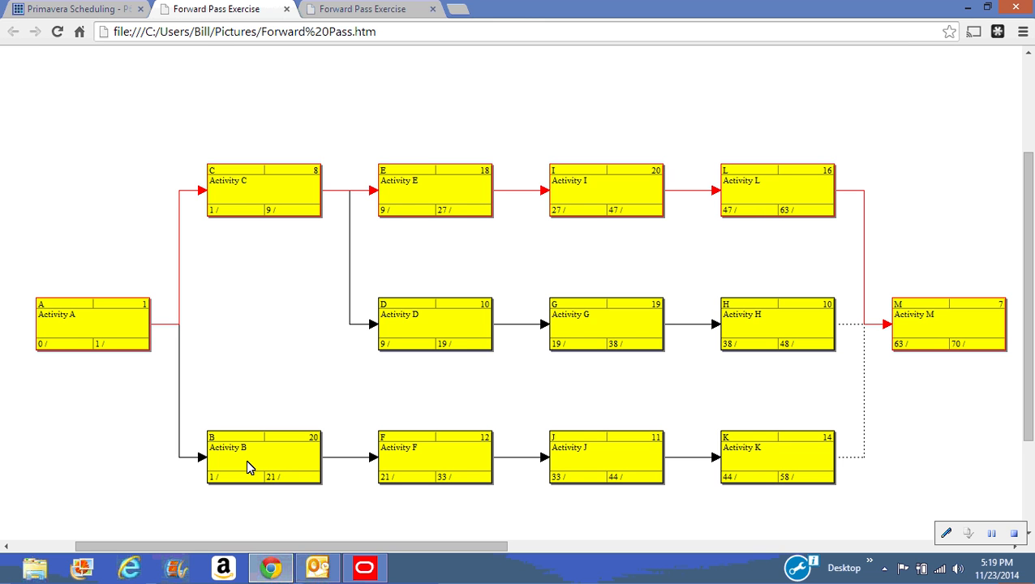
pyautogui.moveTo(238, 475)
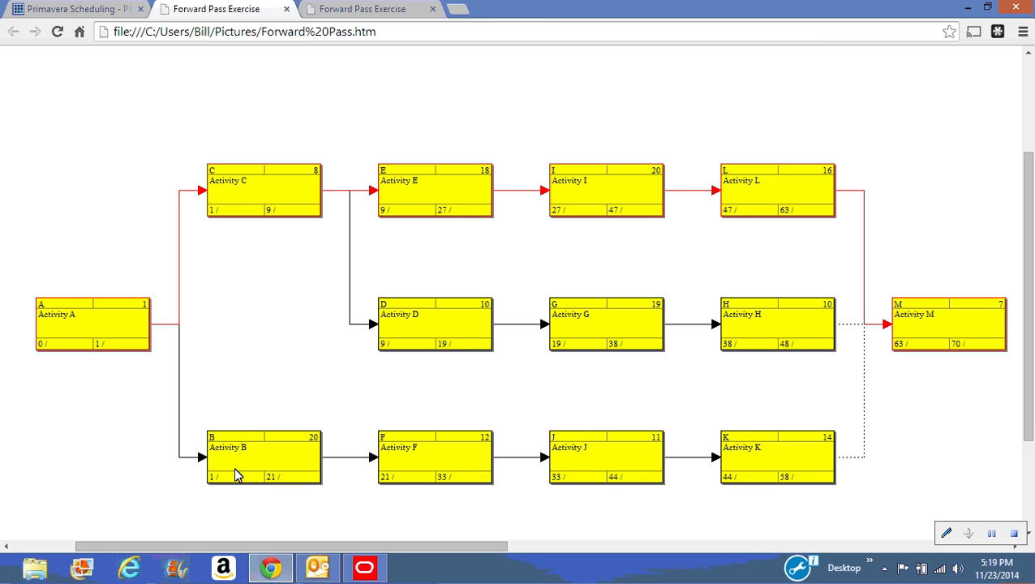
pyautogui.moveTo(310, 449)
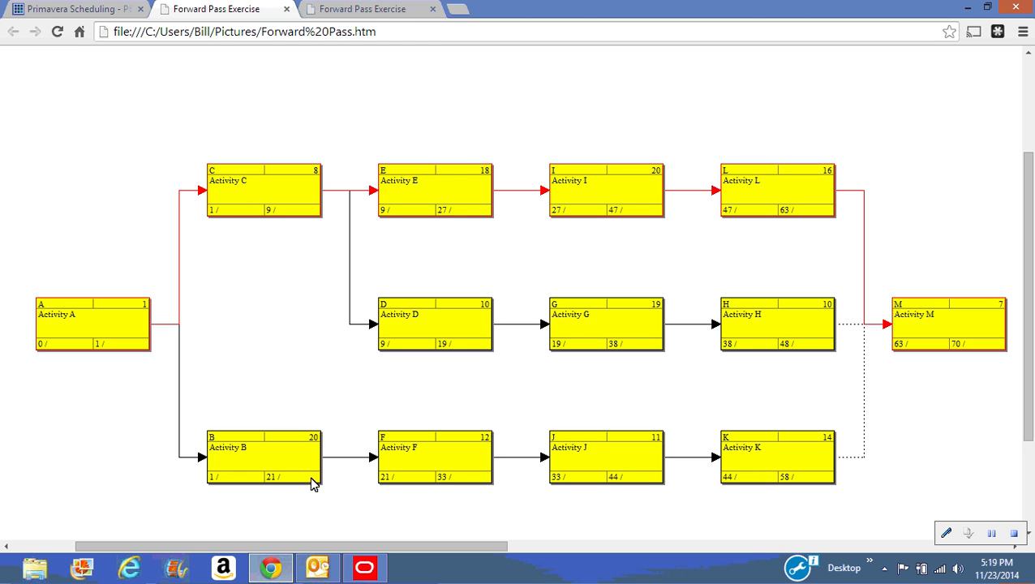
pyautogui.moveTo(364, 487)
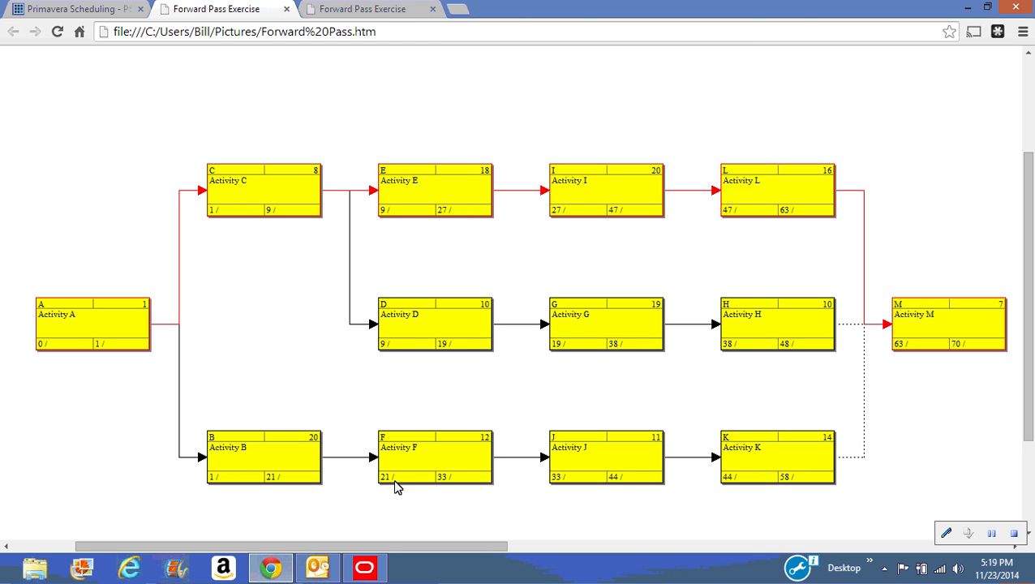
pyautogui.moveTo(495, 449)
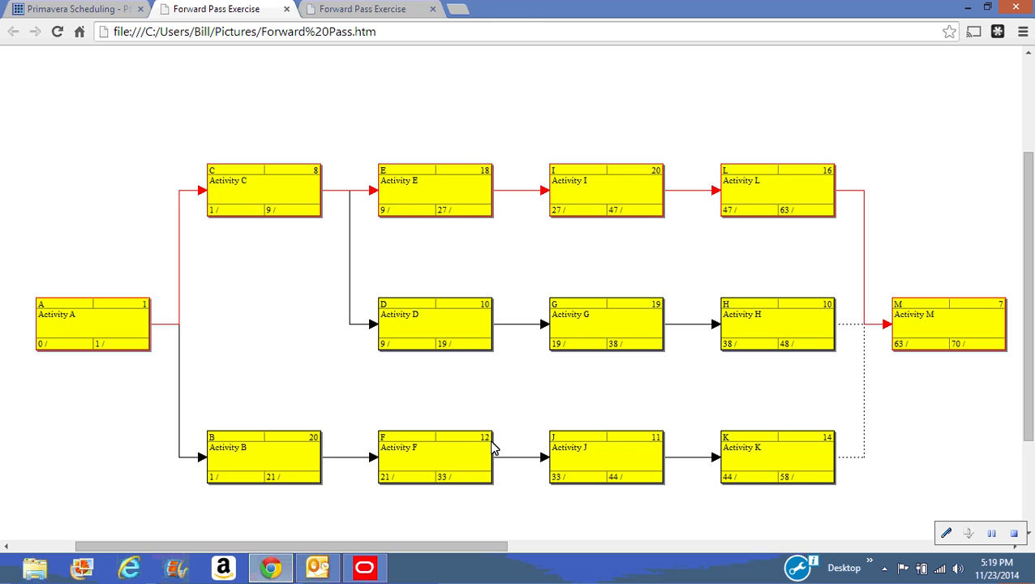
pyautogui.moveTo(472, 487)
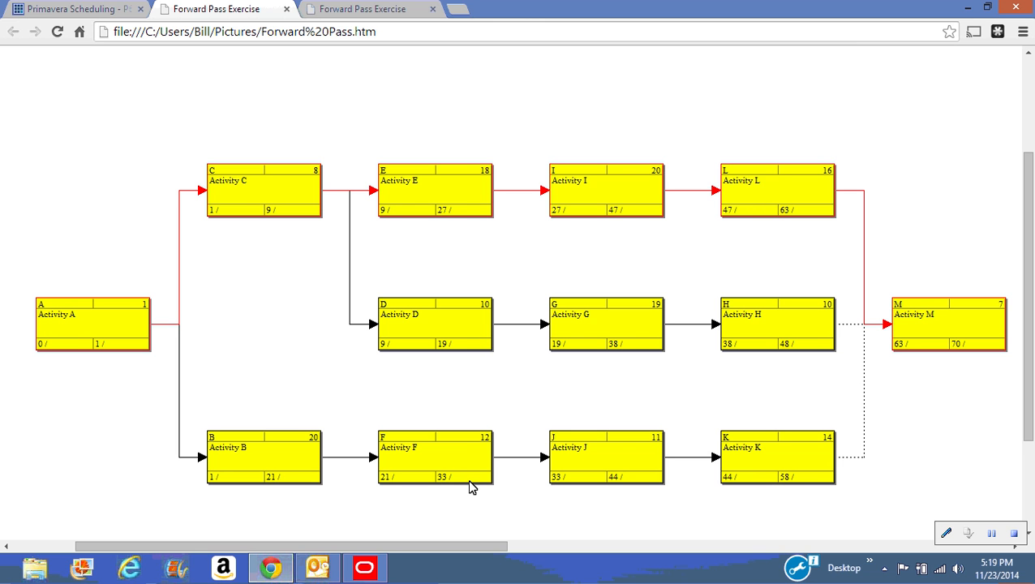
pyautogui.moveTo(707, 471)
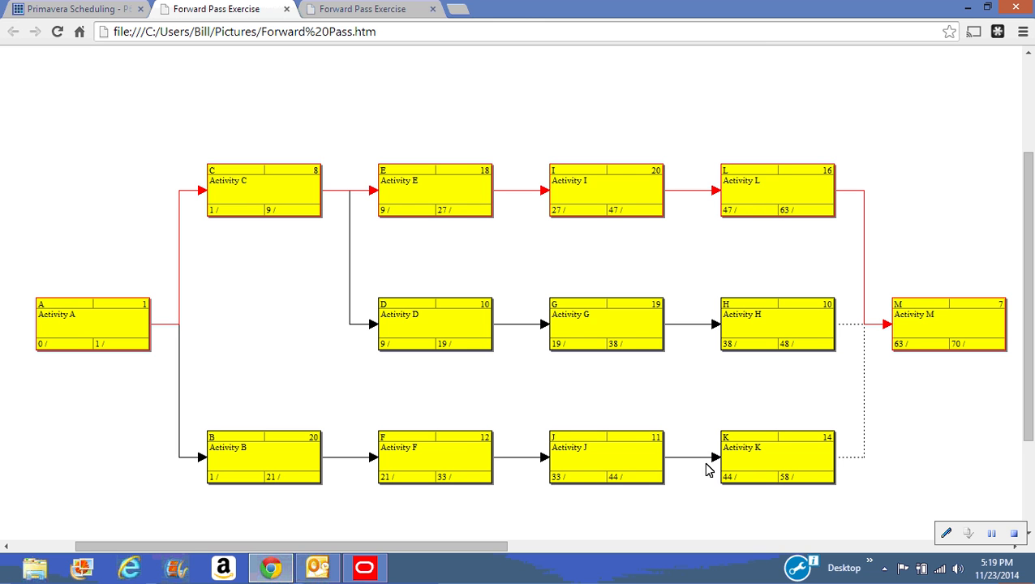
pyautogui.moveTo(757, 471)
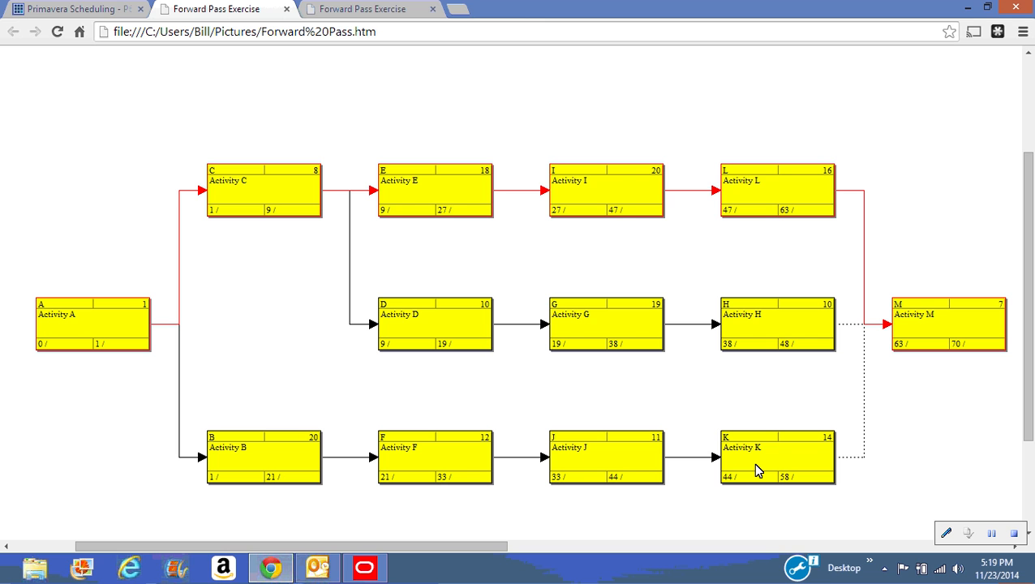
pyautogui.moveTo(749, 487)
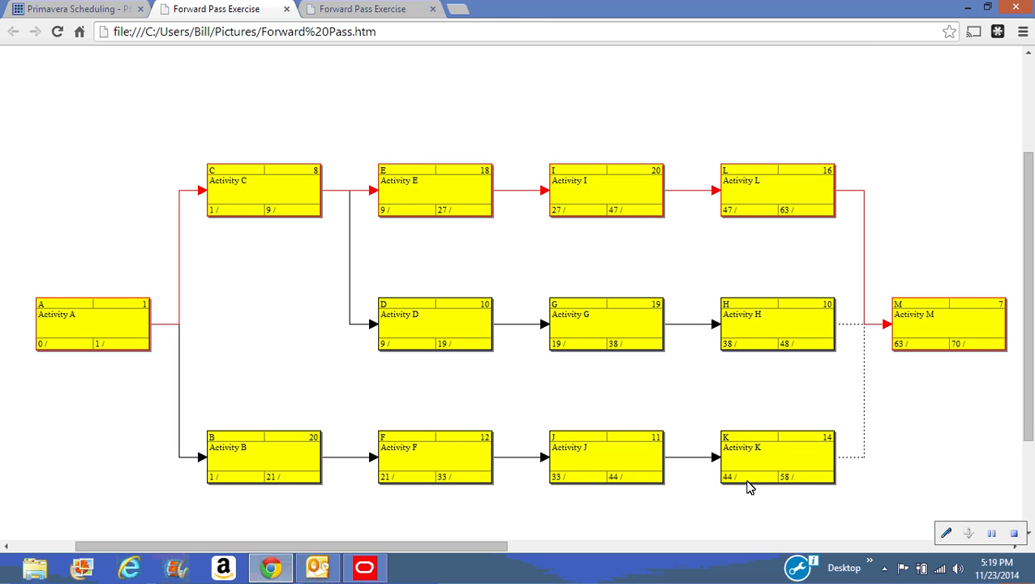
pyautogui.moveTo(834, 452)
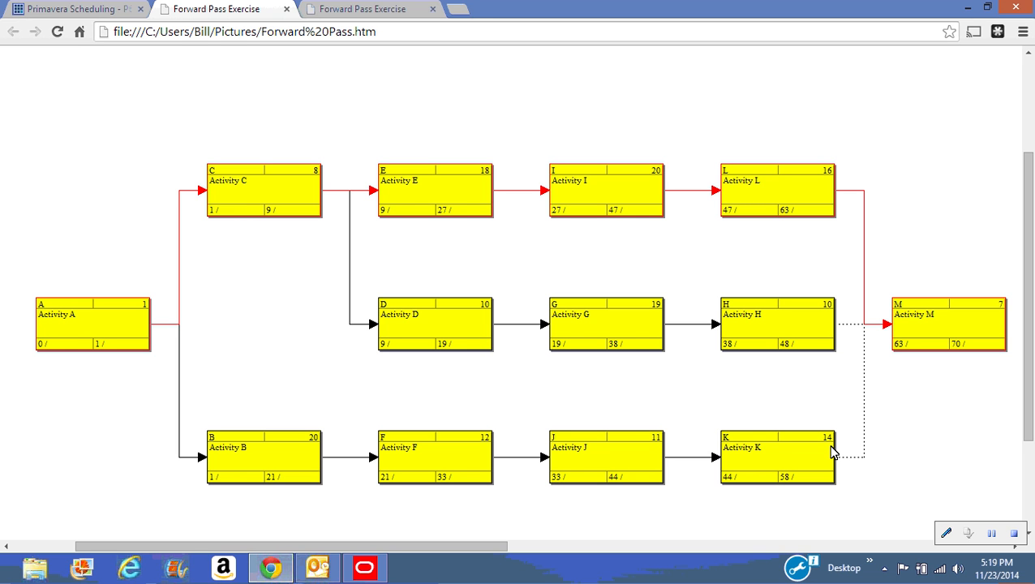
pyautogui.moveTo(915, 343)
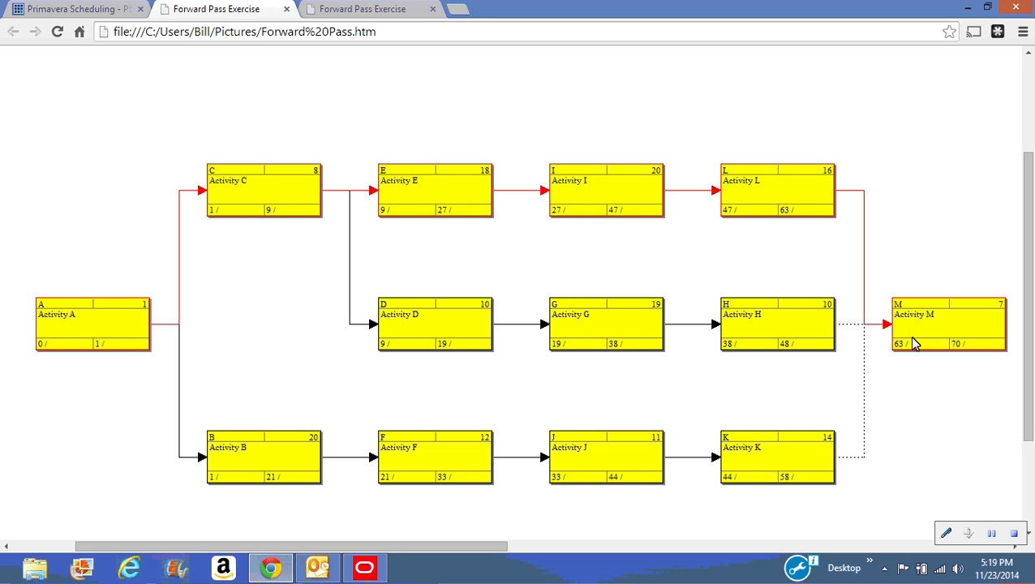
pyautogui.moveTo(921, 332)
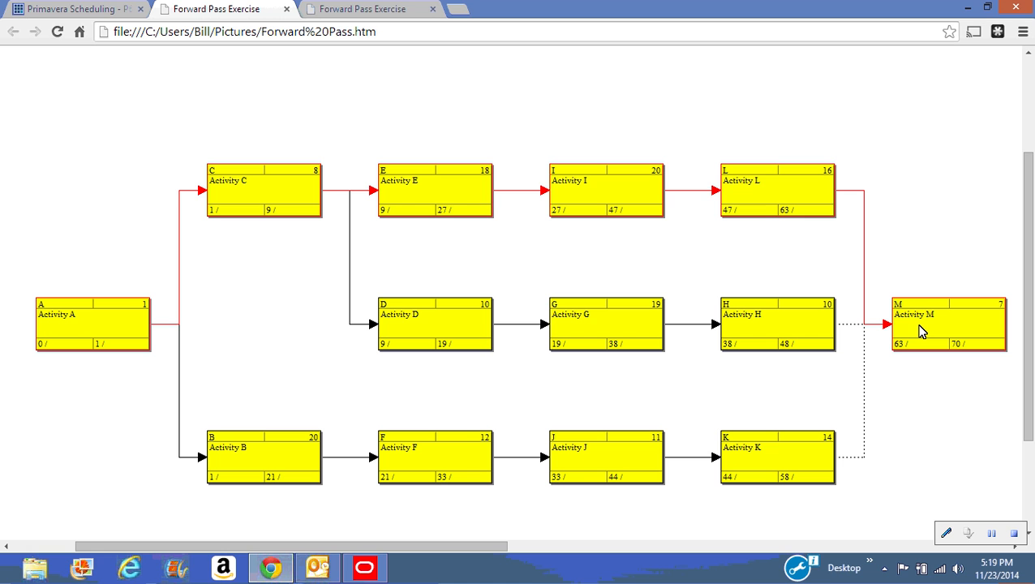
pyautogui.moveTo(432, 173)
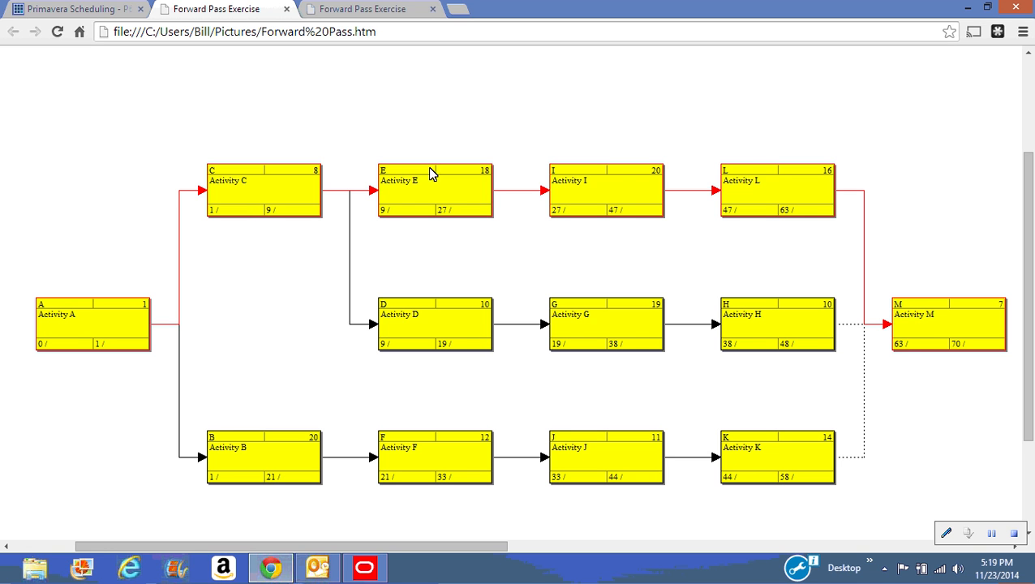
pyautogui.moveTo(906, 347)
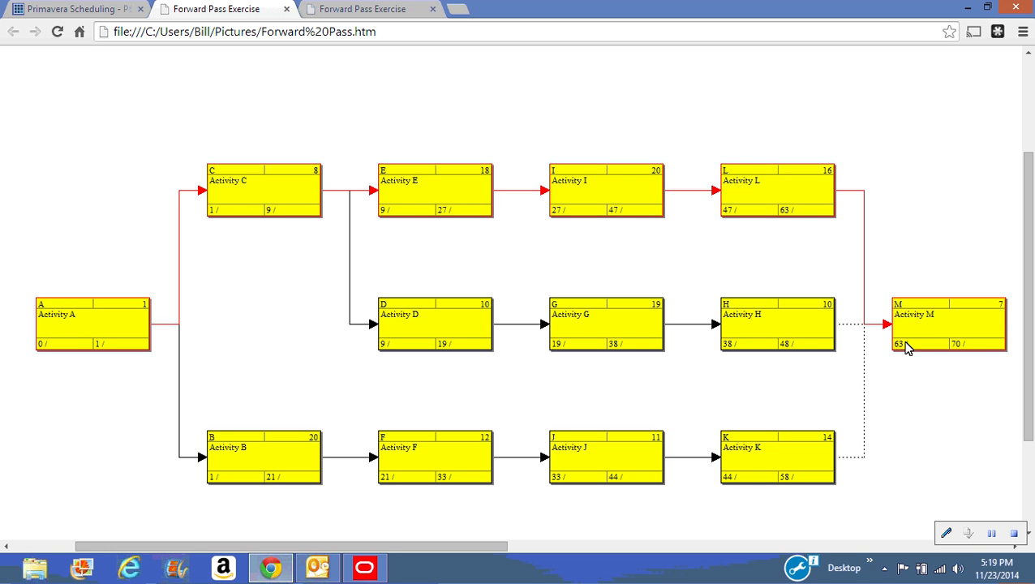
pyautogui.moveTo(995, 348)
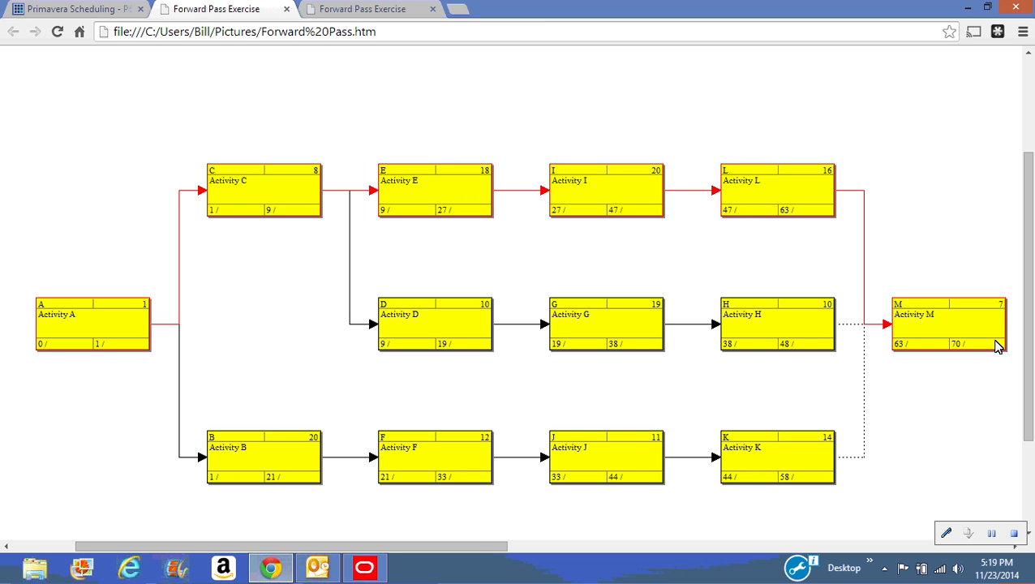
pyautogui.moveTo(922, 354)
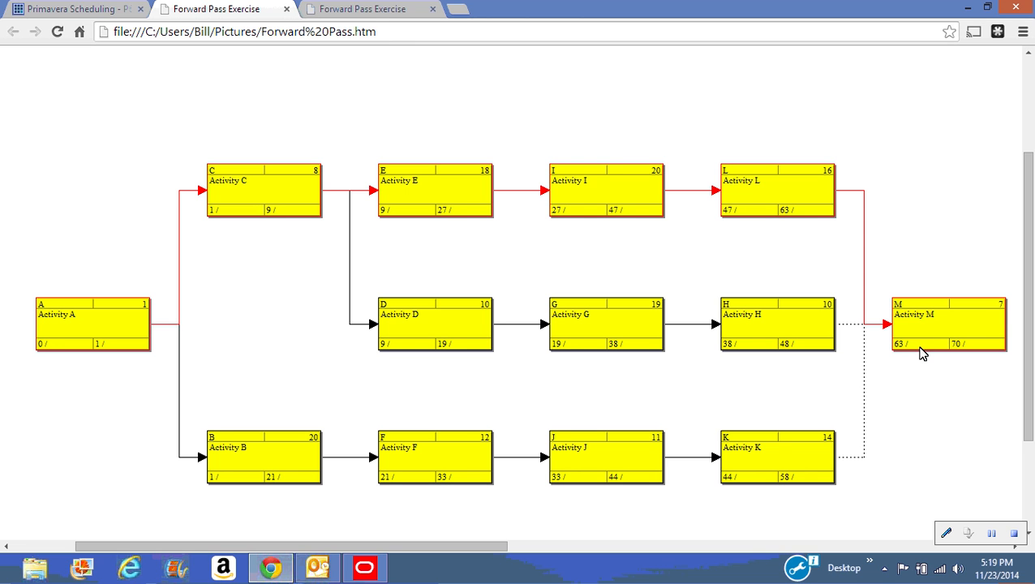
# Open the Backward Pass.htm tab showing early and late dates for activities A–M
pyautogui.click(362, 9)
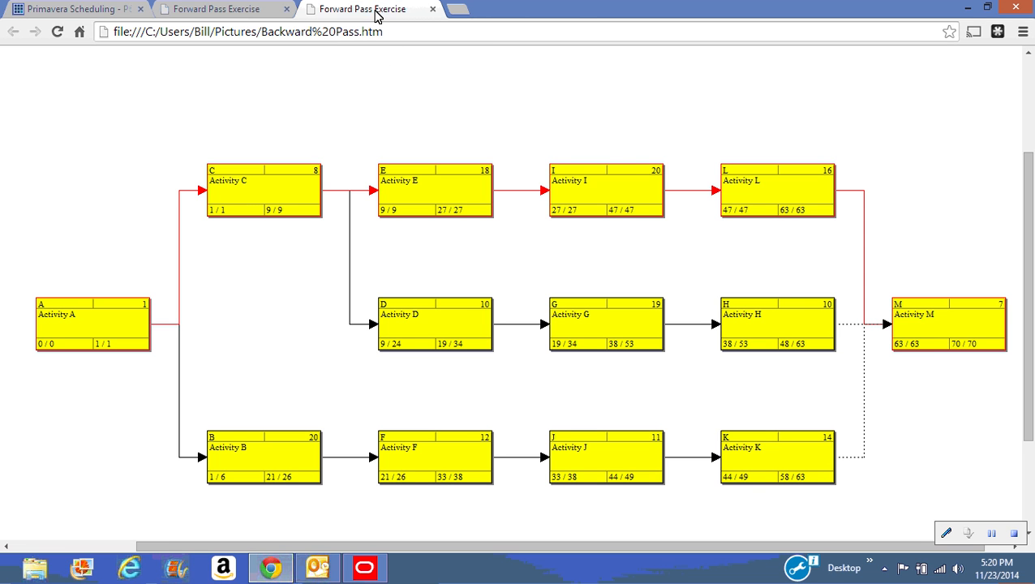
pyautogui.moveTo(990, 332)
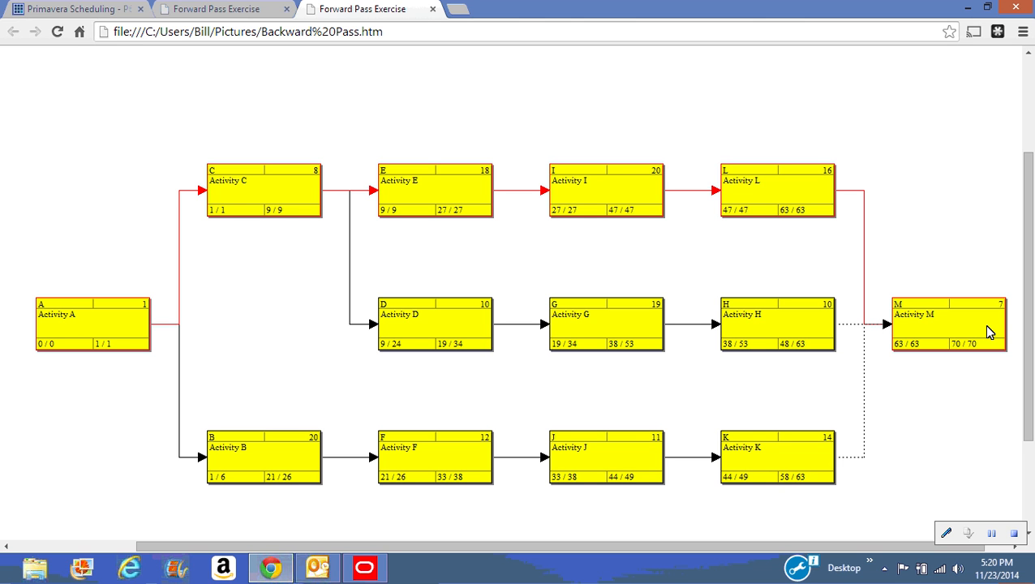
pyautogui.moveTo(997, 365)
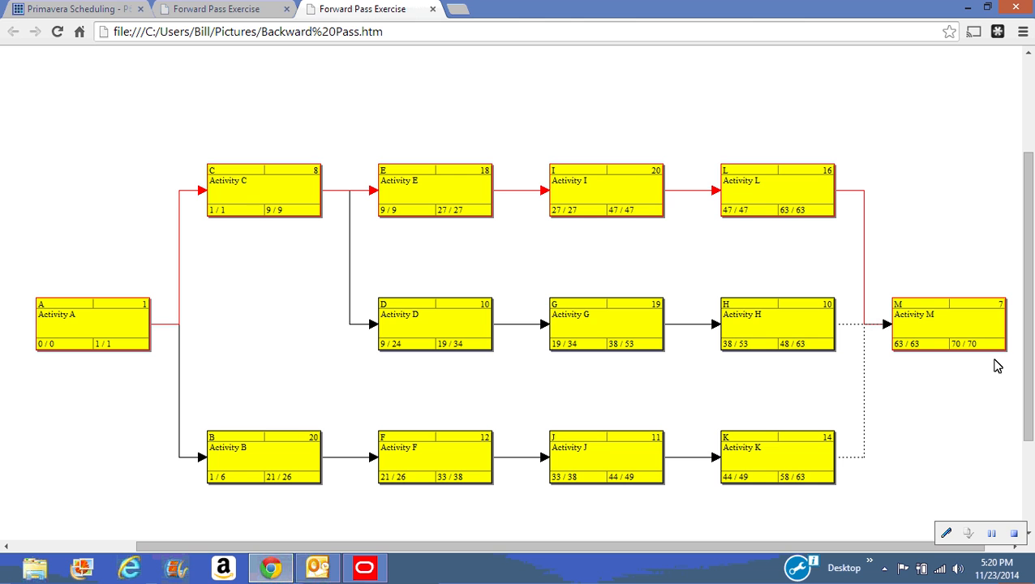
pyautogui.moveTo(995, 354)
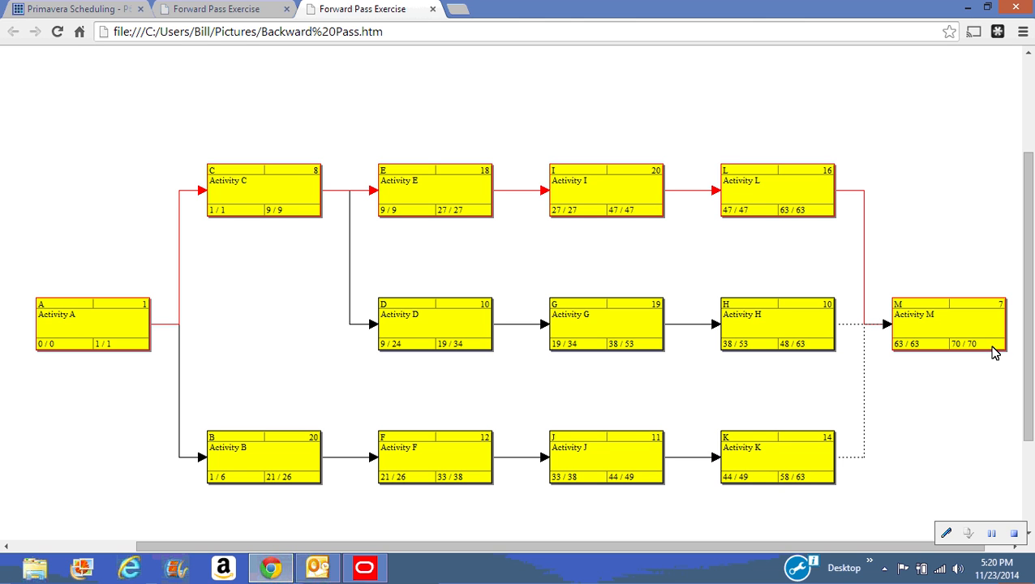
pyautogui.moveTo(983, 358)
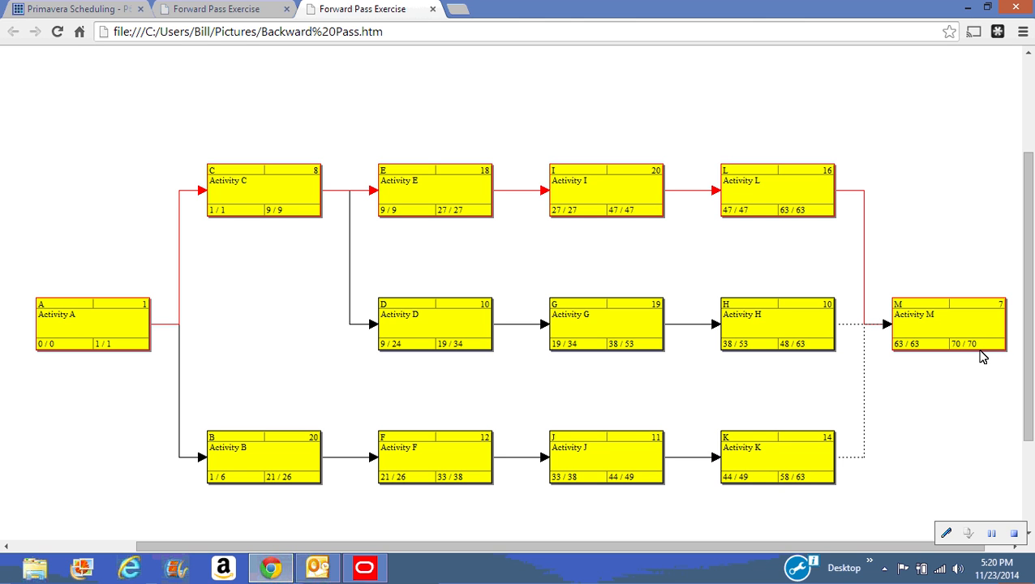
pyautogui.moveTo(975, 350)
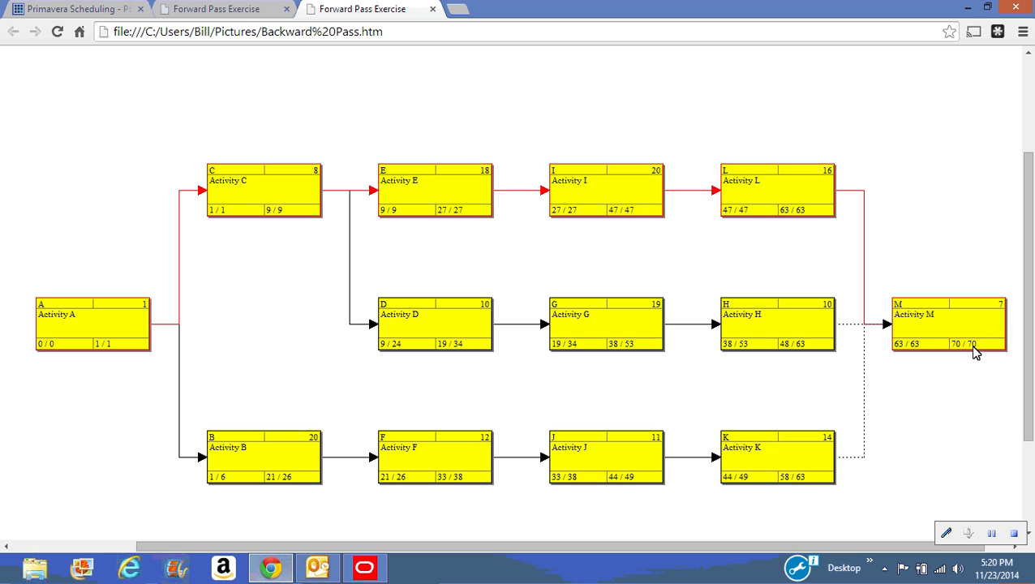
pyautogui.moveTo(986, 342)
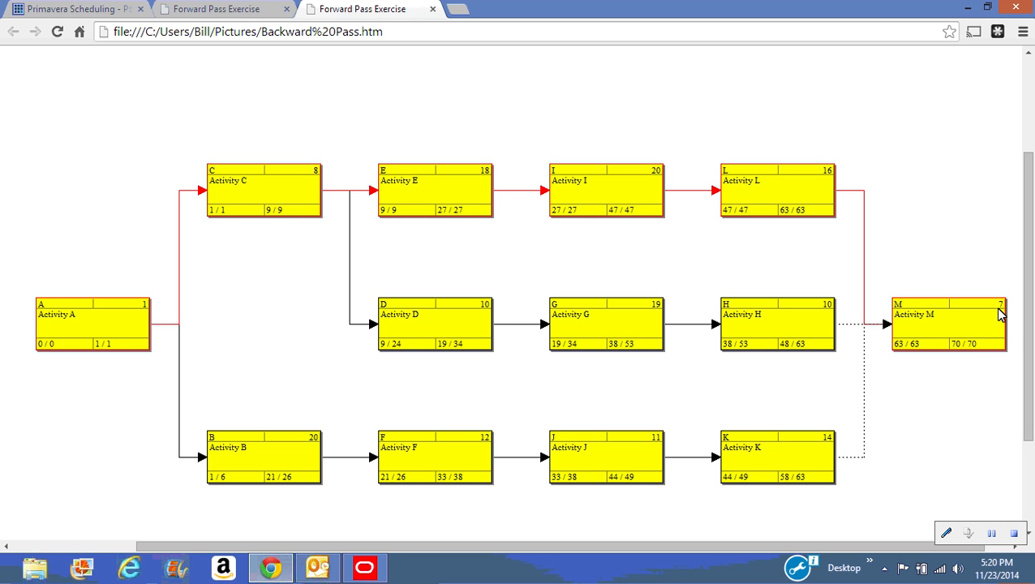
pyautogui.moveTo(950, 338)
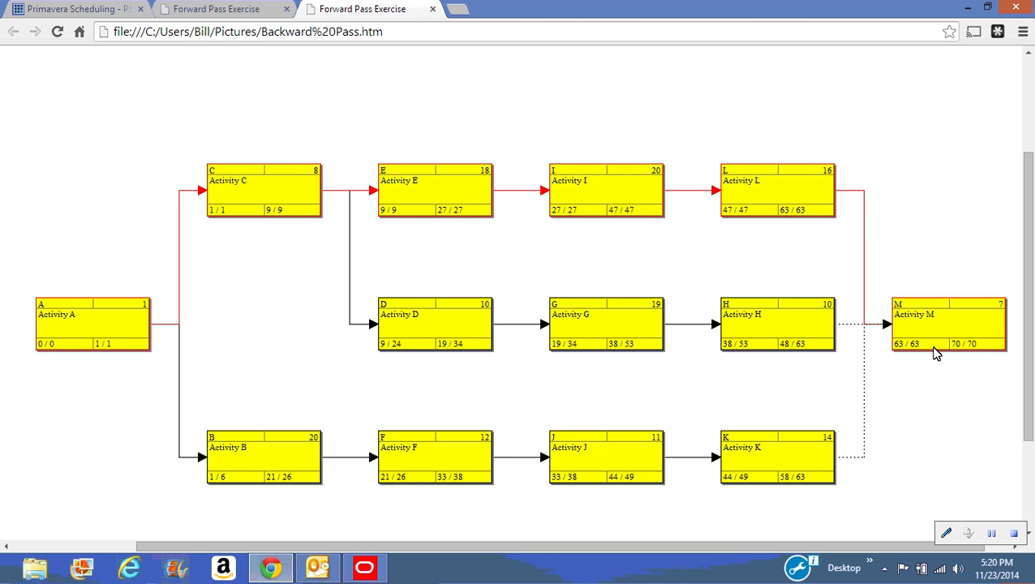
pyautogui.moveTo(794, 208)
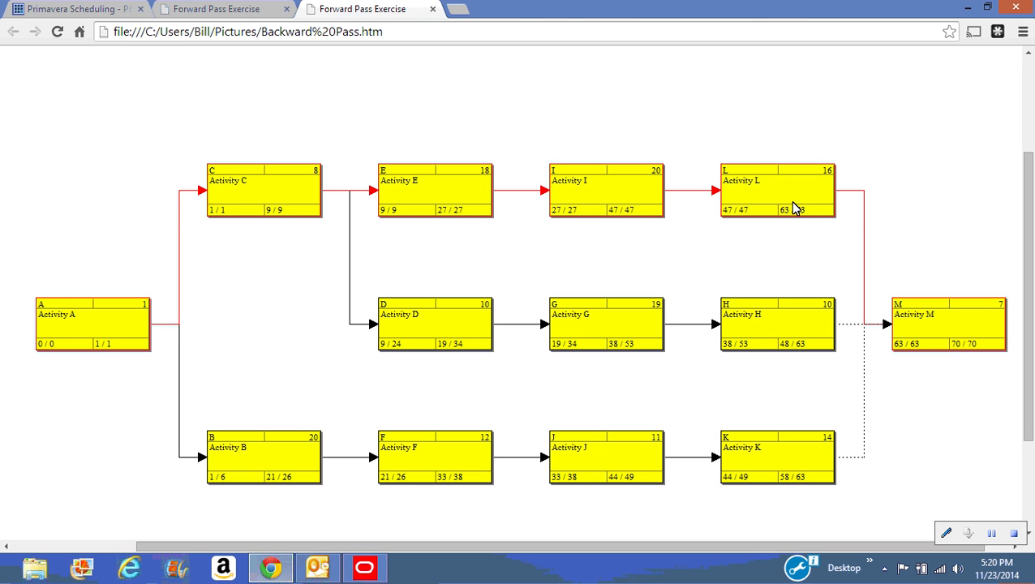
pyautogui.moveTo(826, 221)
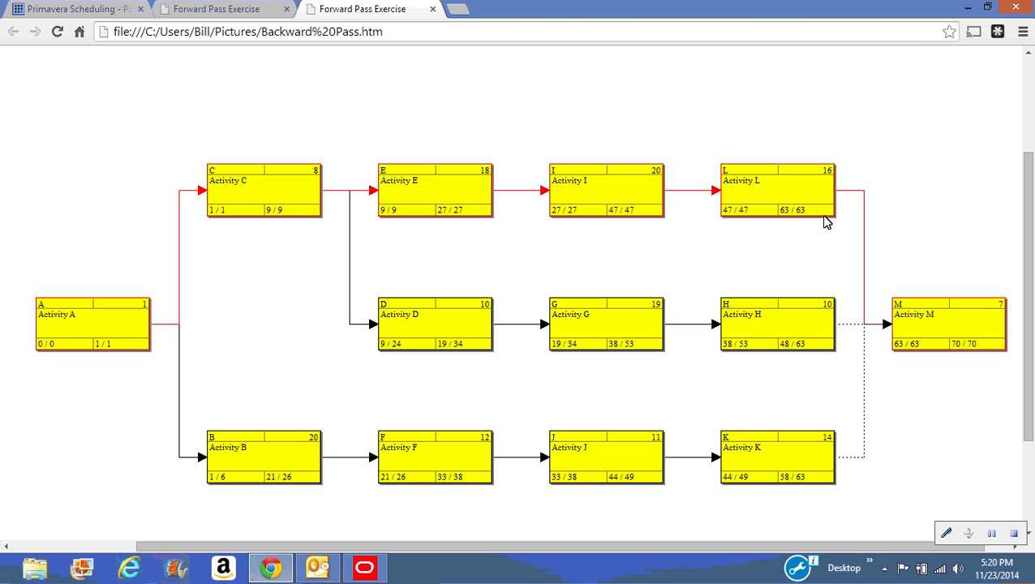
pyautogui.moveTo(930, 351)
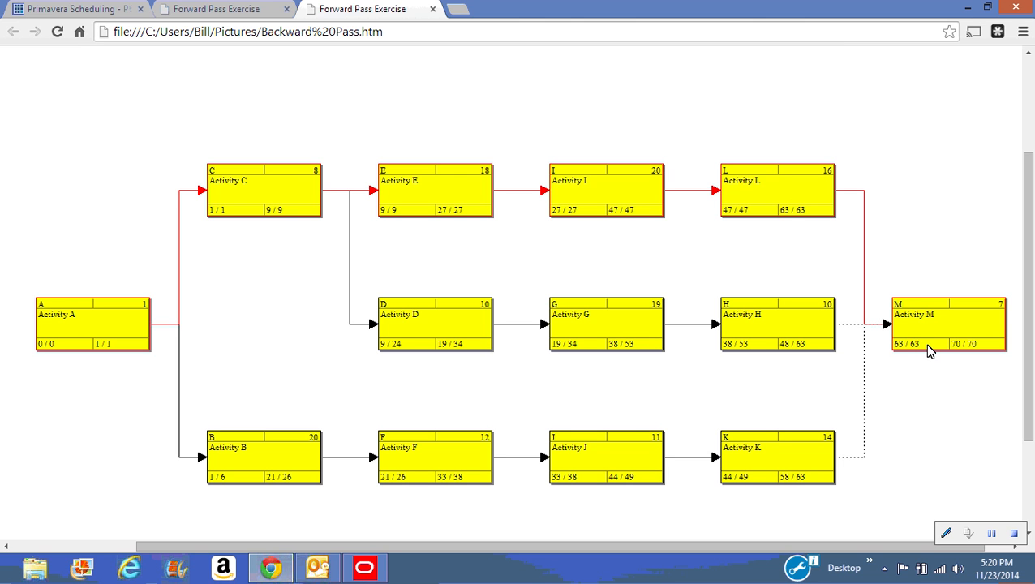
pyautogui.moveTo(821, 215)
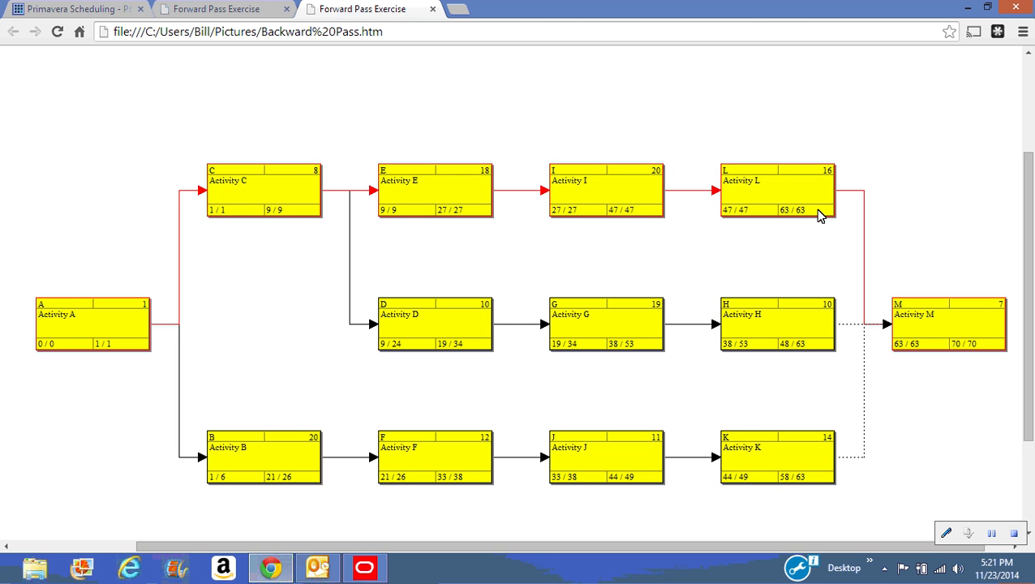
pyautogui.moveTo(841, 178)
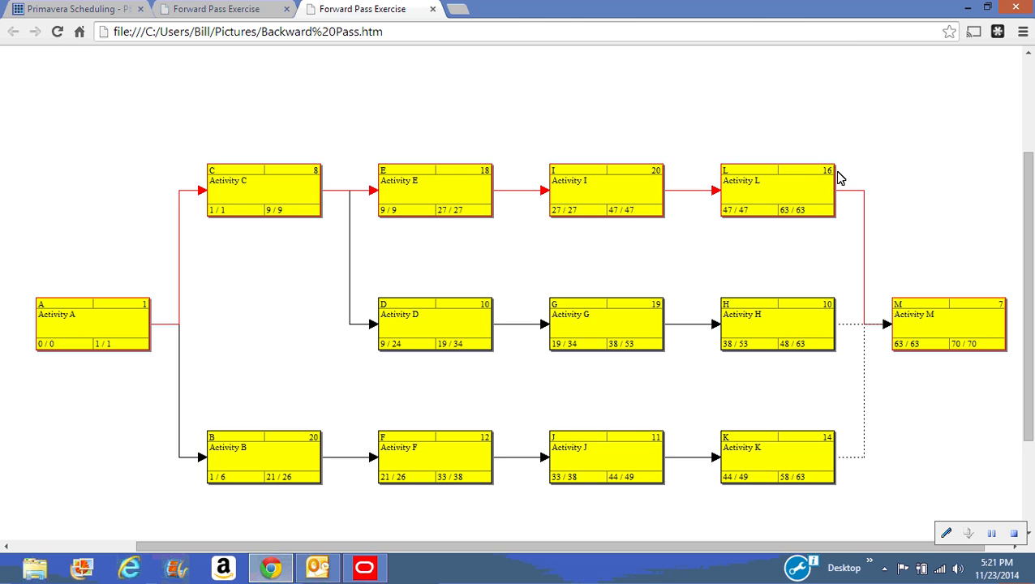
pyautogui.moveTo(758, 219)
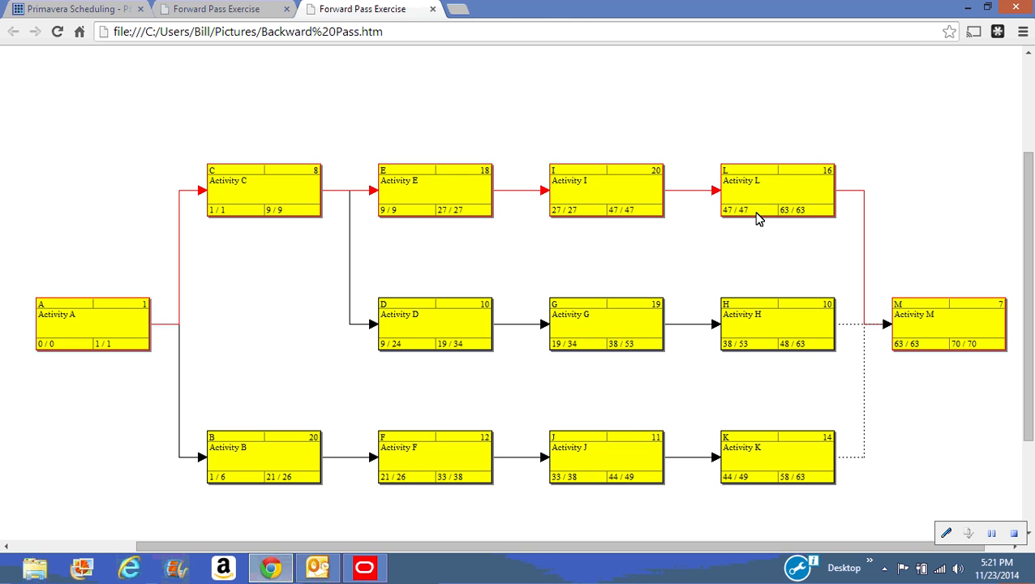
pyautogui.moveTo(385, 195)
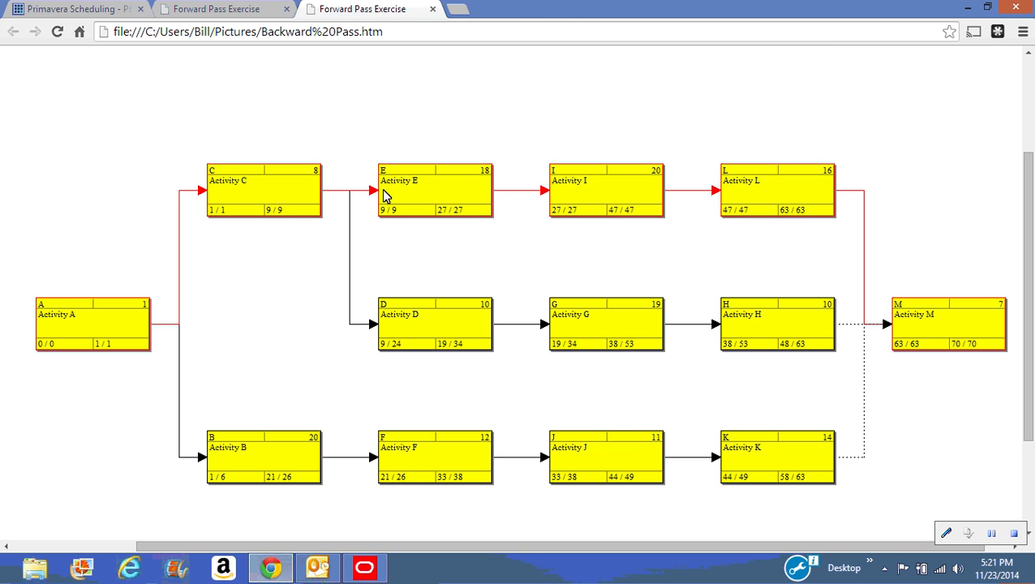
pyautogui.moveTo(270, 201)
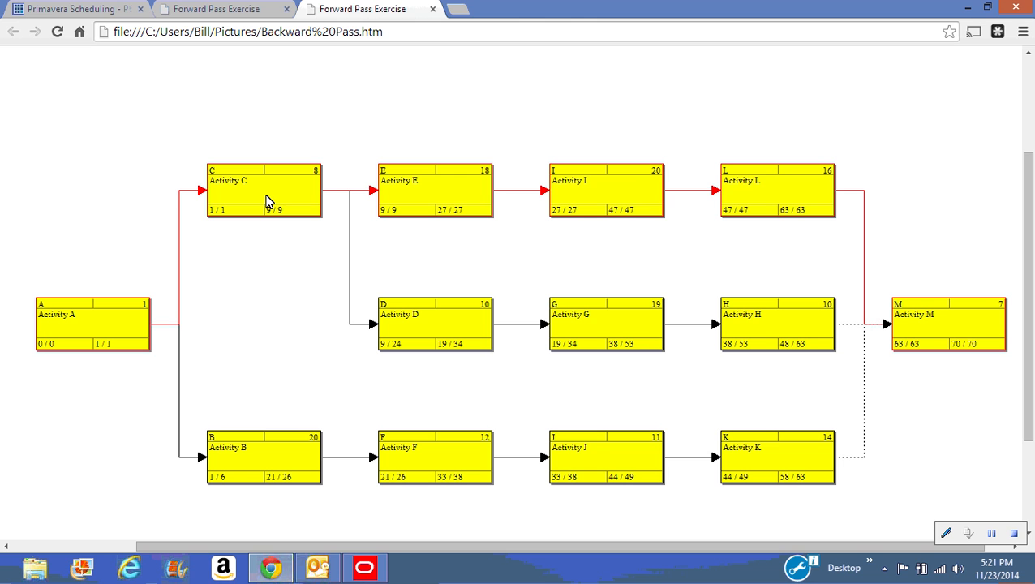
pyautogui.moveTo(238, 216)
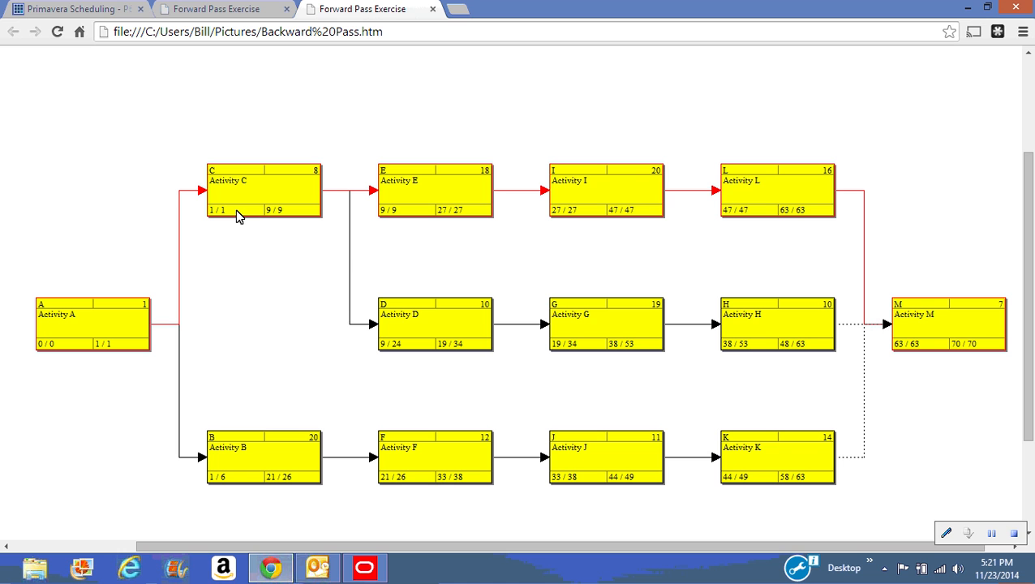
pyautogui.moveTo(1004, 374)
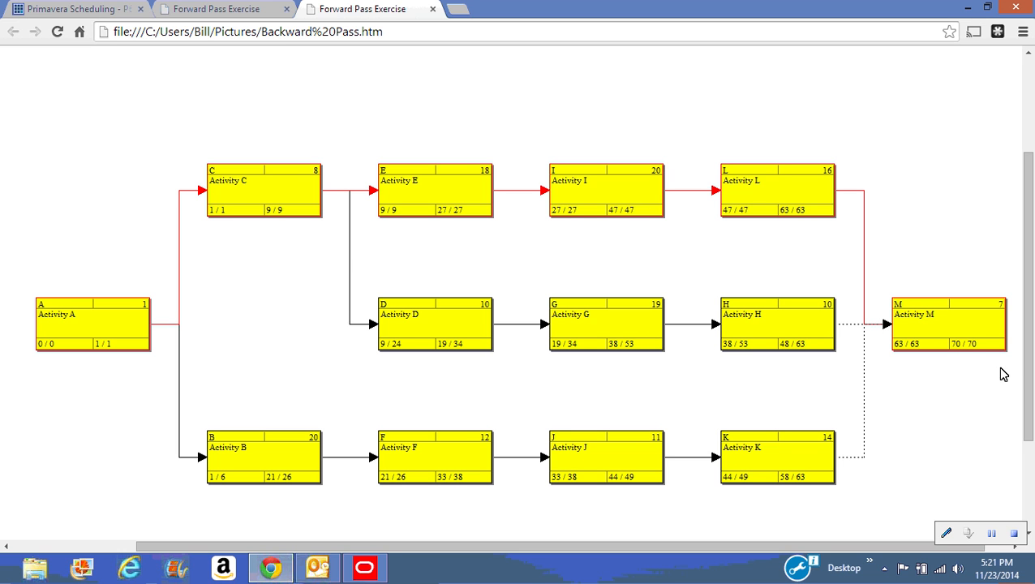
pyautogui.moveTo(922, 338)
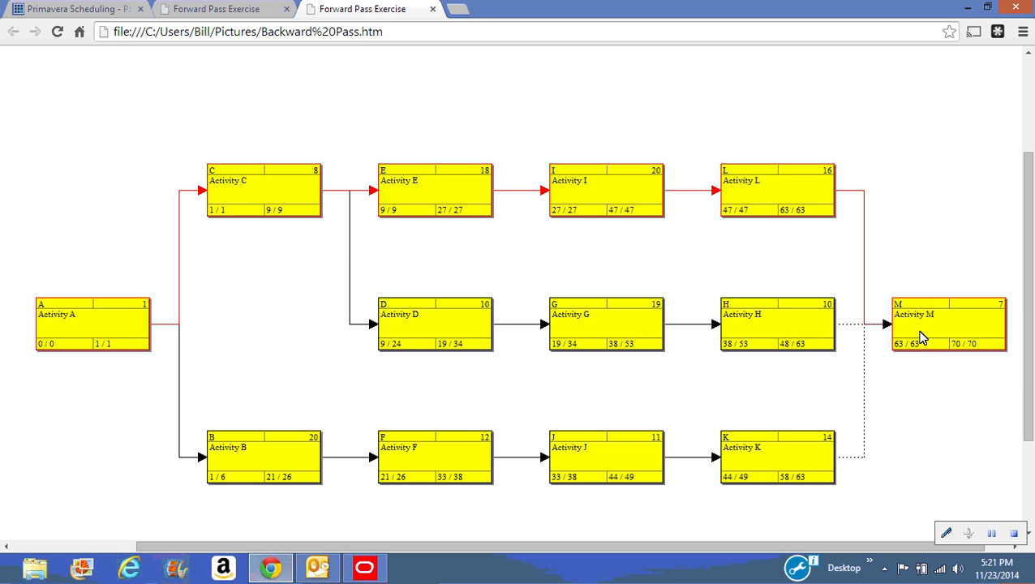
pyautogui.moveTo(931, 355)
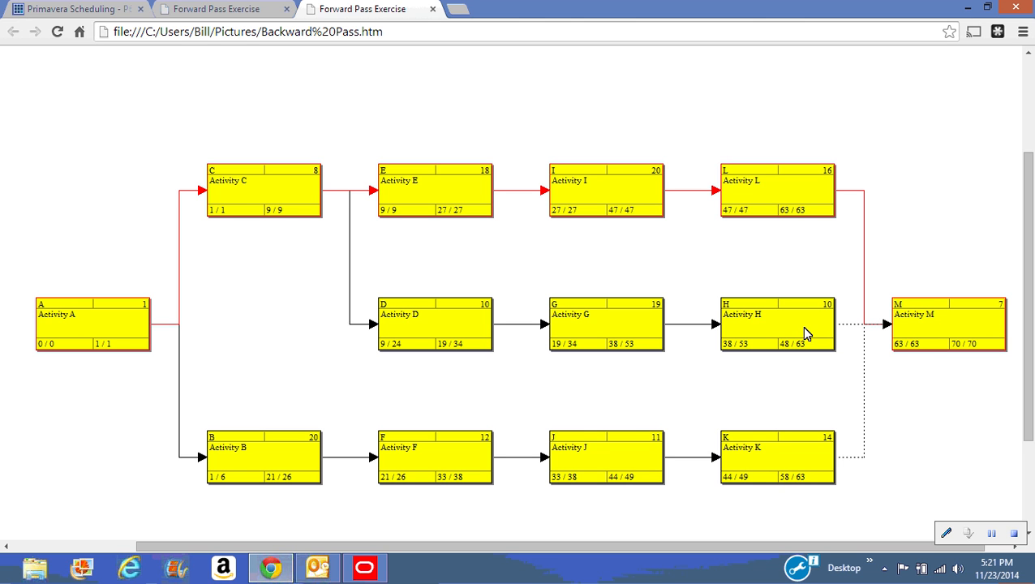
pyautogui.moveTo(911, 355)
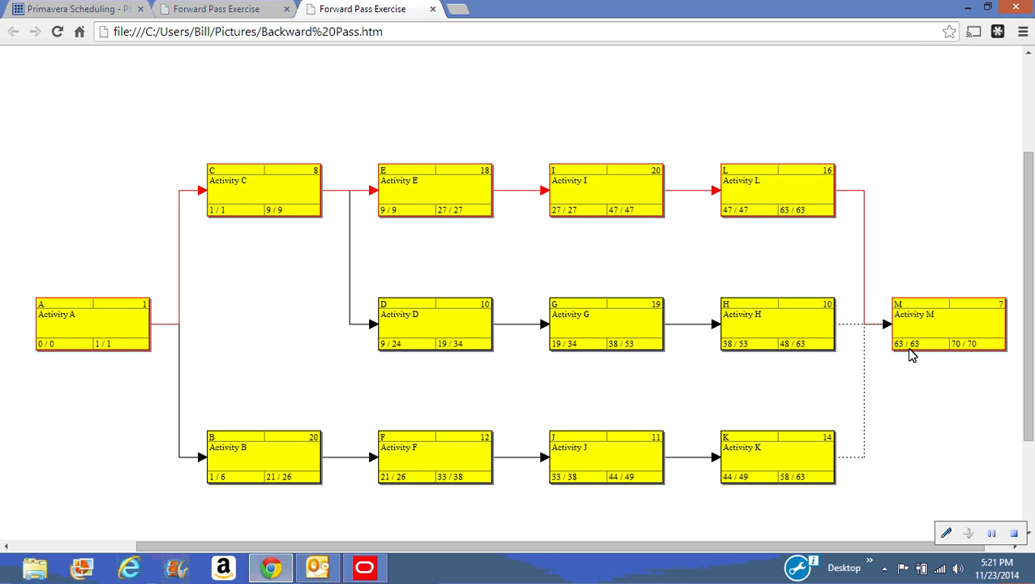
pyautogui.moveTo(821, 353)
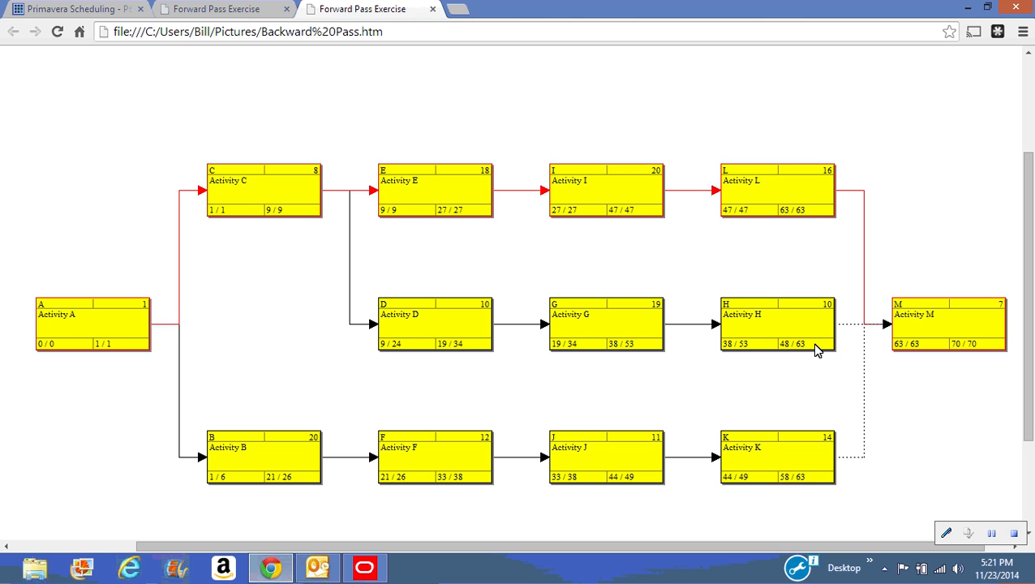
pyautogui.moveTo(814, 353)
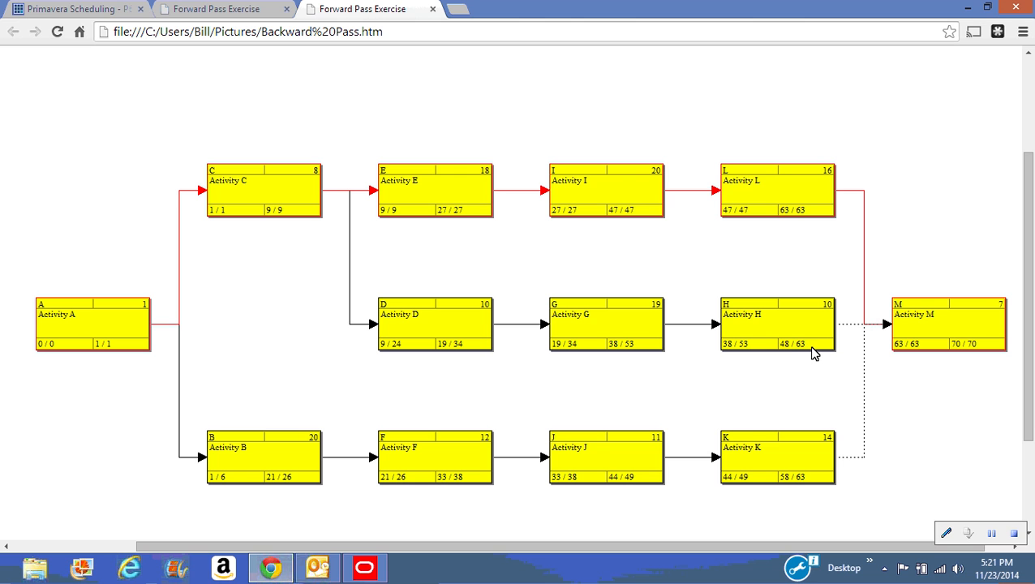
pyautogui.moveTo(830, 316)
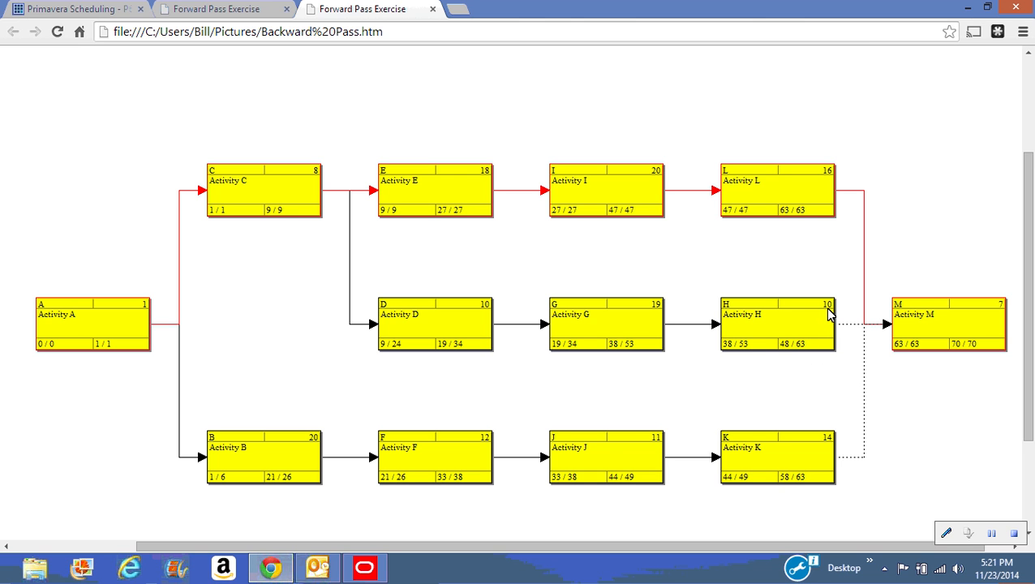
pyautogui.moveTo(750, 352)
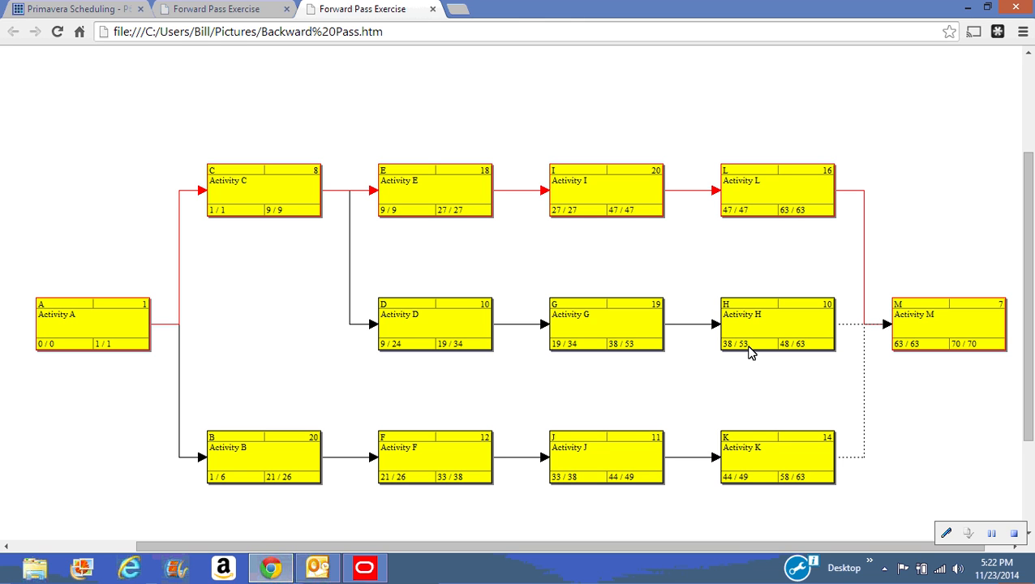
pyautogui.moveTo(729, 355)
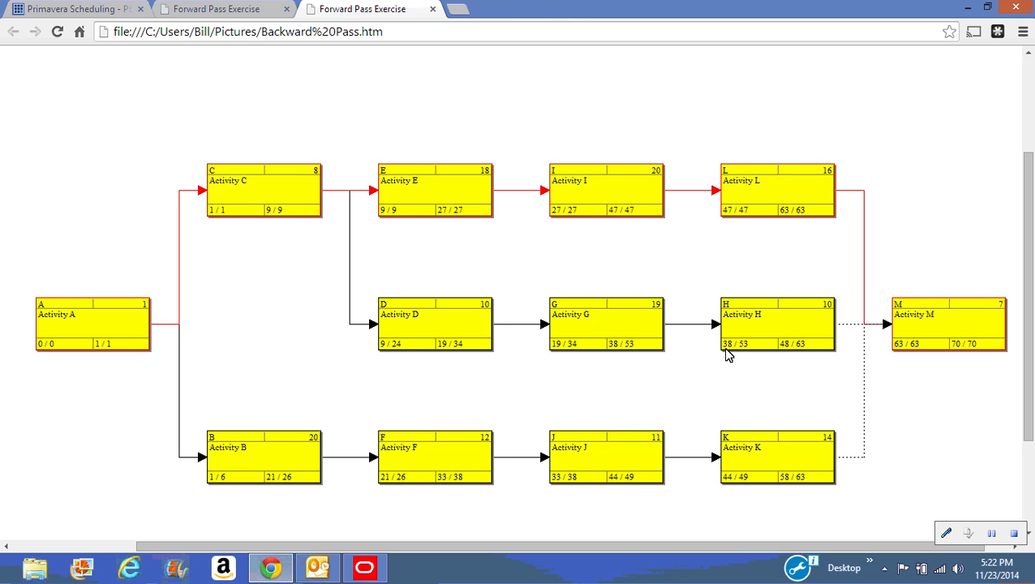
pyautogui.moveTo(749, 351)
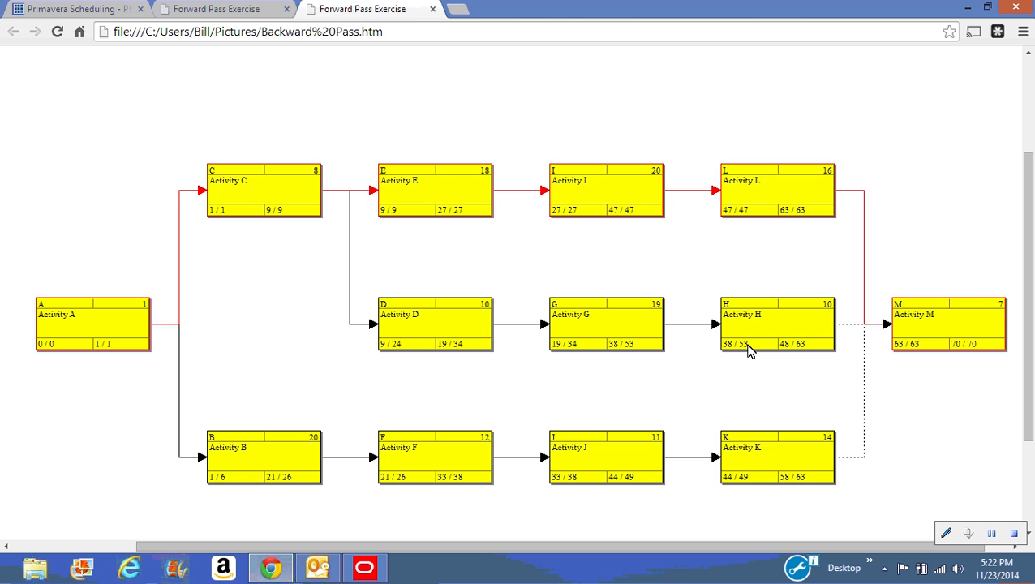
pyautogui.moveTo(793, 356)
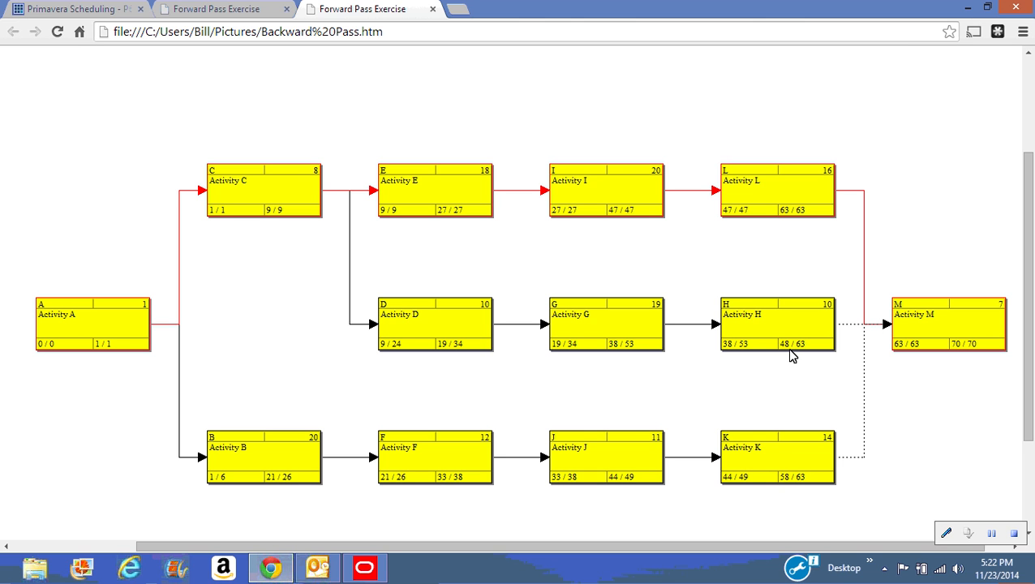
pyautogui.moveTo(809, 353)
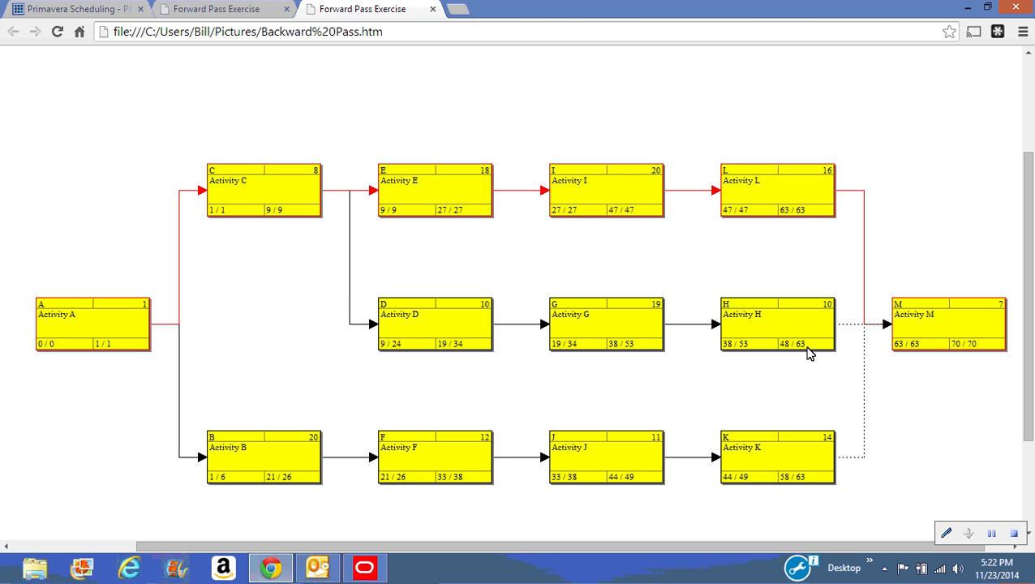
pyautogui.moveTo(761, 352)
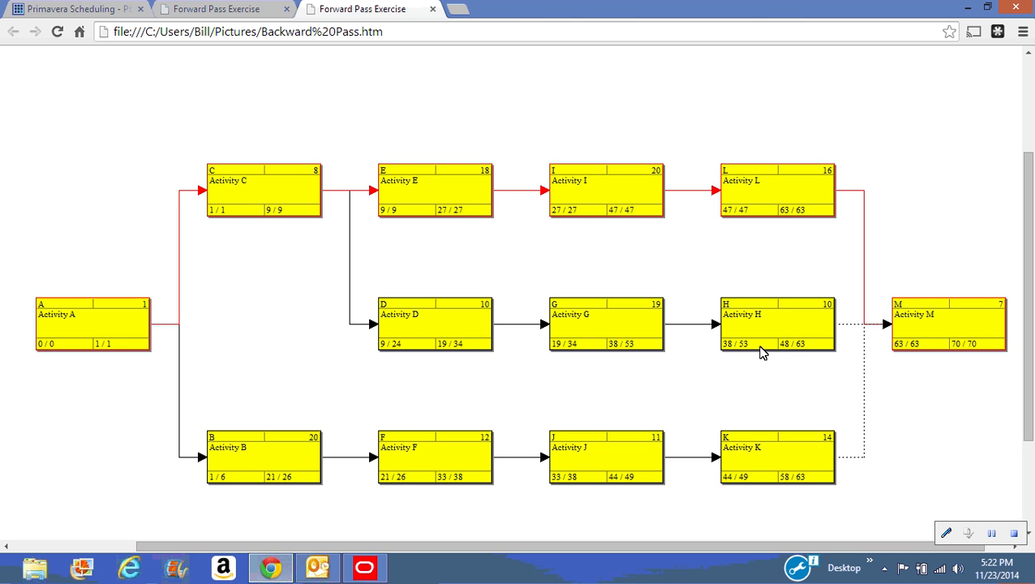
pyautogui.moveTo(749, 354)
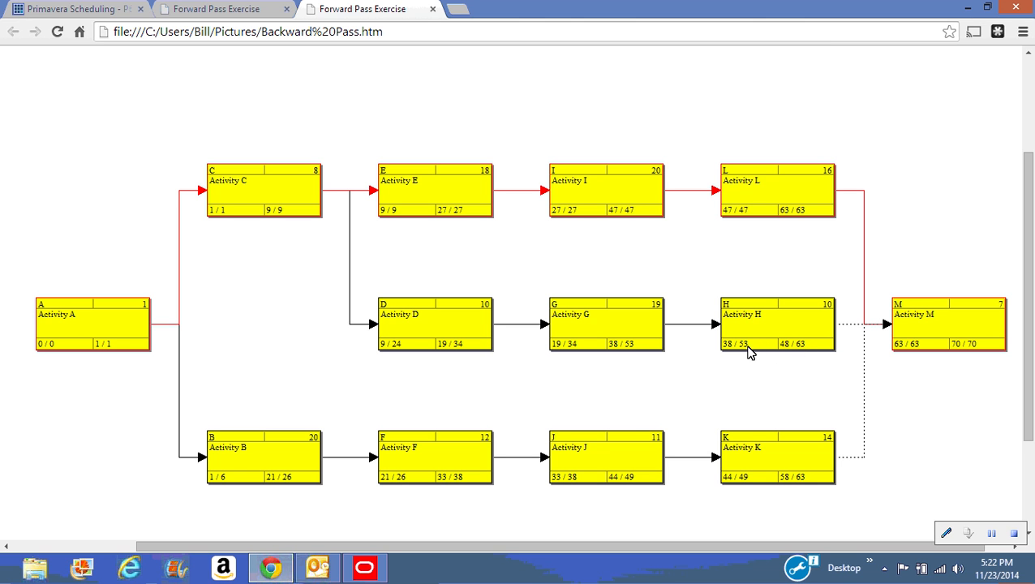
pyautogui.moveTo(739, 357)
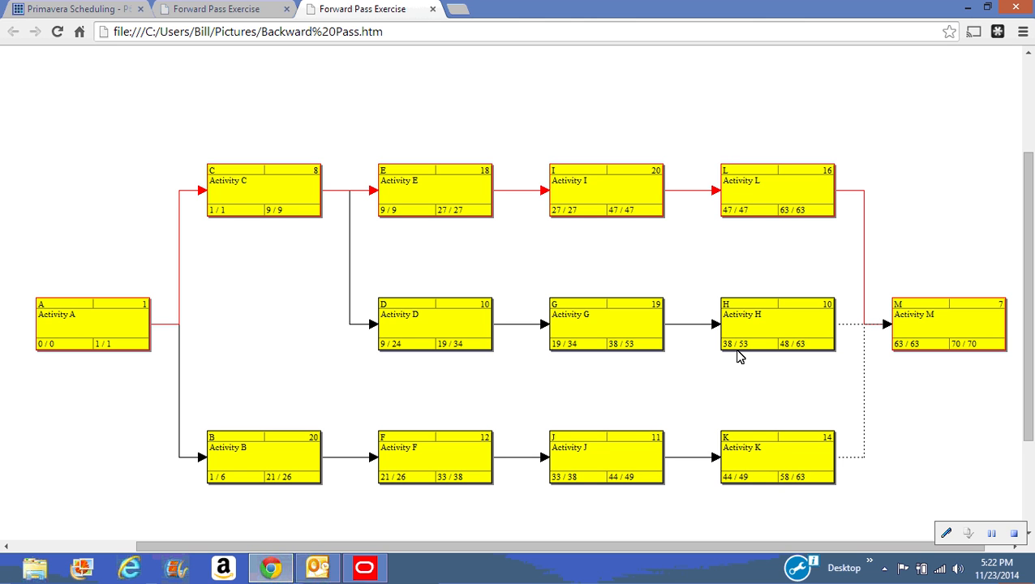
pyautogui.moveTo(610, 360)
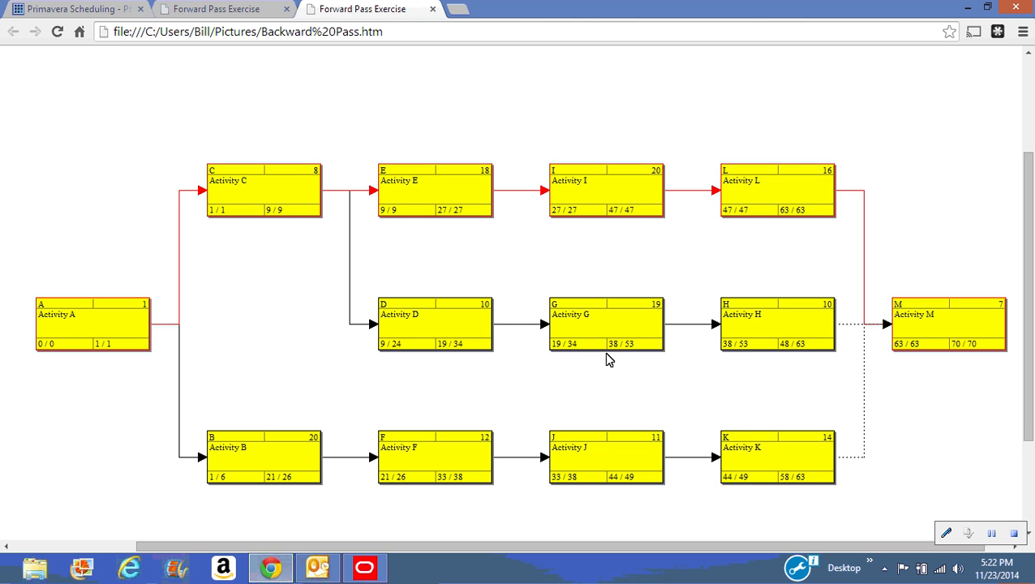
pyautogui.moveTo(621, 353)
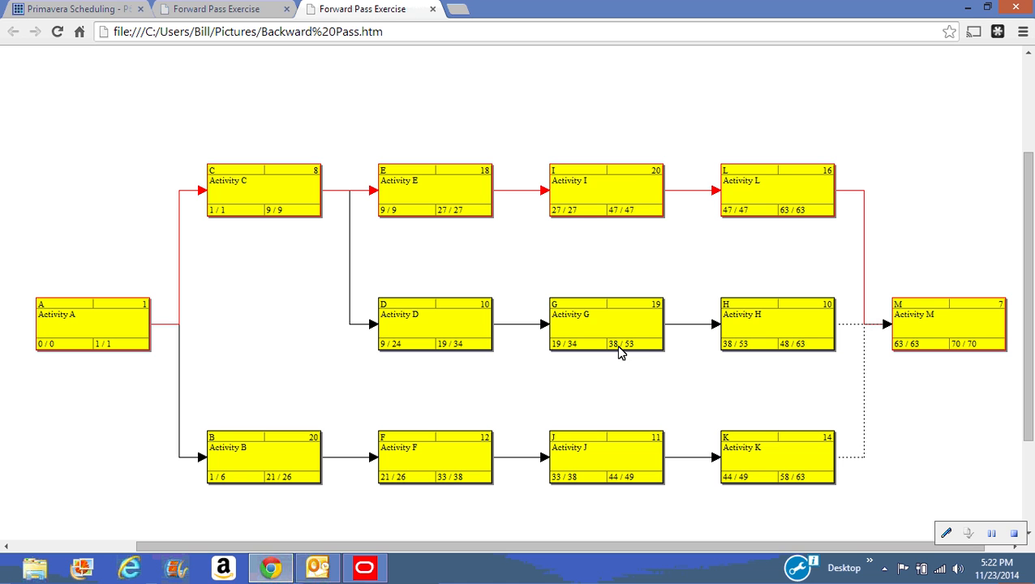
pyautogui.moveTo(655, 353)
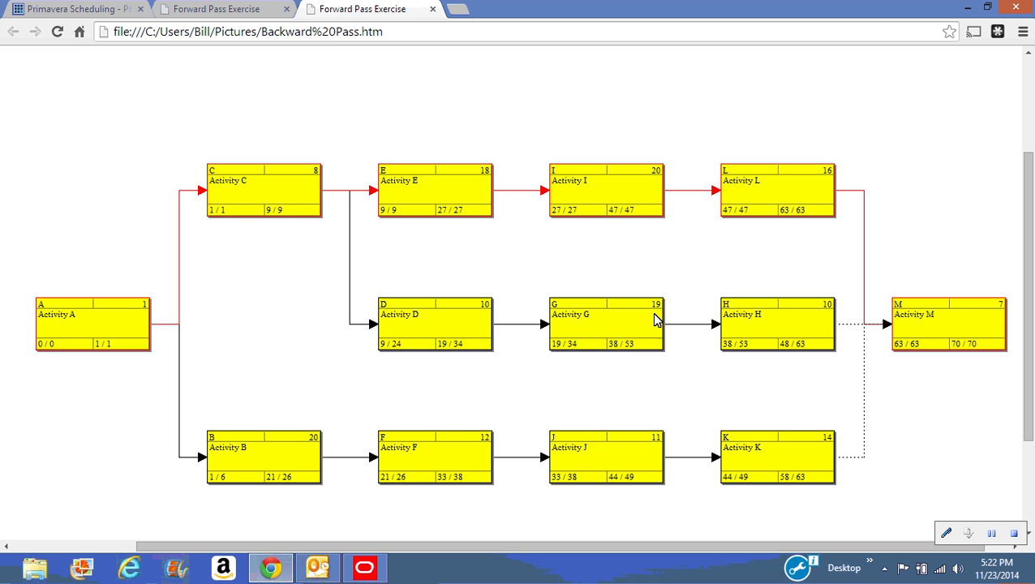
pyautogui.moveTo(610, 336)
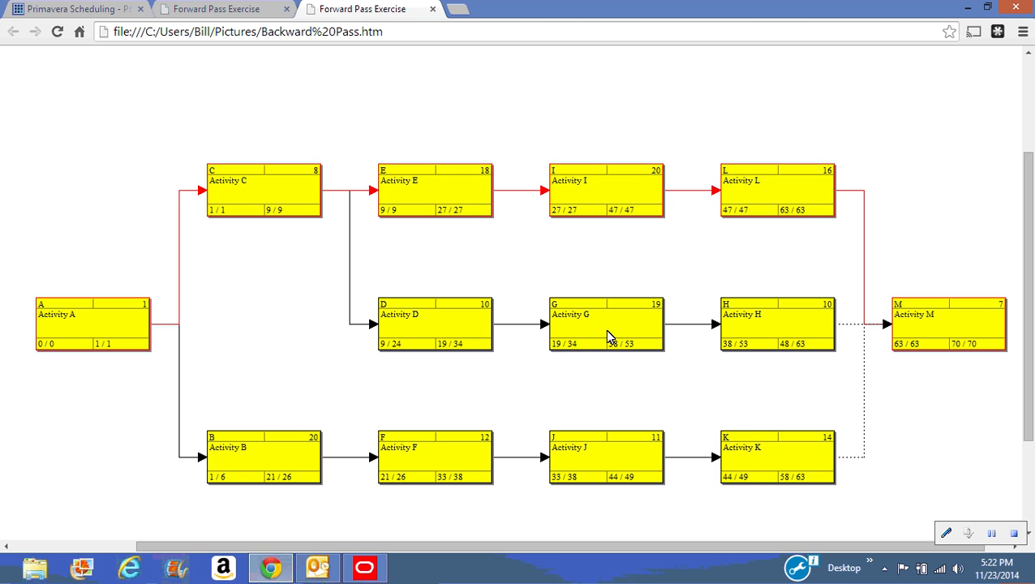
pyautogui.moveTo(586, 353)
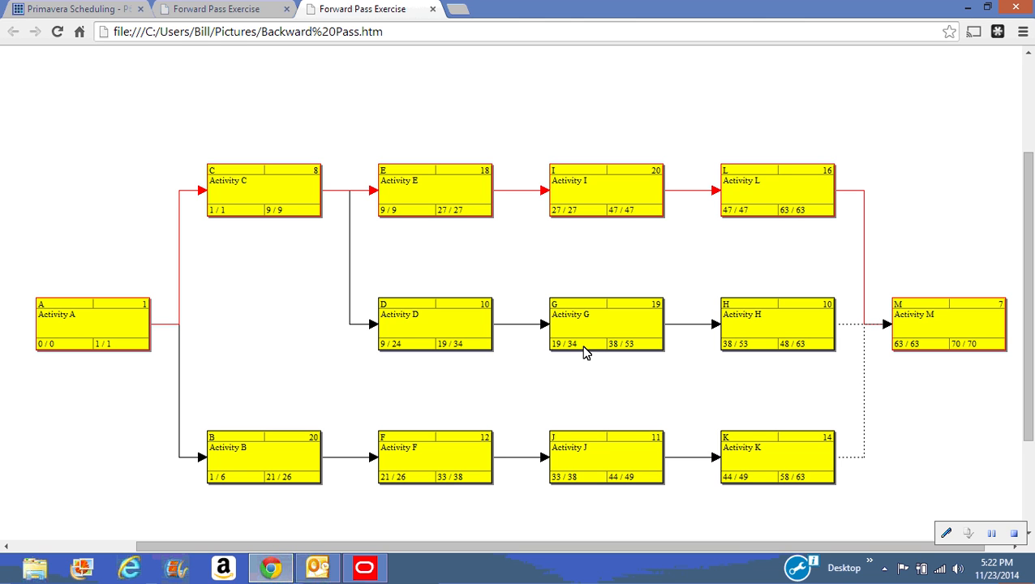
pyautogui.moveTo(454, 341)
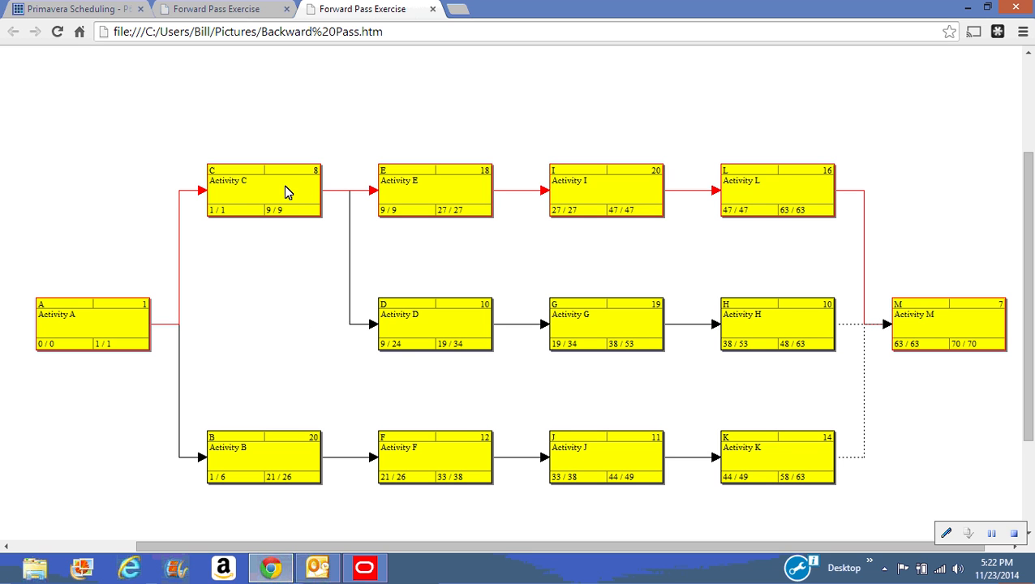
pyautogui.moveTo(296, 199)
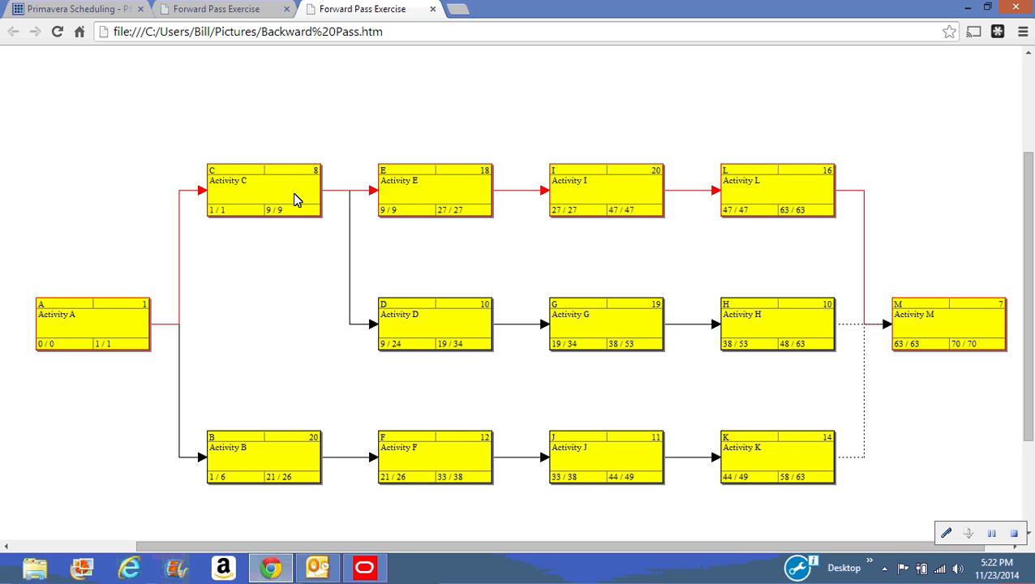
pyautogui.moveTo(438, 280)
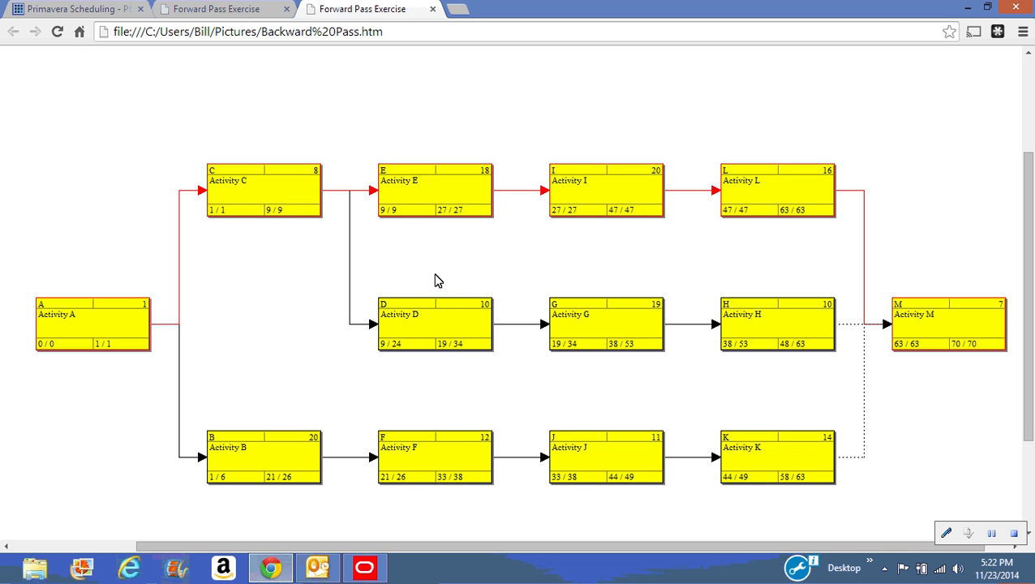
pyautogui.moveTo(482, 328)
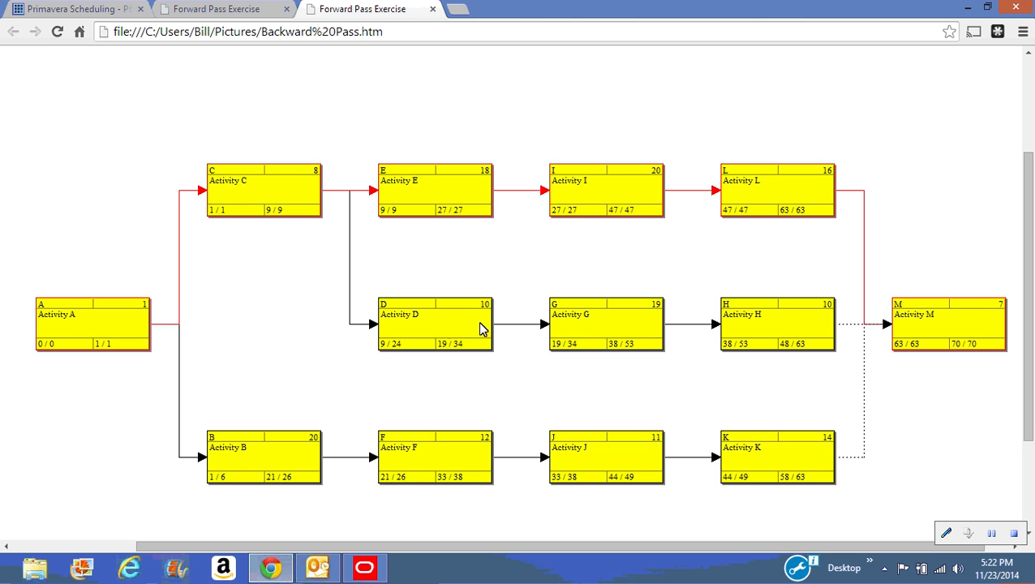
pyautogui.moveTo(413, 328)
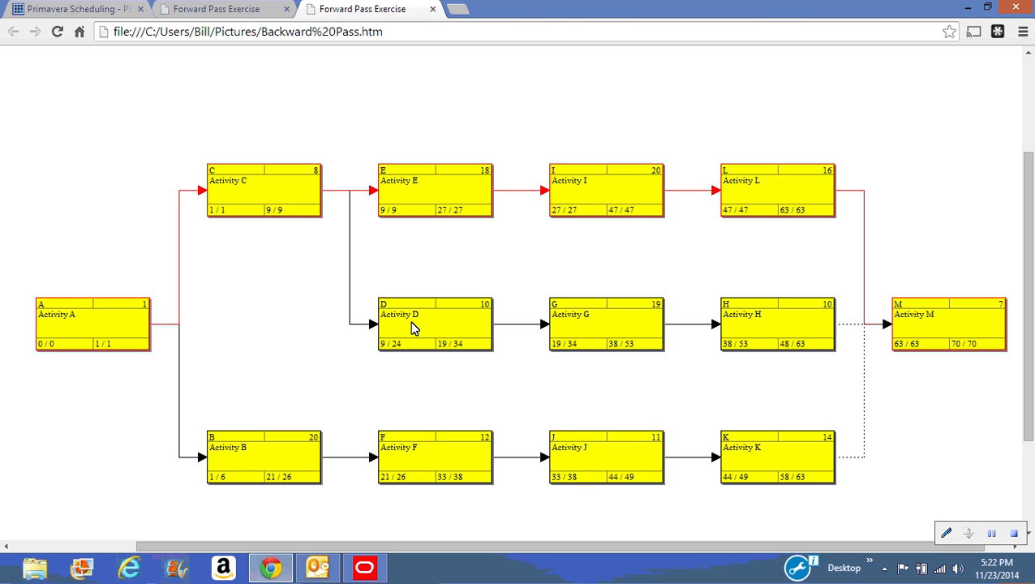
pyautogui.moveTo(932, 575)
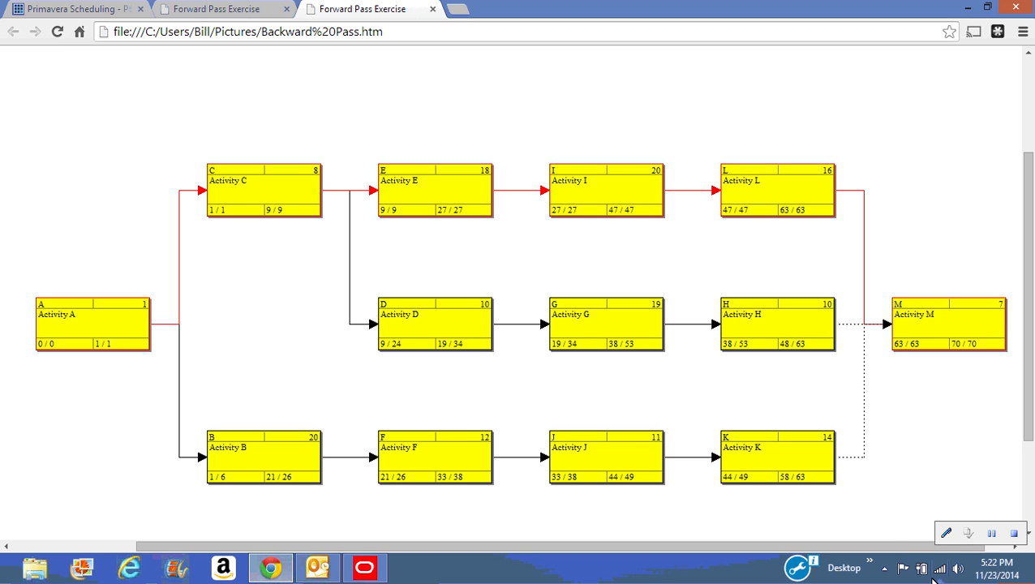
pyautogui.moveTo(824, 488)
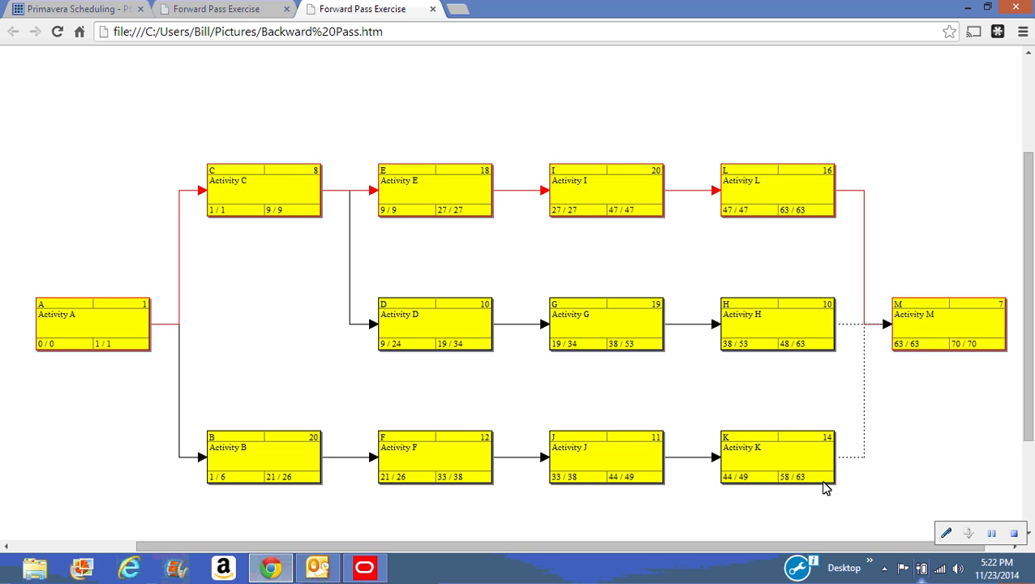
pyautogui.moveTo(921, 338)
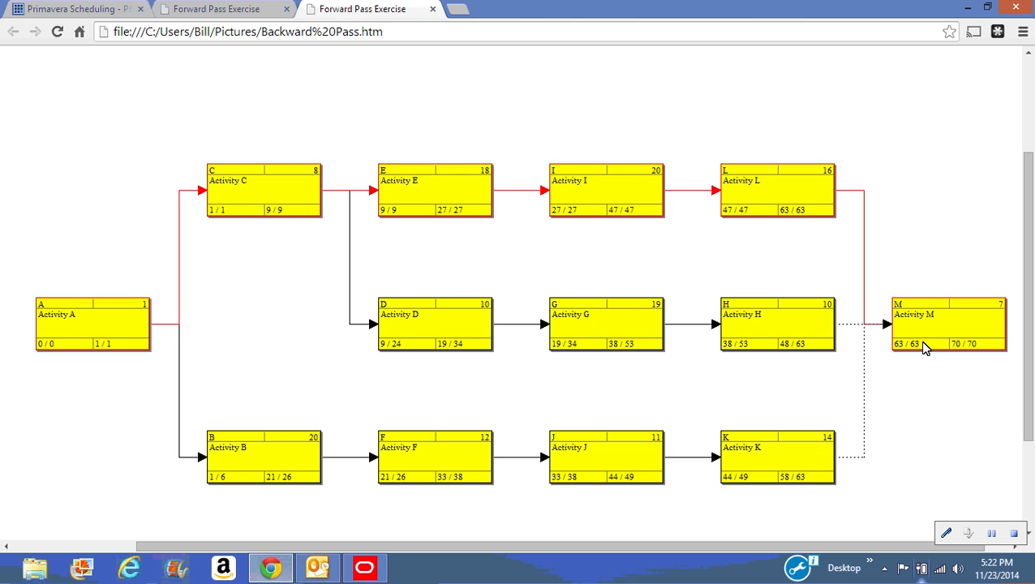
pyautogui.moveTo(821, 482)
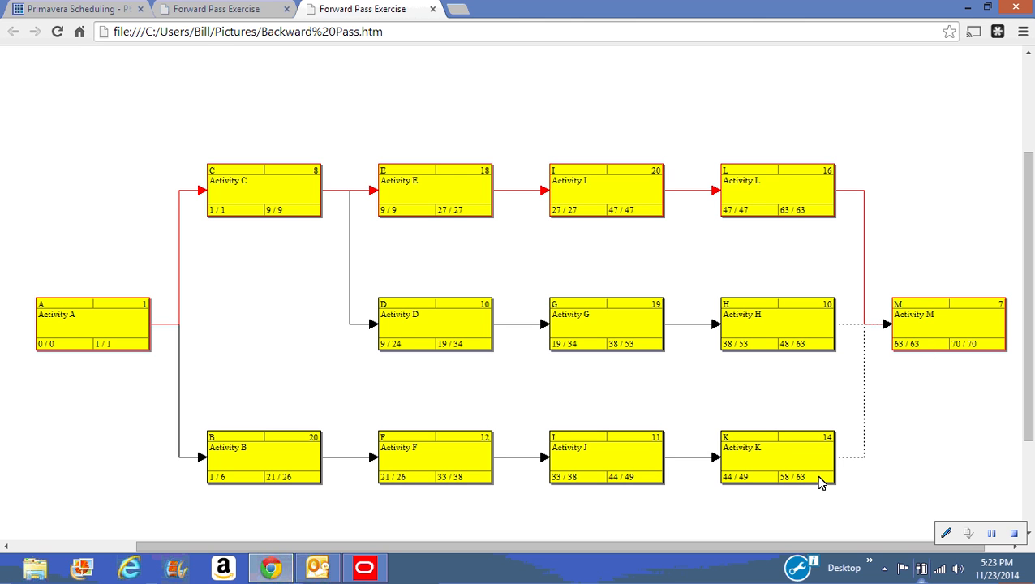
pyautogui.moveTo(772, 453)
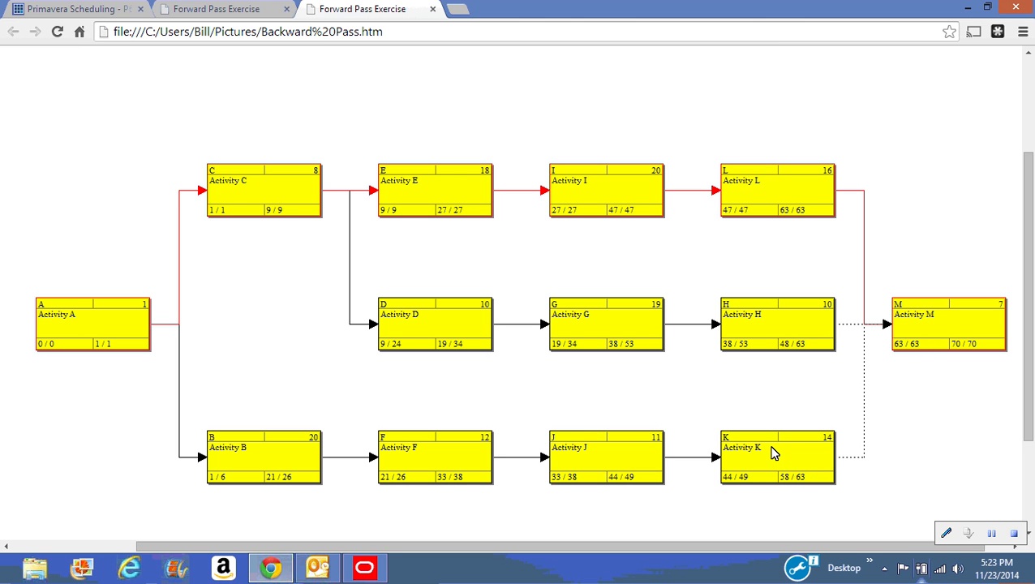
pyautogui.moveTo(785, 485)
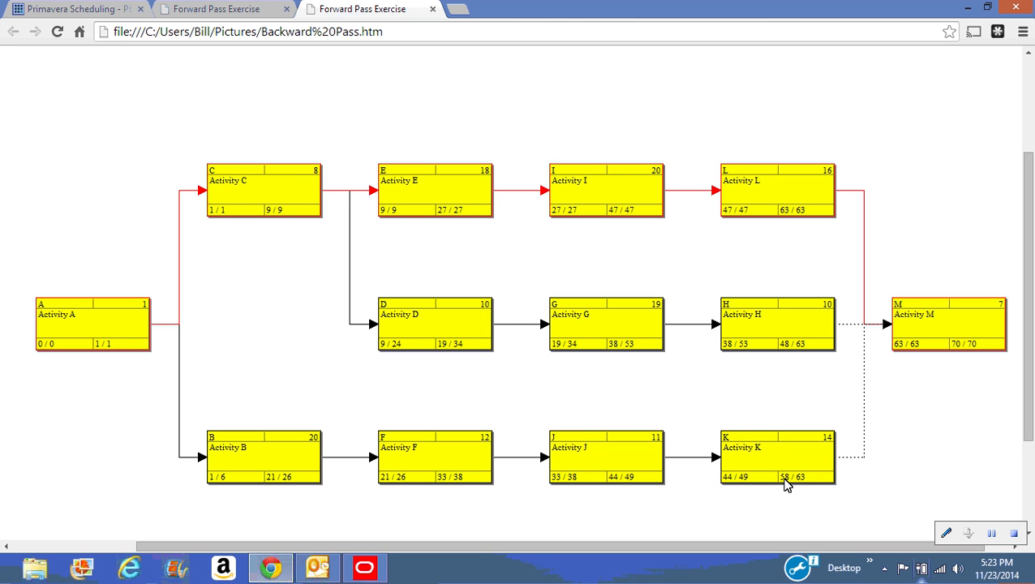
pyautogui.moveTo(792, 489)
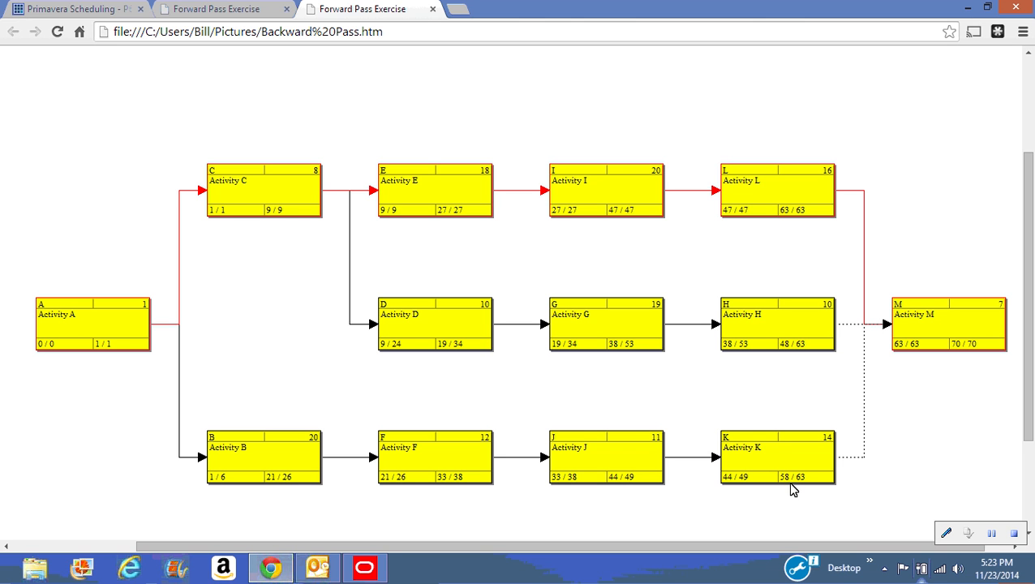
pyautogui.moveTo(803, 487)
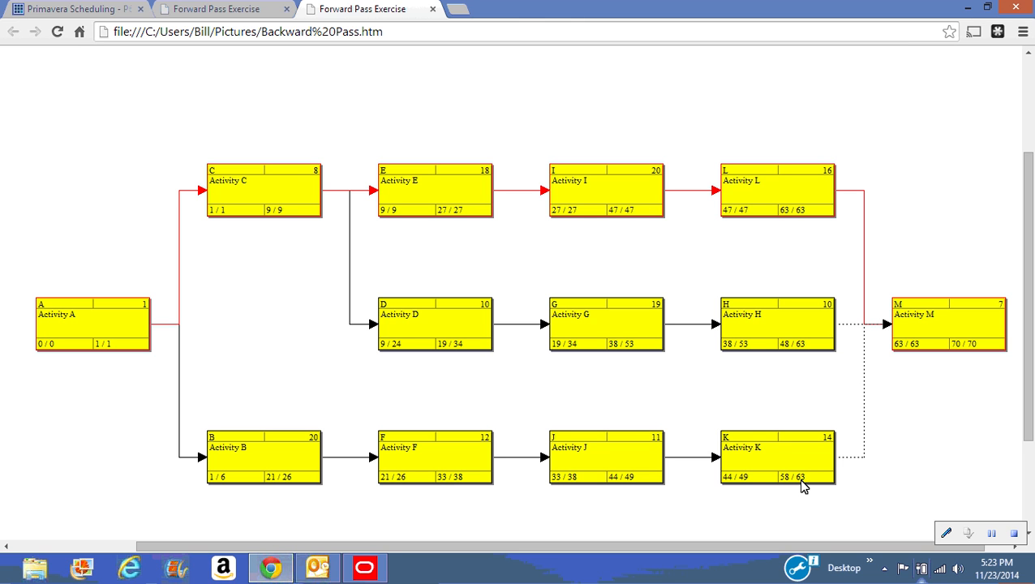
pyautogui.moveTo(678, 462)
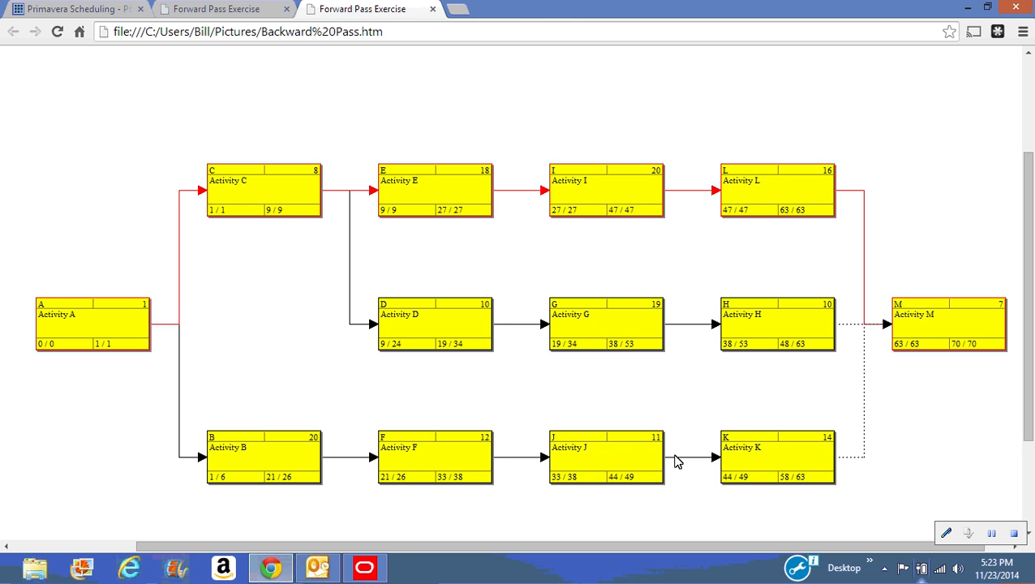
pyautogui.moveTo(655, 480)
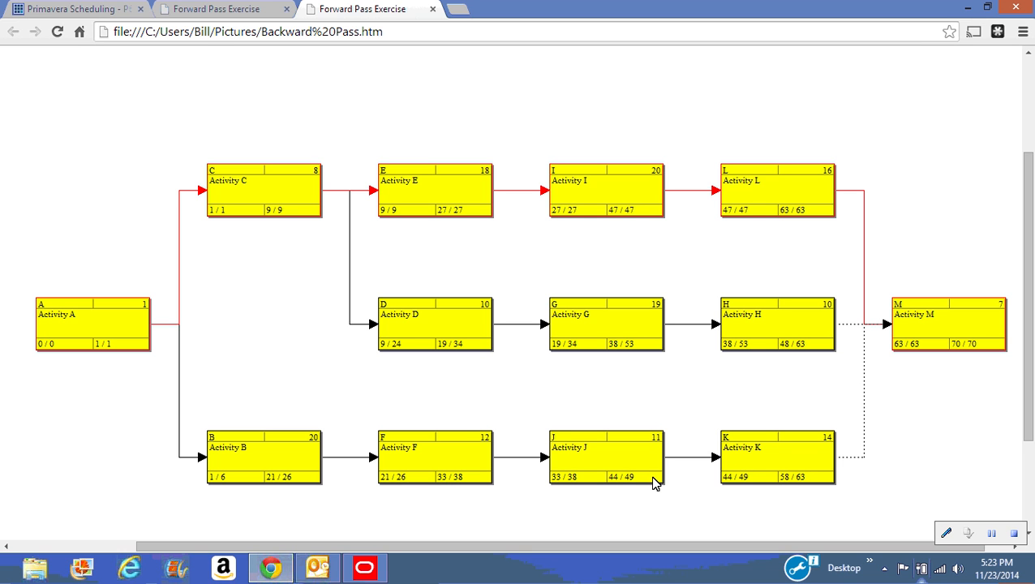
pyautogui.moveTo(752, 484)
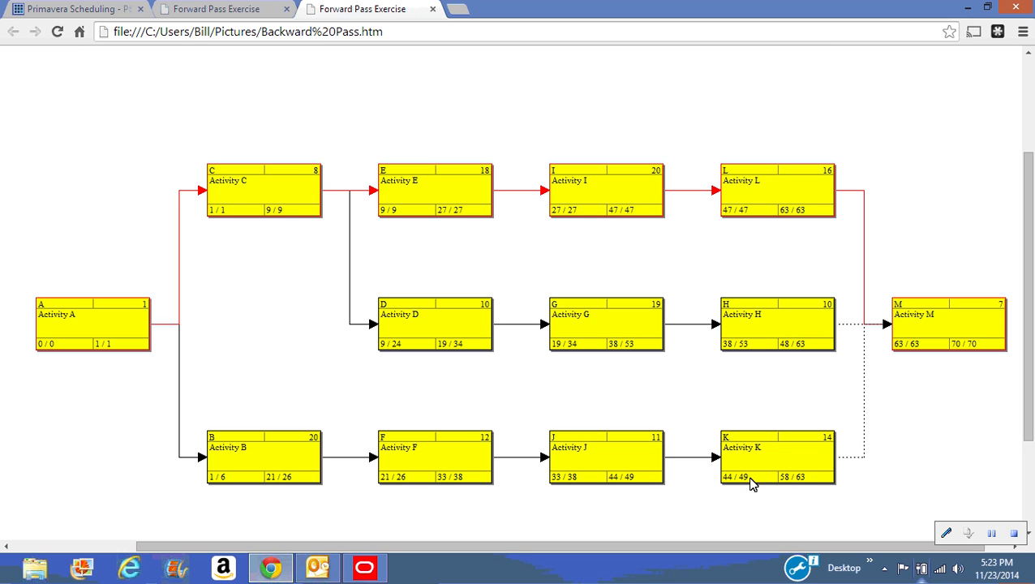
pyautogui.moveTo(649, 488)
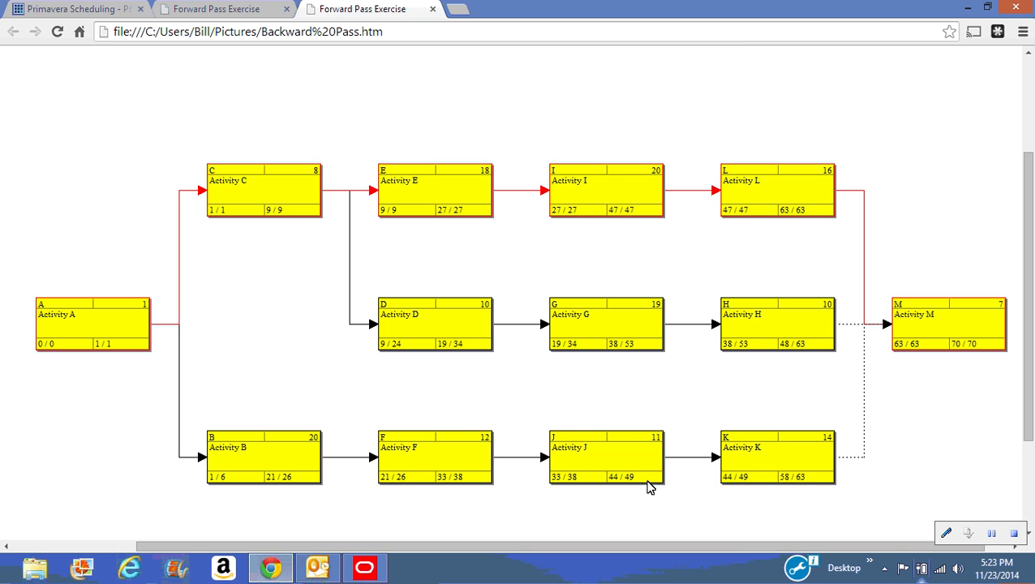
pyautogui.moveTo(618, 486)
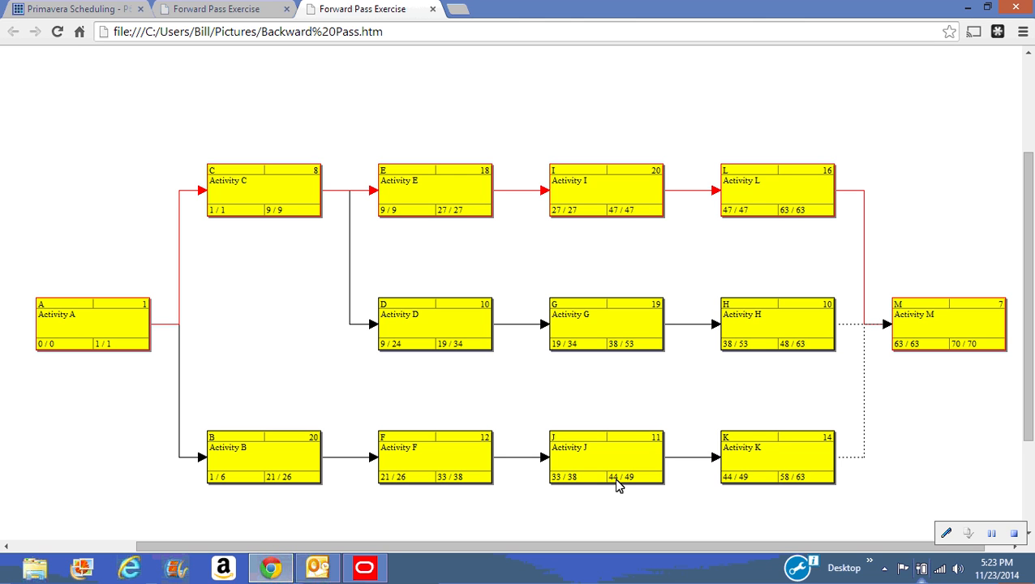
pyautogui.moveTo(639, 487)
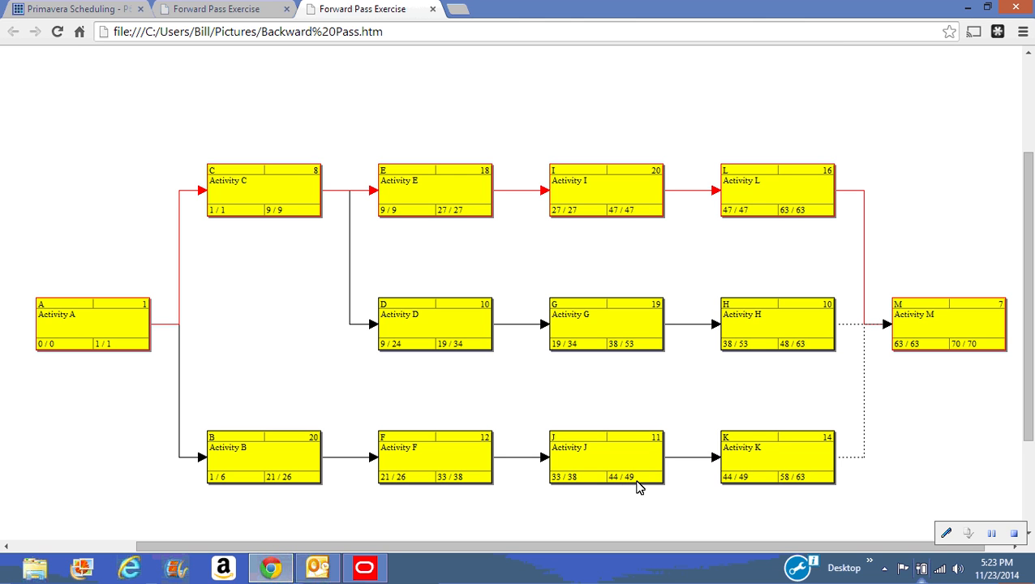
pyautogui.moveTo(418, 468)
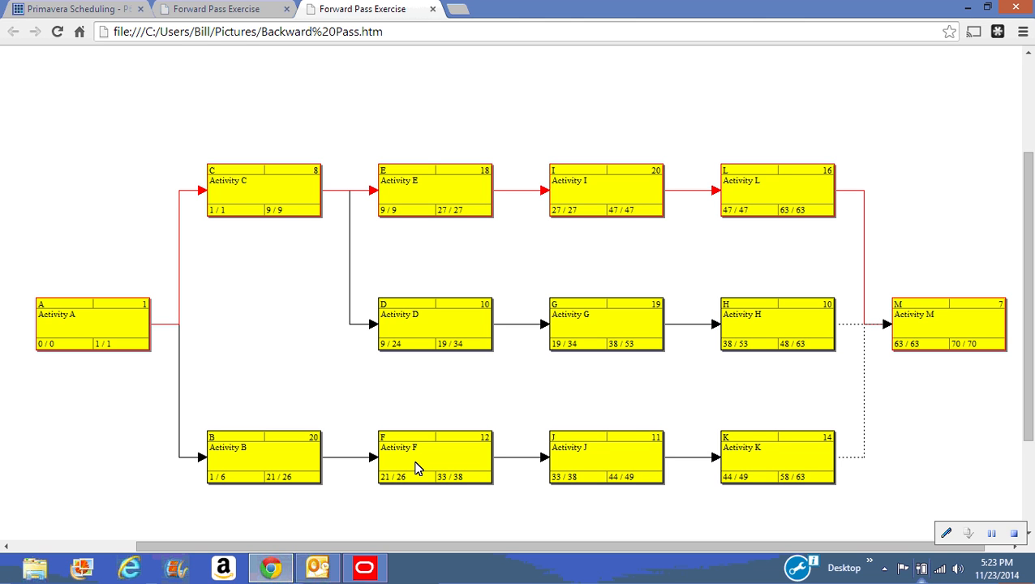
pyautogui.moveTo(246, 459)
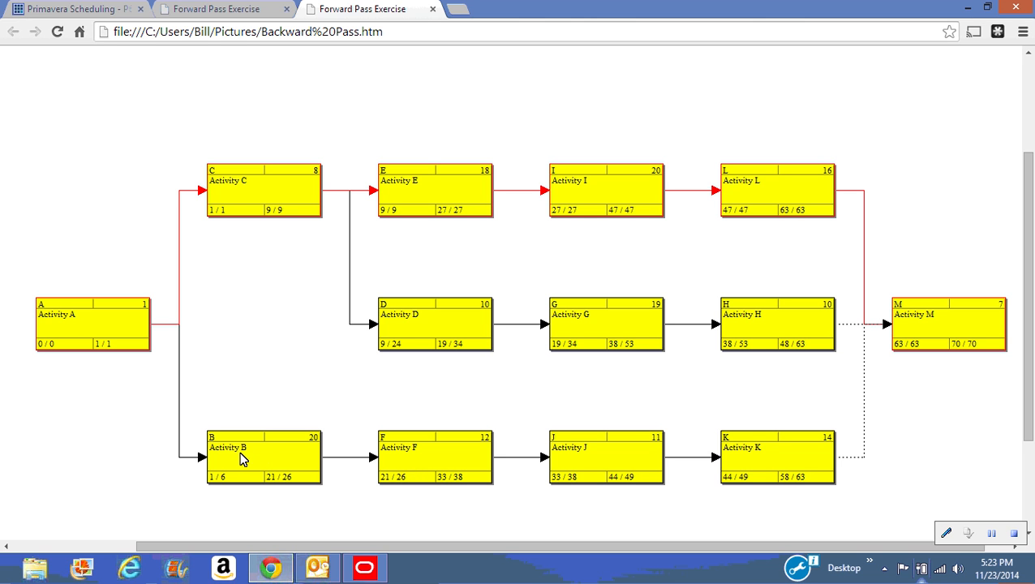
pyautogui.moveTo(240, 462)
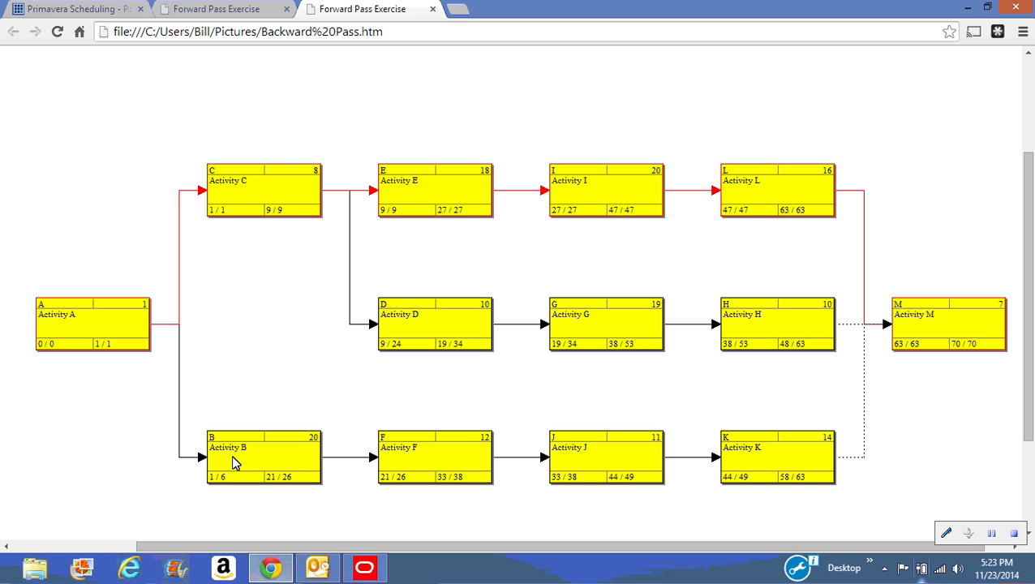
pyautogui.moveTo(115, 330)
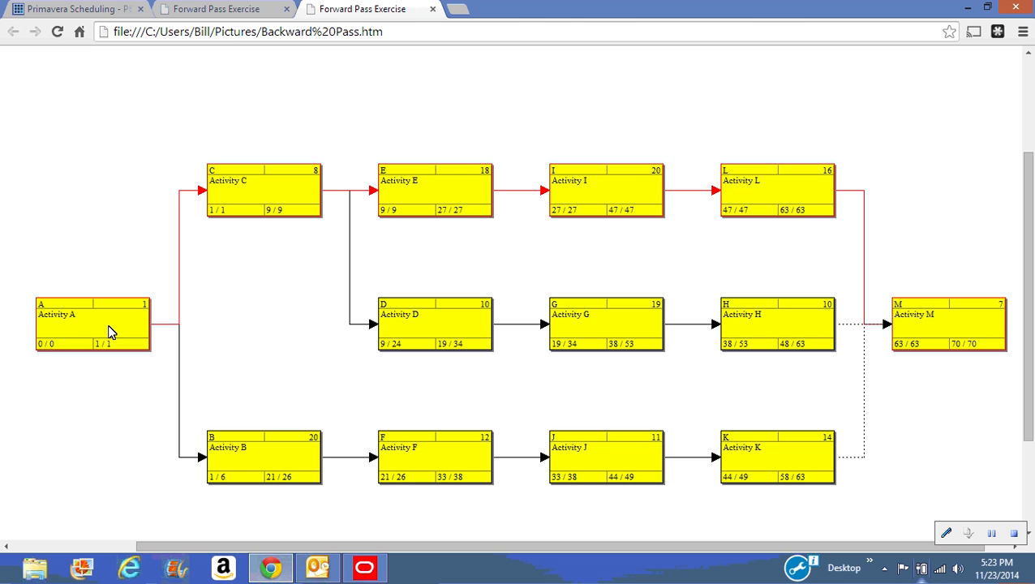
pyautogui.moveTo(265, 473)
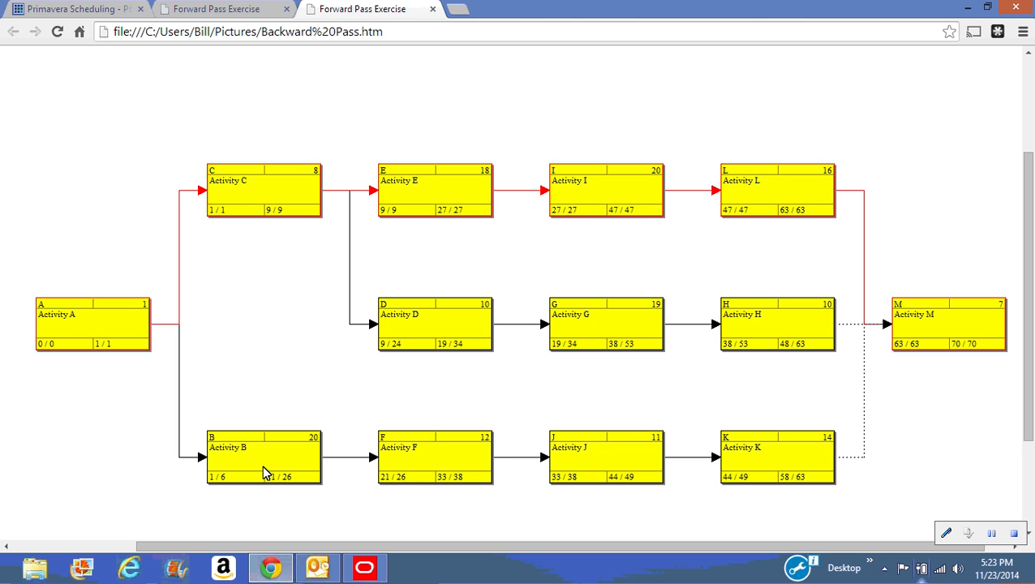